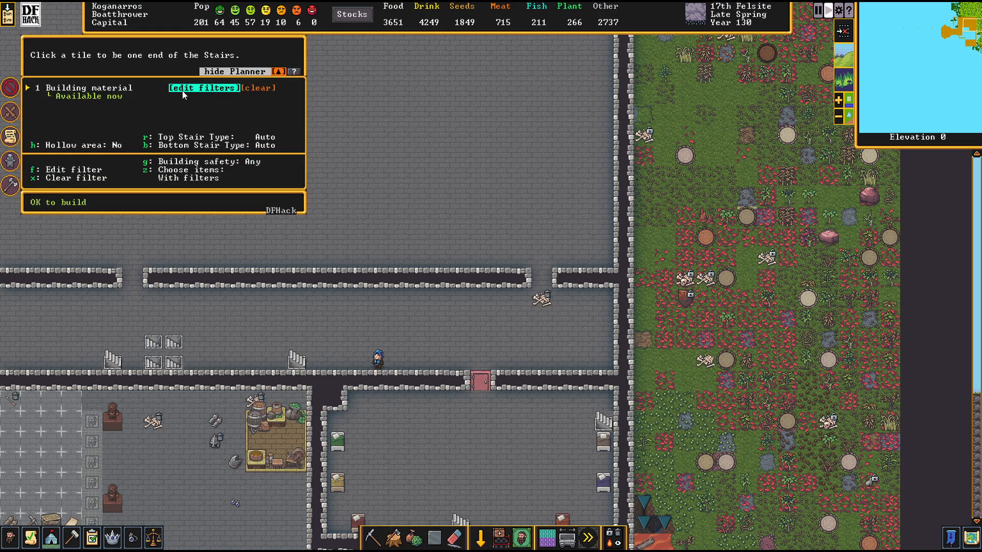
Place a staircase at the room's top edge running from one level up to the next.
{"action": "left_click", "coordinate": [204, 88]}
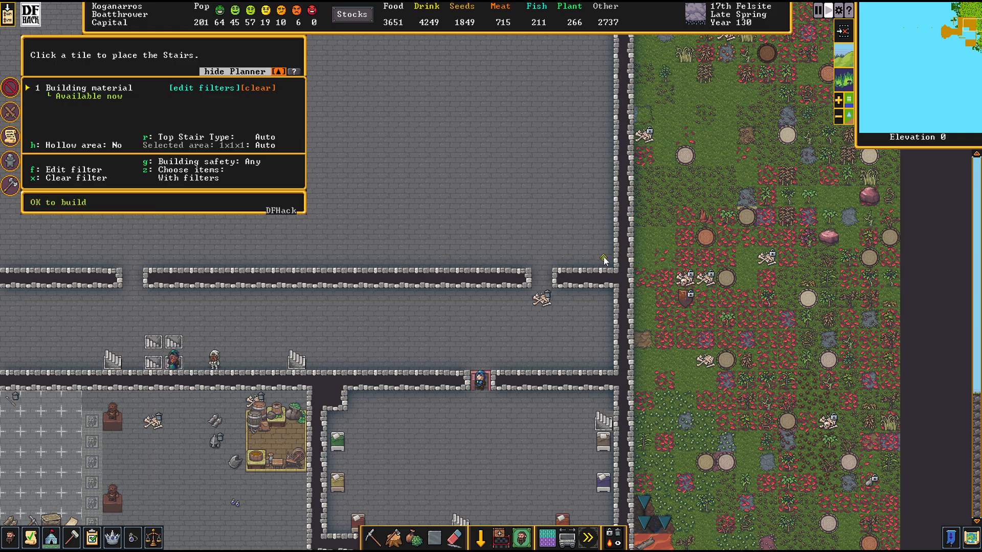
{"action": "left_click", "coordinate": [603, 257]}
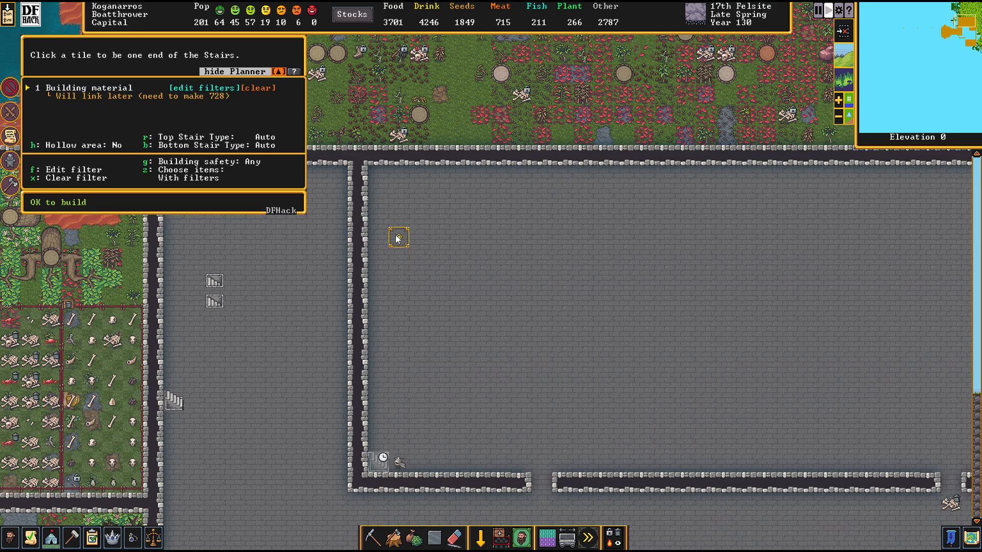
{"action": "left_click", "coordinate": [398, 239]}
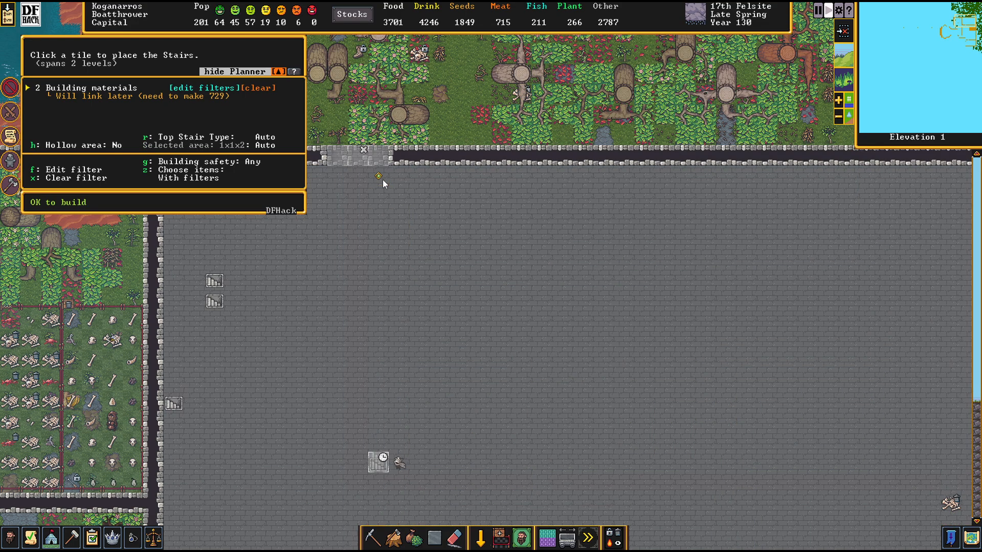
{"action": "left_click", "coordinate": [378, 174]}
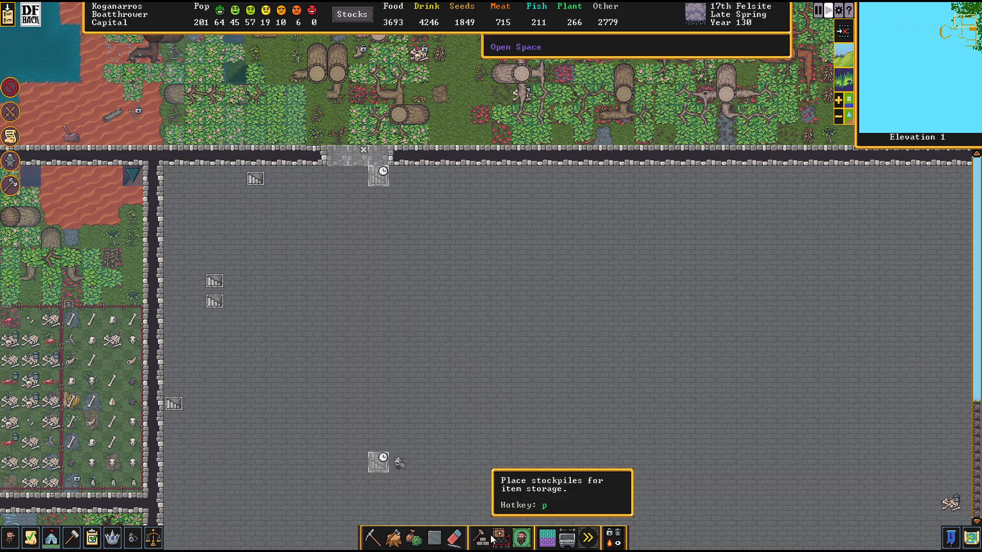
Choose Floor from Constructions and mark a 30 by 13 area across the room, confirming it.
{"action": "left_click", "coordinate": [482, 537]}
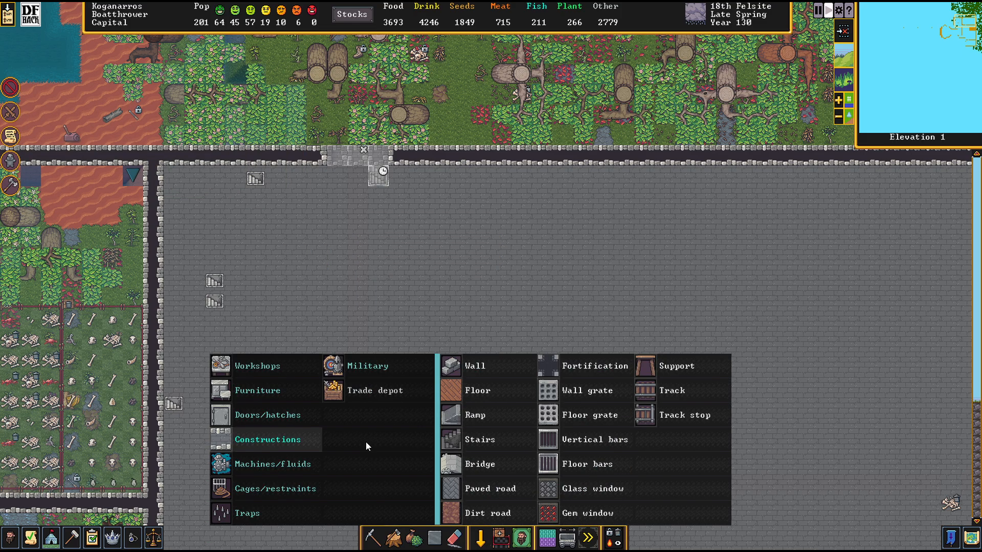
{"action": "left_click", "coordinate": [477, 390]}
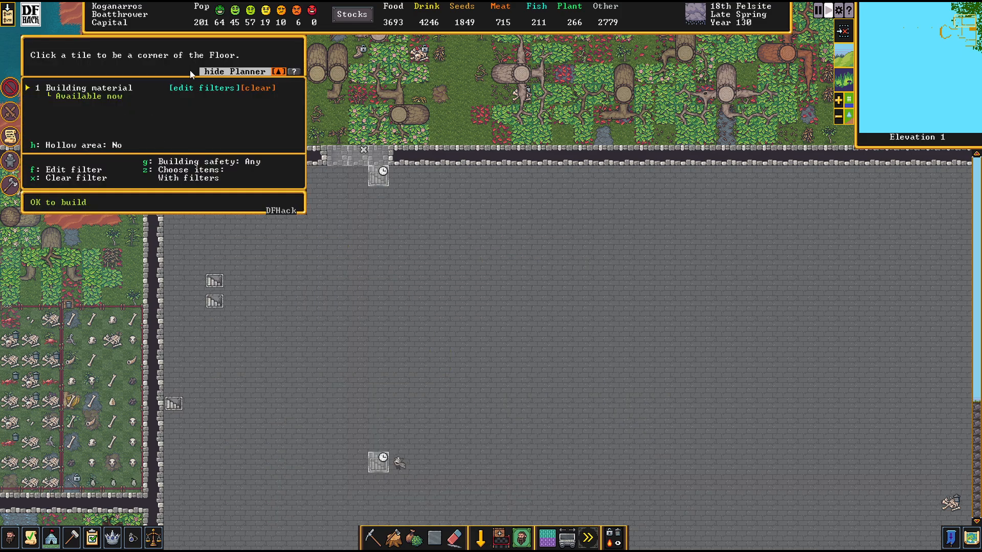
{"action": "left_click", "coordinate": [202, 87]}
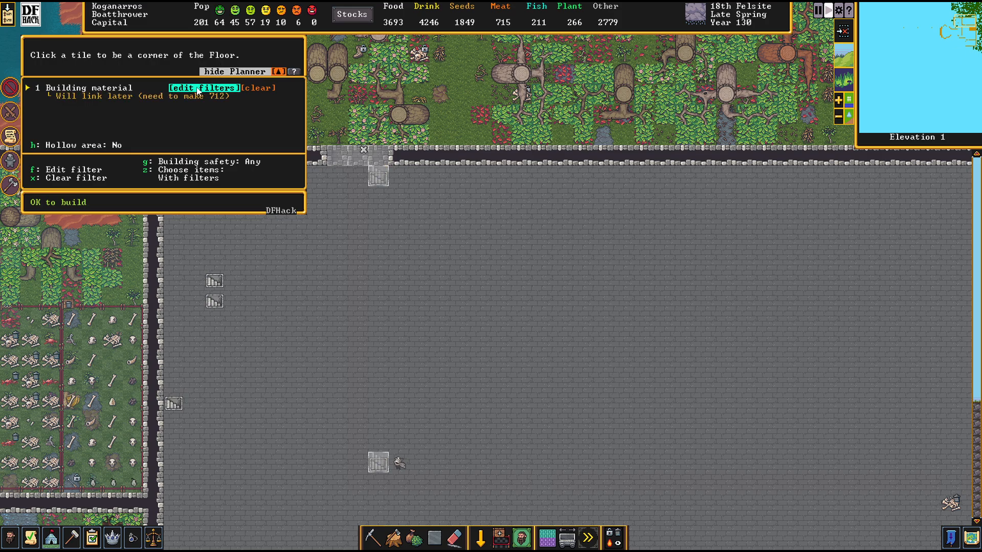
{"action": "left_click", "coordinate": [201, 87]}
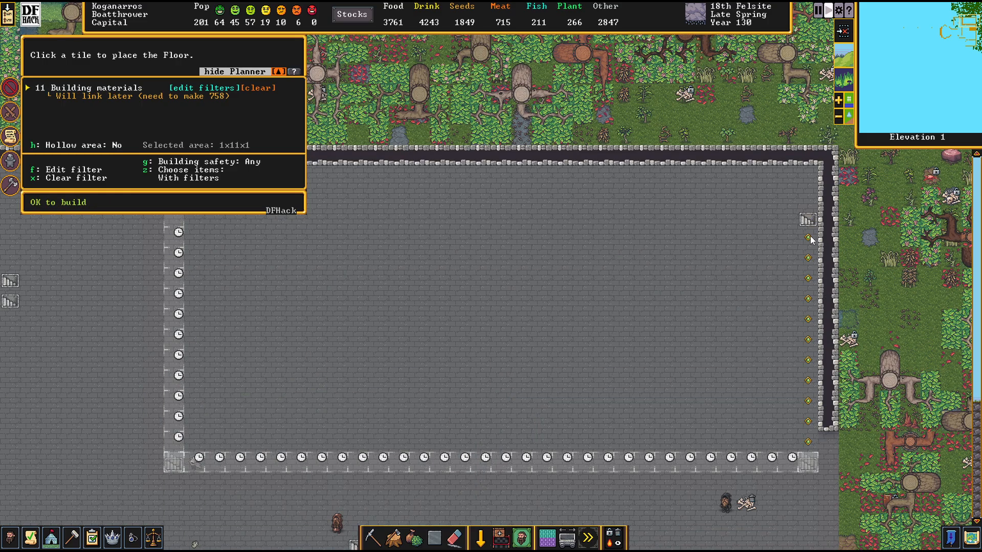
{"action": "left_click", "coordinate": [787, 175]}
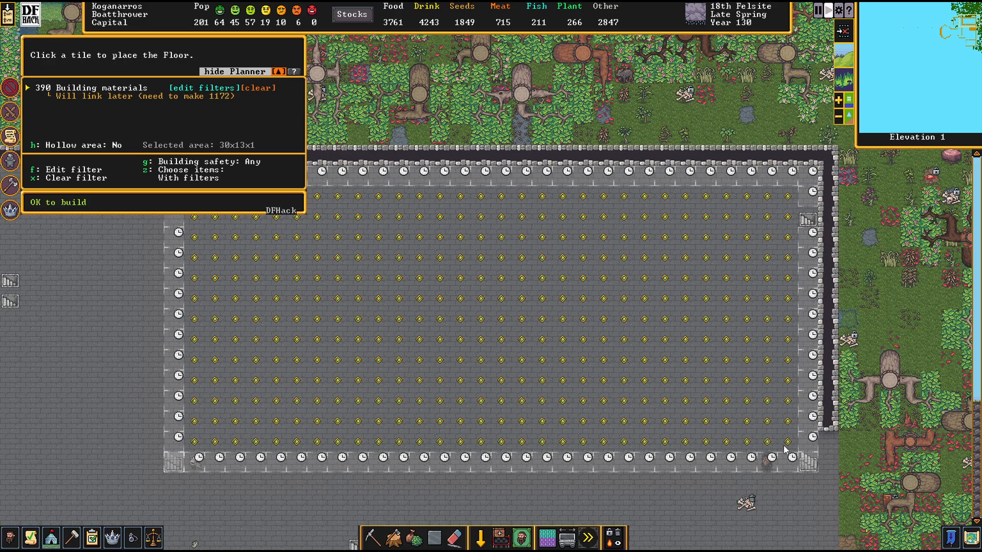
{"action": "left_click", "coordinate": [807, 462]}
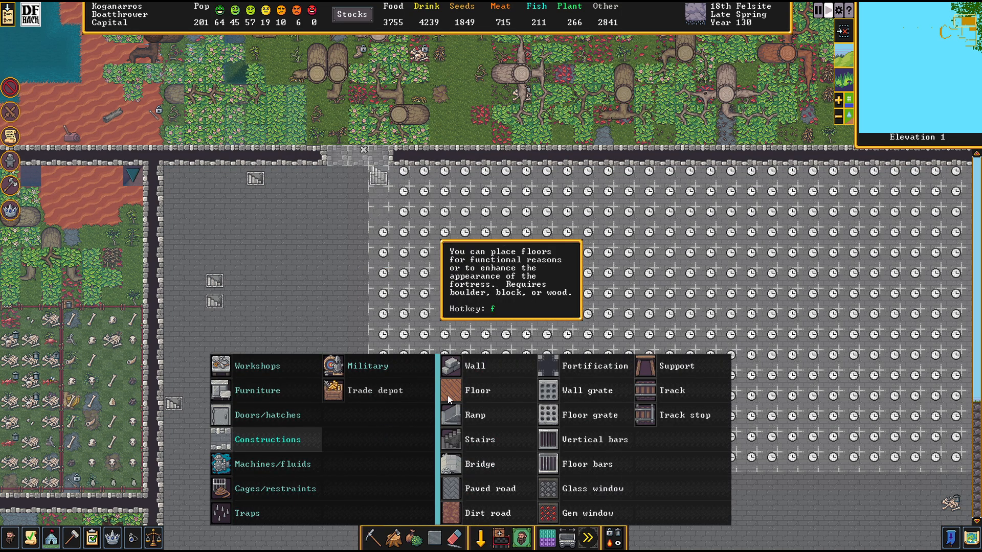
Choose Wall and place a 2 by 14 strip along the left edge of the planned floor.
{"action": "left_click", "coordinate": [476, 366]}
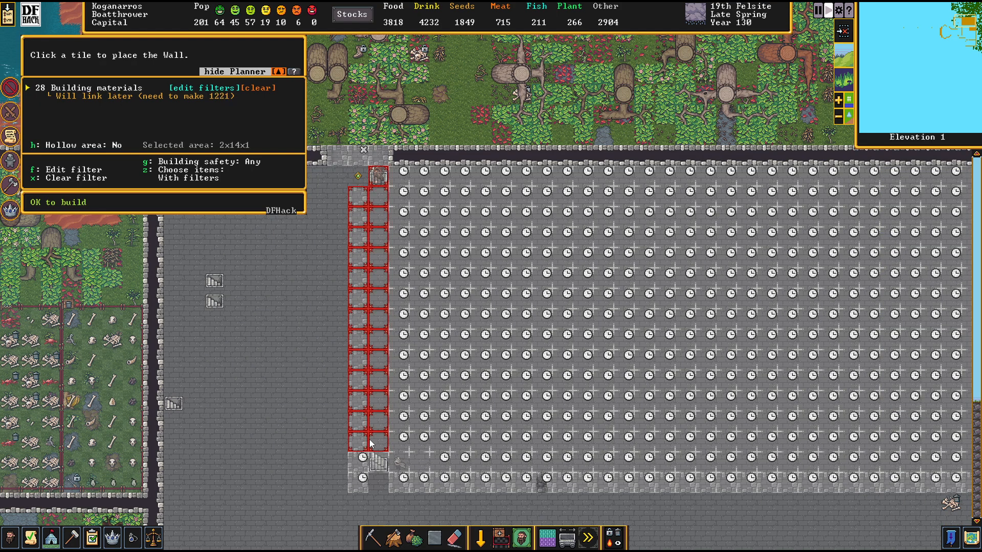
{"action": "left_click", "coordinate": [369, 443]}
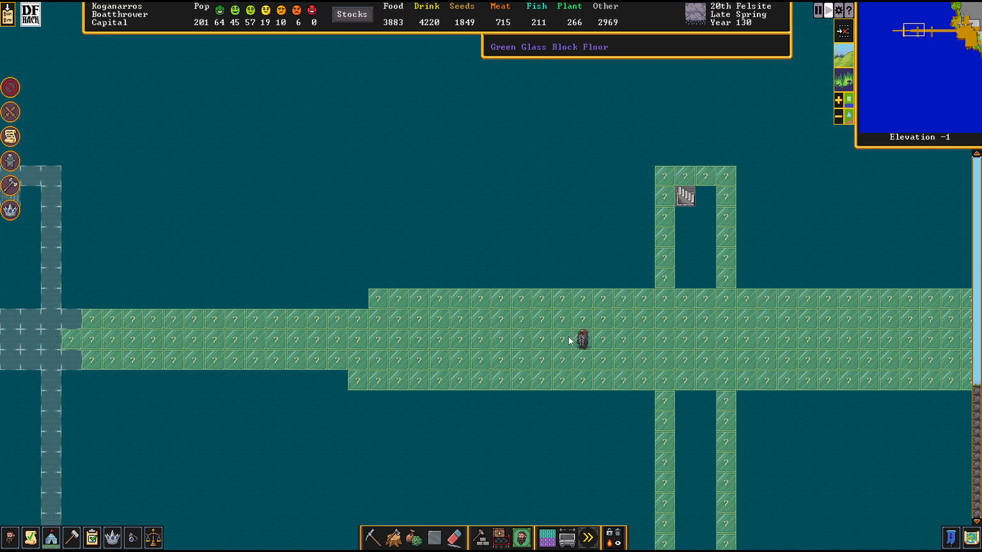
Pan the elevation -1 map from the glass bridge to the hall beside the ocean.
{"action": "left_click", "coordinate": [585, 340]}
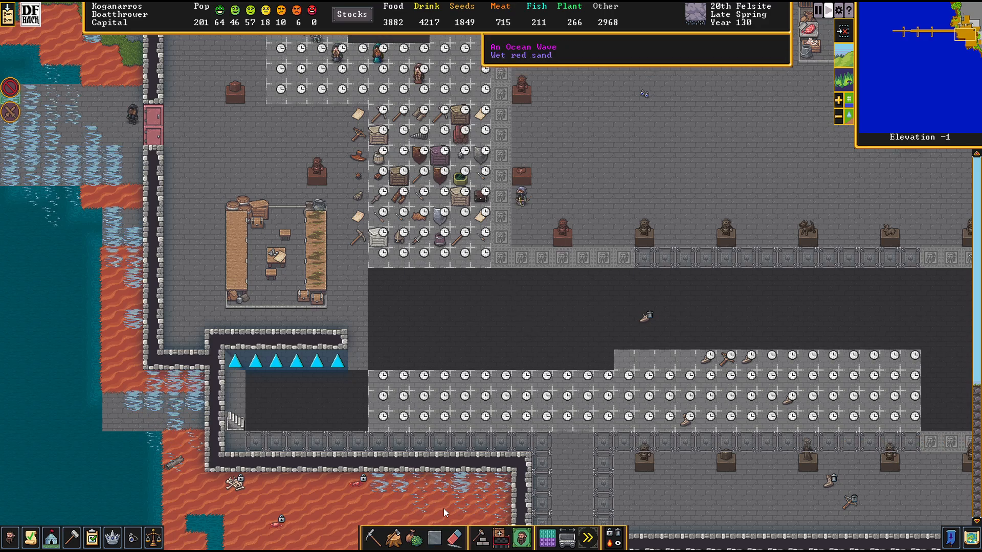
Pan north to the butcher shops, kitchens, stills and livestock pens.
{"action": "left_click", "coordinate": [389, 537]}
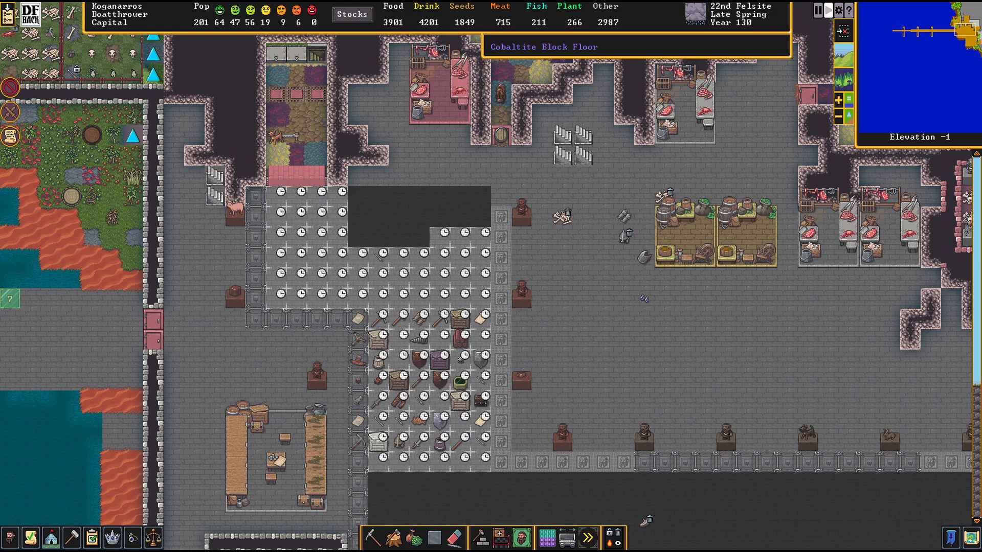
{"action": "left_click", "coordinate": [478, 538]}
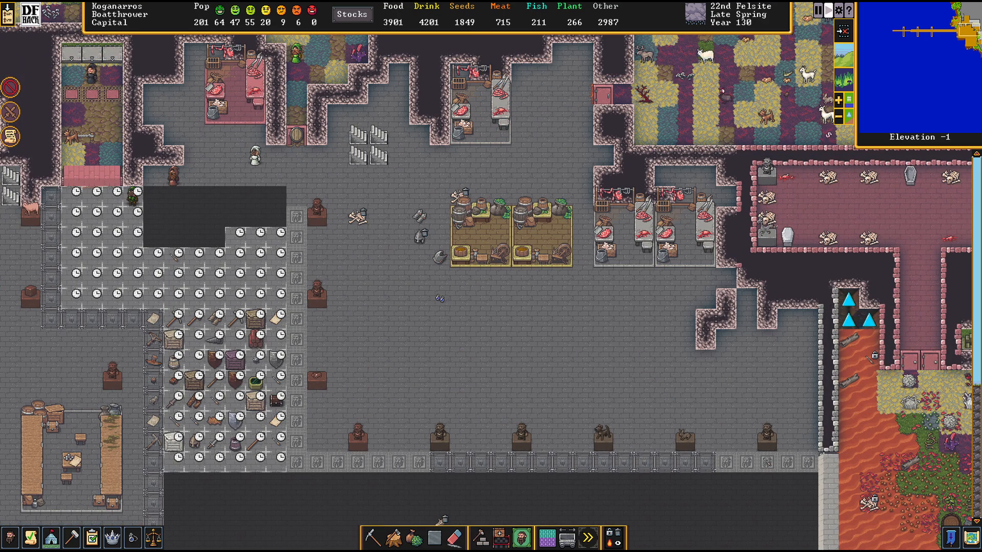
{"action": "mouse_move", "coordinate": [570, 344]}
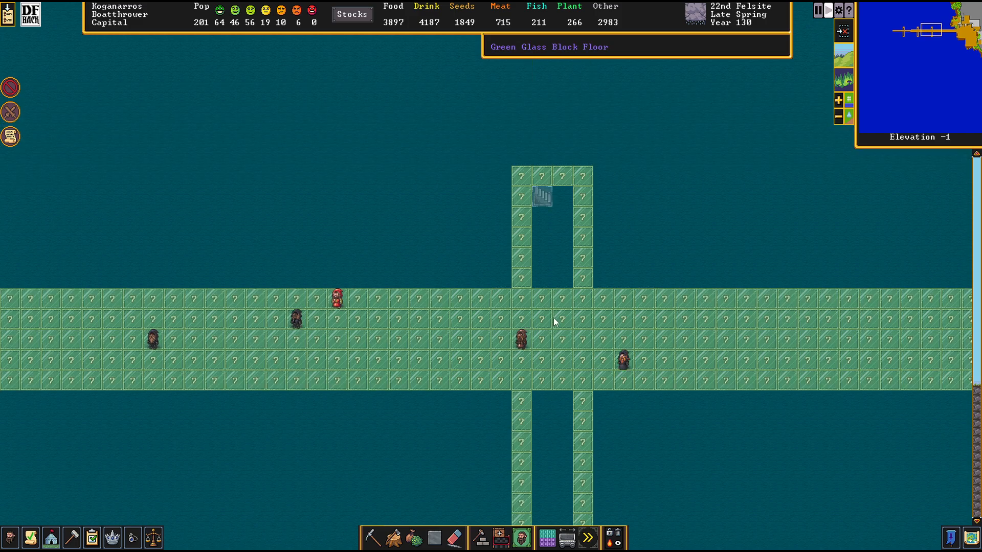
Scroll the map right to the green glass bridge with dwarves on it.
{"action": "scroll", "scroll_direction": "right", "scroll_amount": 3}
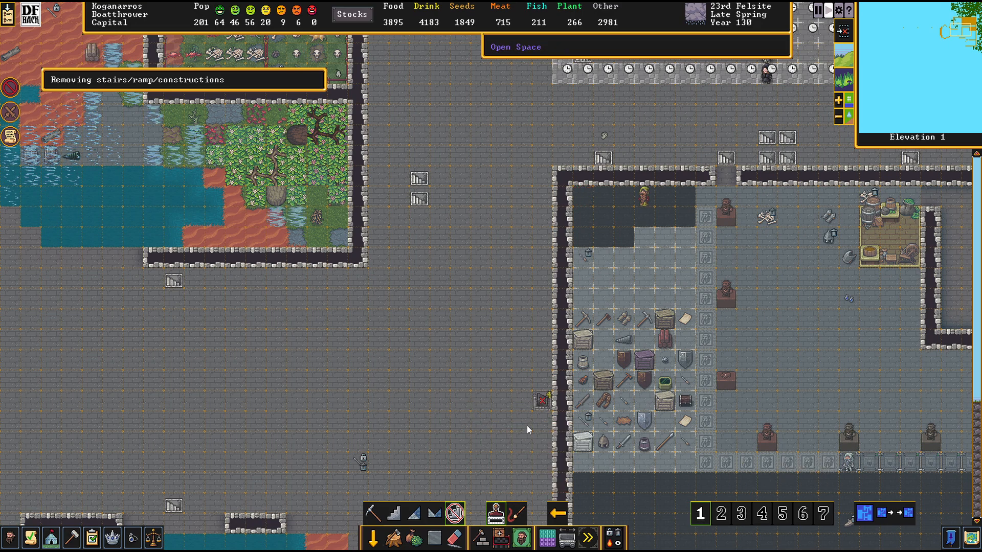
{"action": "mouse_move", "coordinate": [467, 194]}
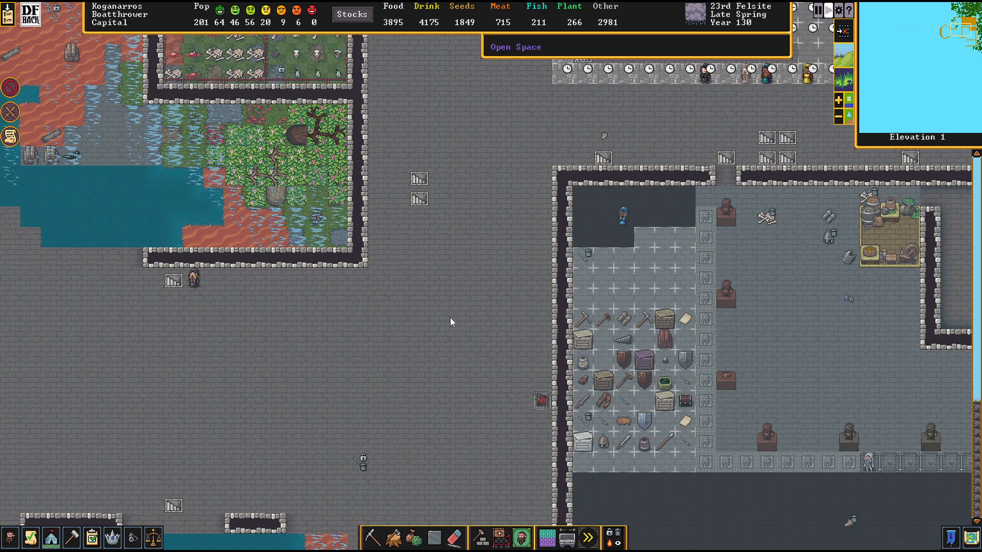
{"action": "scroll", "scroll_direction": "down", "scroll_amount": 3}
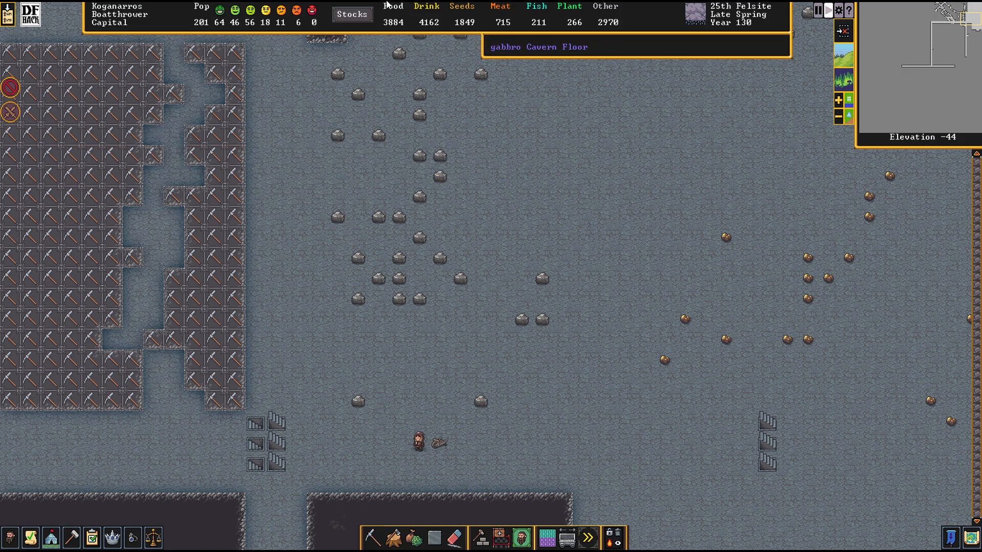
Return to elevation -1 by the walled room and bring up Build > Constructions.
{"action": "left_click", "coordinate": [350, 13]}
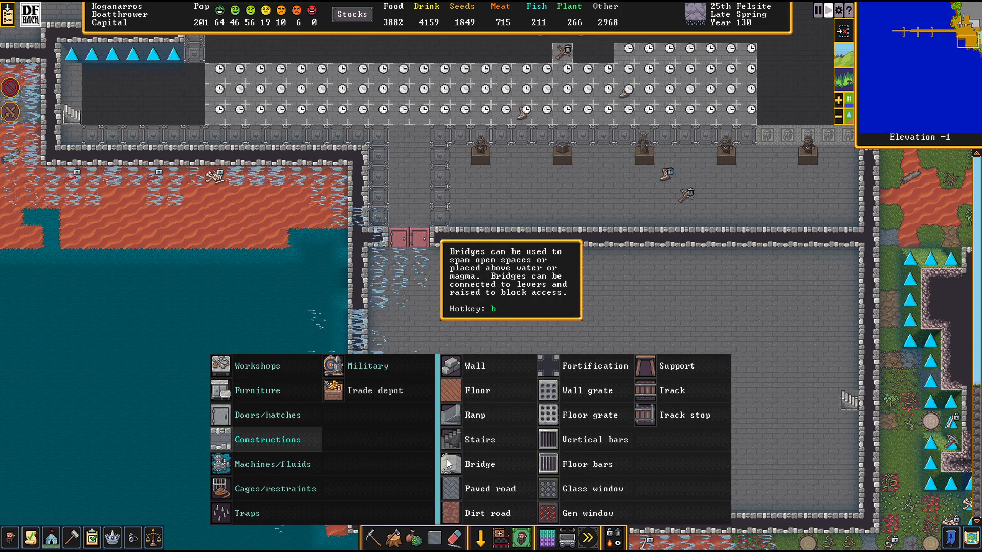
Leave wall placement and show the fortress's queued work orders.
{"action": "left_click", "coordinate": [476, 366]}
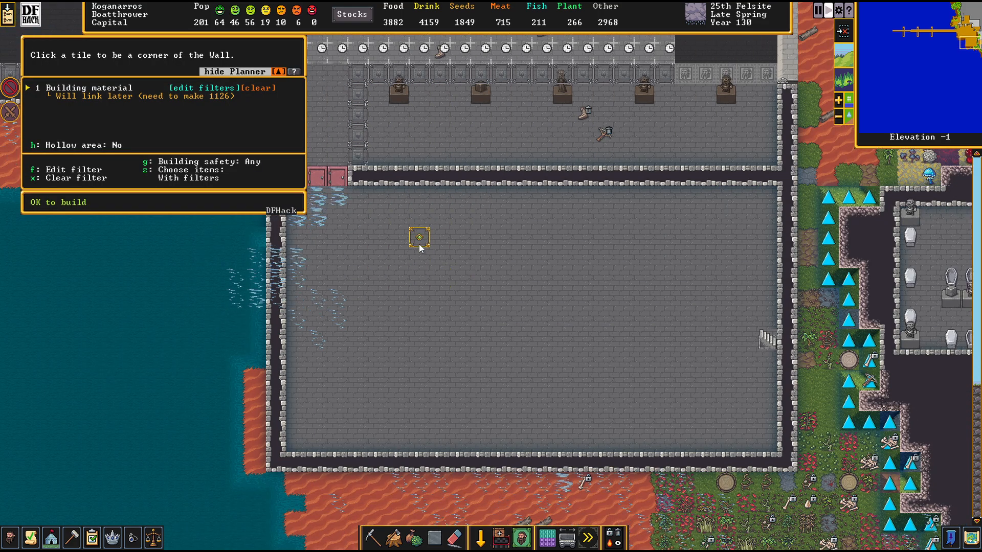
{"action": "mouse_move", "coordinate": [379, 237]}
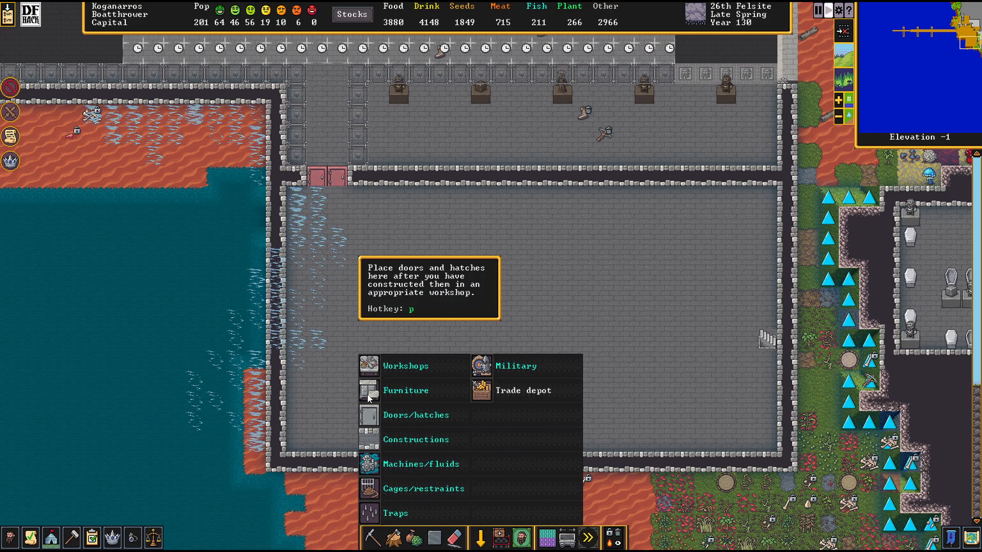
{"action": "left_click", "coordinate": [406, 390]}
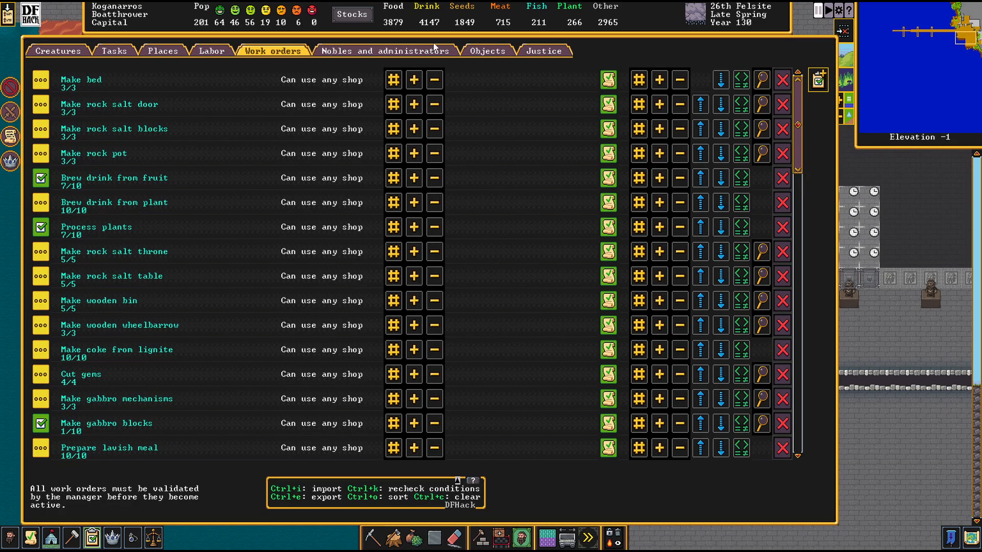
Start a new work order, search 'COFFINS', then back out of the empty search.
{"action": "left_click", "coordinate": [383, 51]}
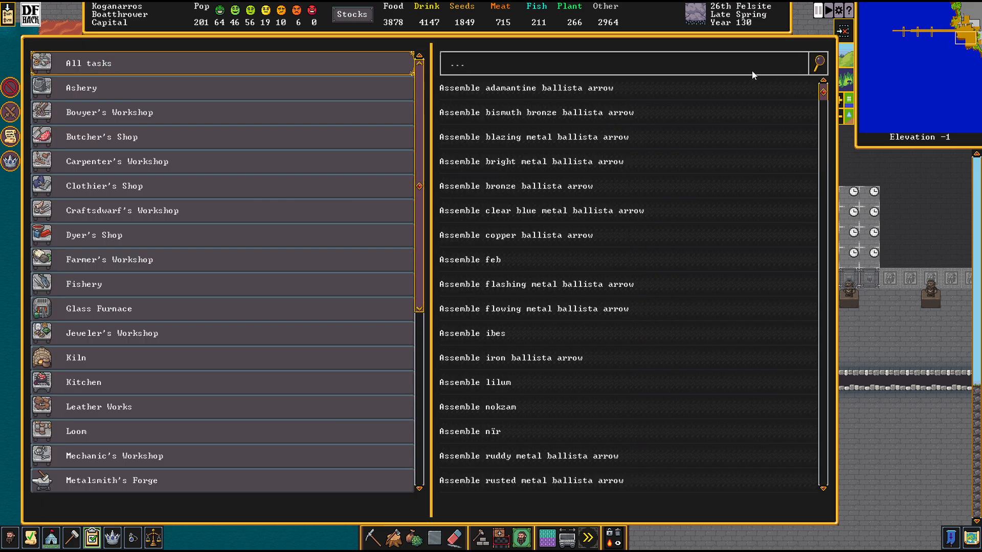
{"action": "type", "text": "COFFINS"}
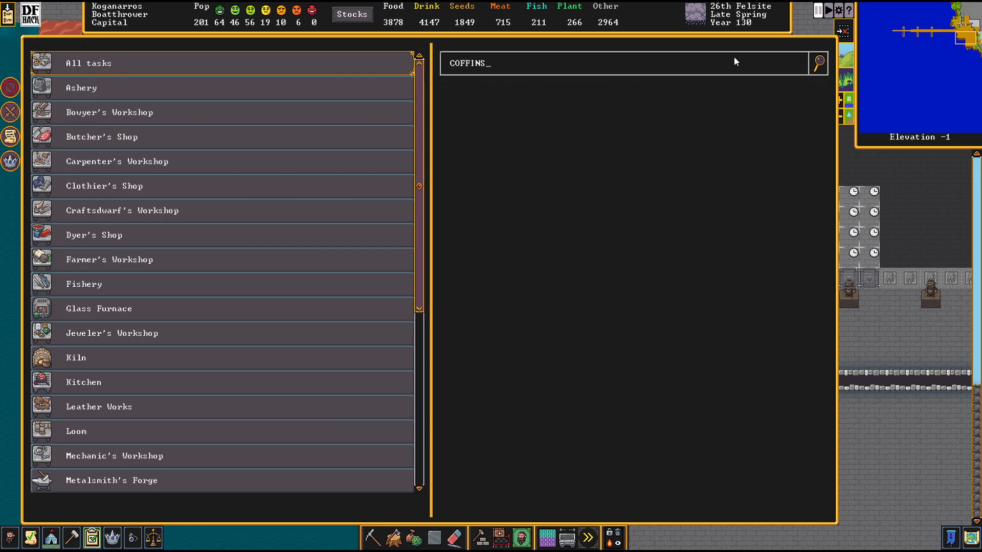
{"action": "key", "text": "Backspace"}
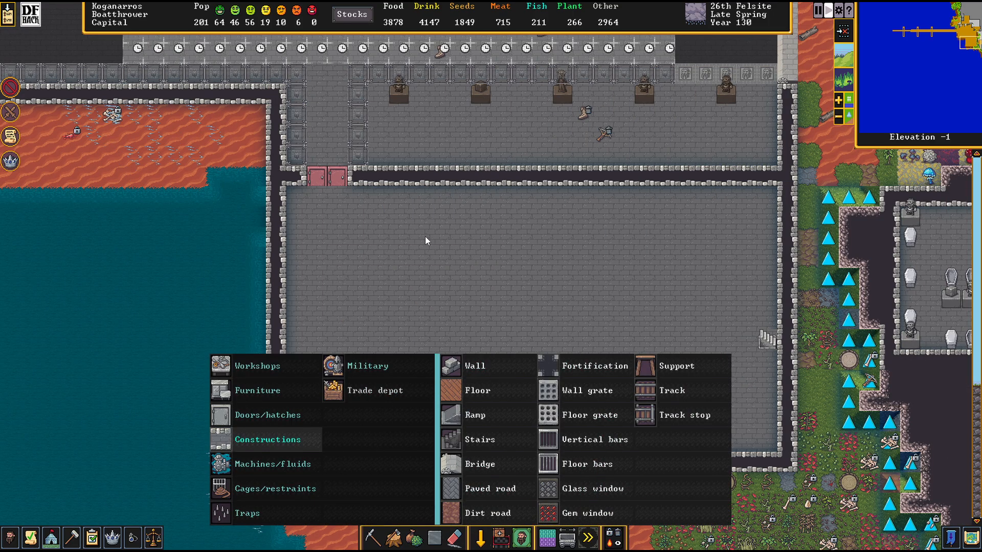
{"action": "mouse_move", "coordinate": [675, 313]}
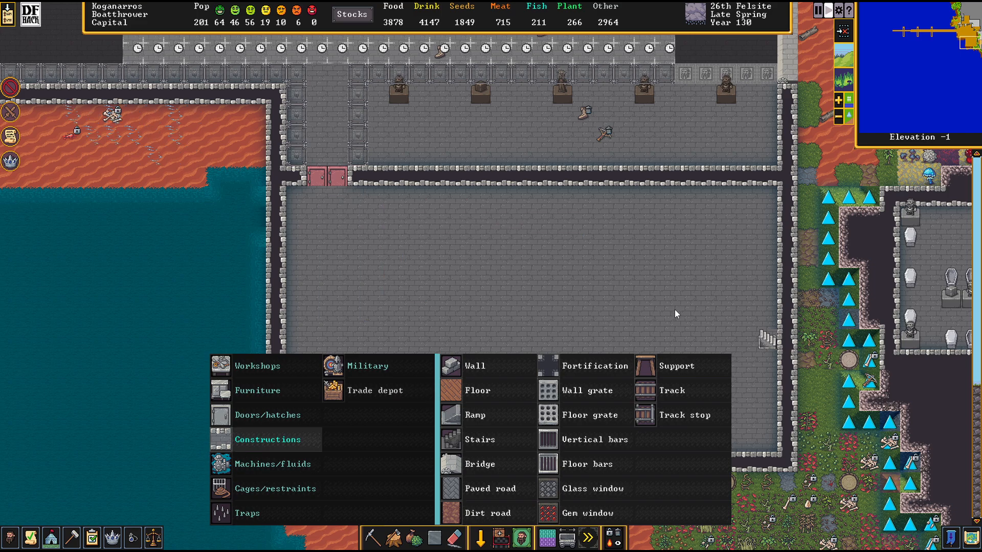
{"action": "mouse_move", "coordinate": [453, 291]}
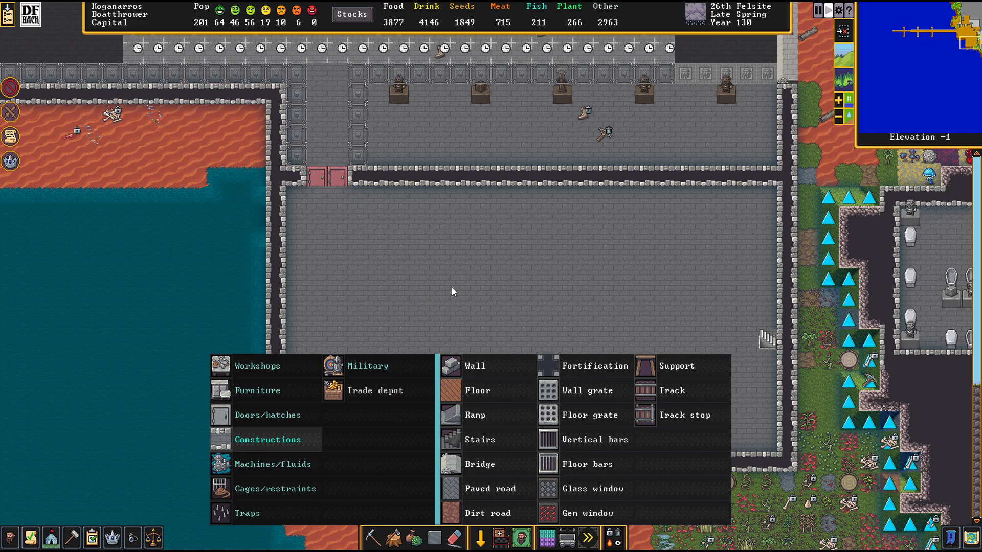
{"action": "mouse_move", "coordinate": [210, 431]}
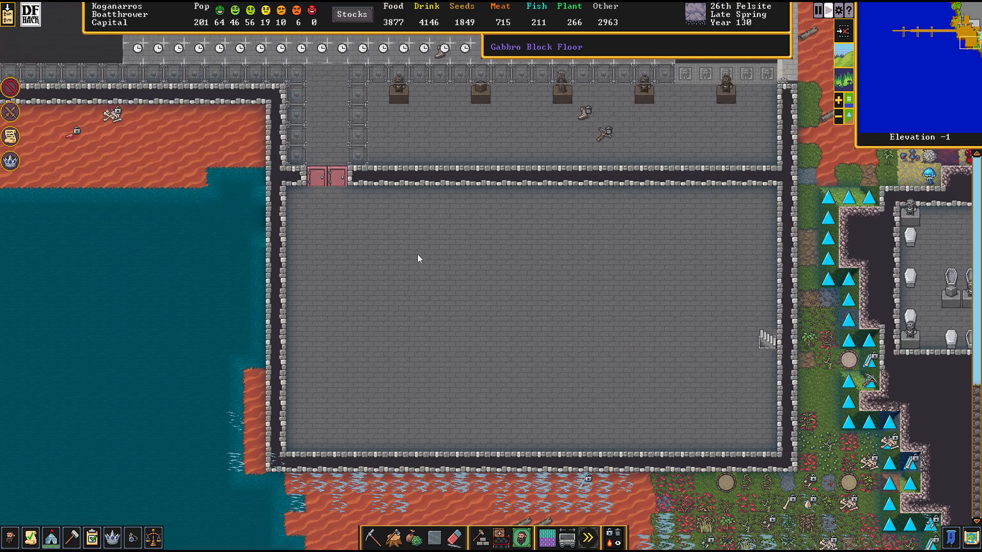
Place wall lines forming a rectangular ring inside the stone-floored room.
{"action": "left_click", "coordinate": [479, 536]}
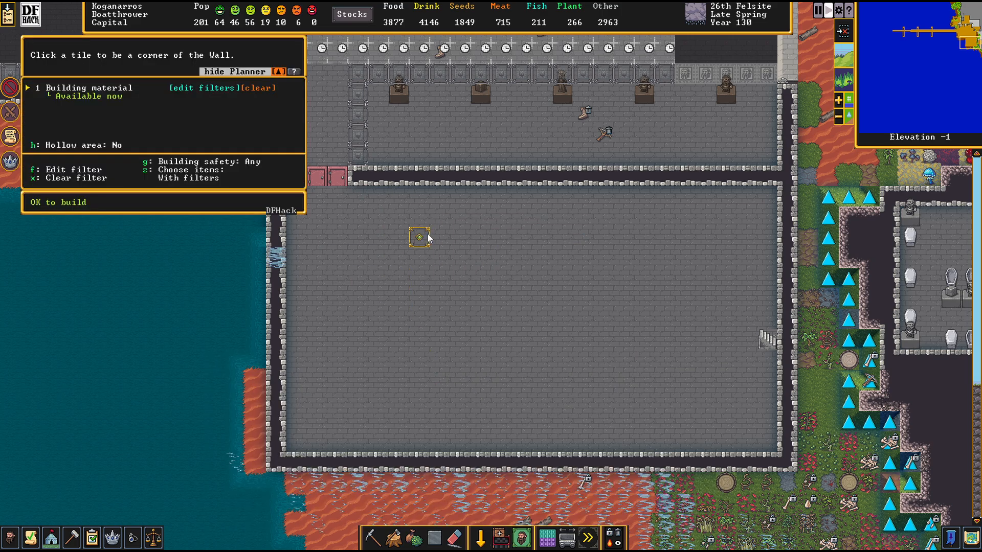
{"action": "mouse_move", "coordinate": [766, 236]}
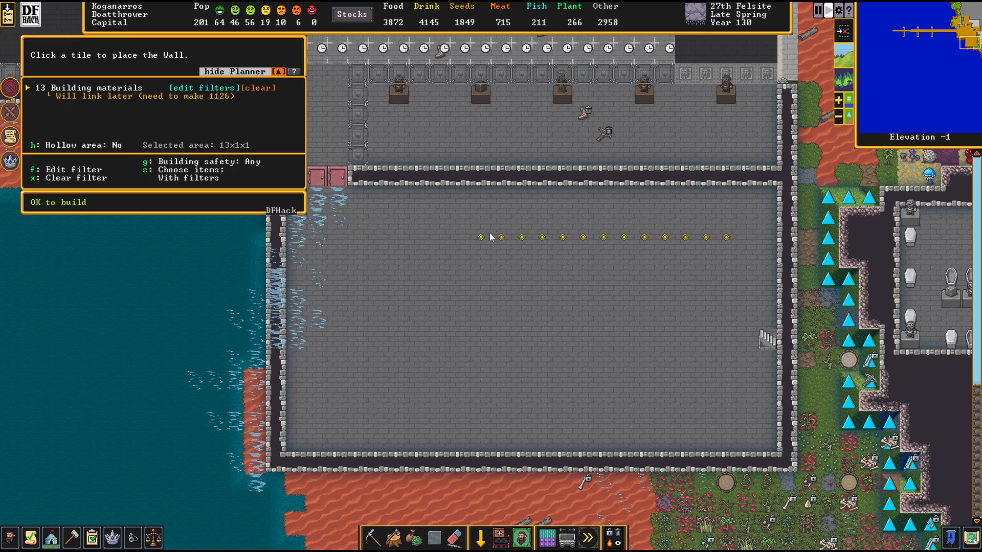
{"action": "left_click", "coordinate": [724, 257]}
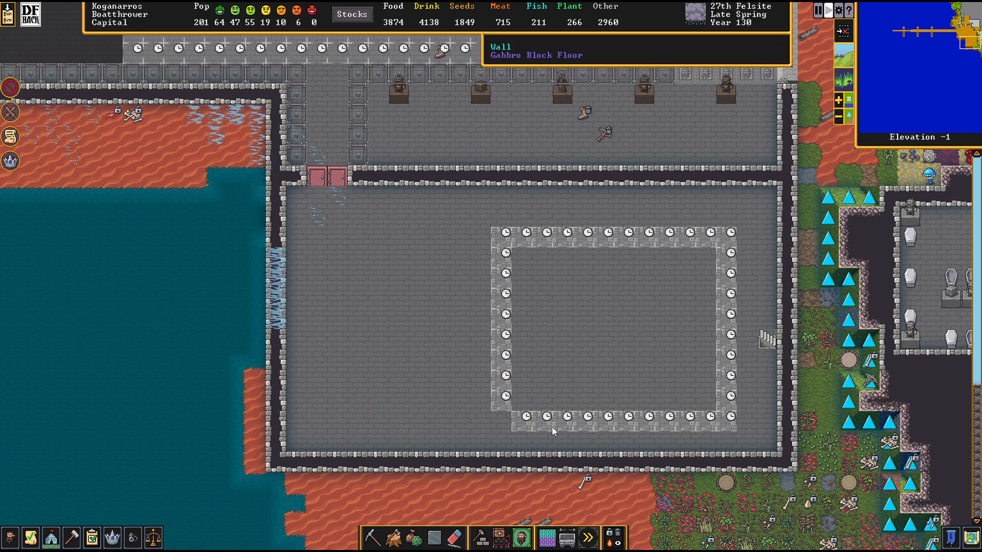
Cancel the planned wall tiles at the ring's lower-left corner to leave an opening.
{"action": "left_click", "coordinate": [553, 432]}
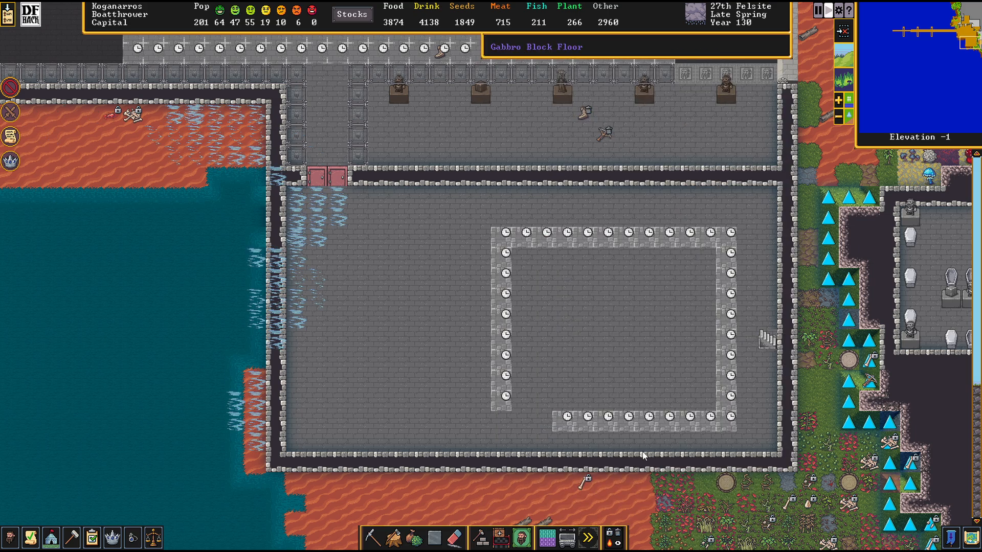
{"action": "mouse_move", "coordinate": [623, 448]}
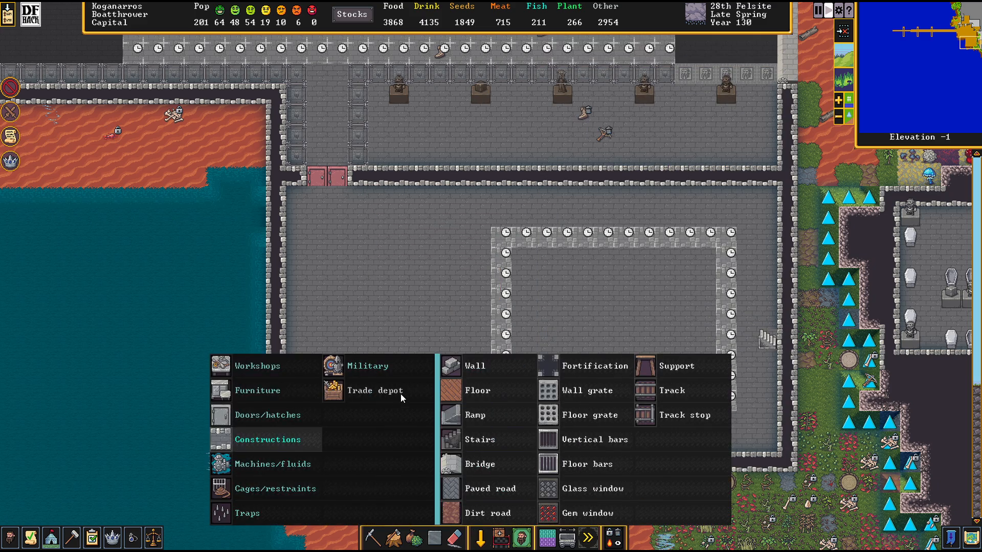
Choose Floor in Constructions to plan the large rectangle over the open space.
{"action": "left_click", "coordinate": [476, 366]}
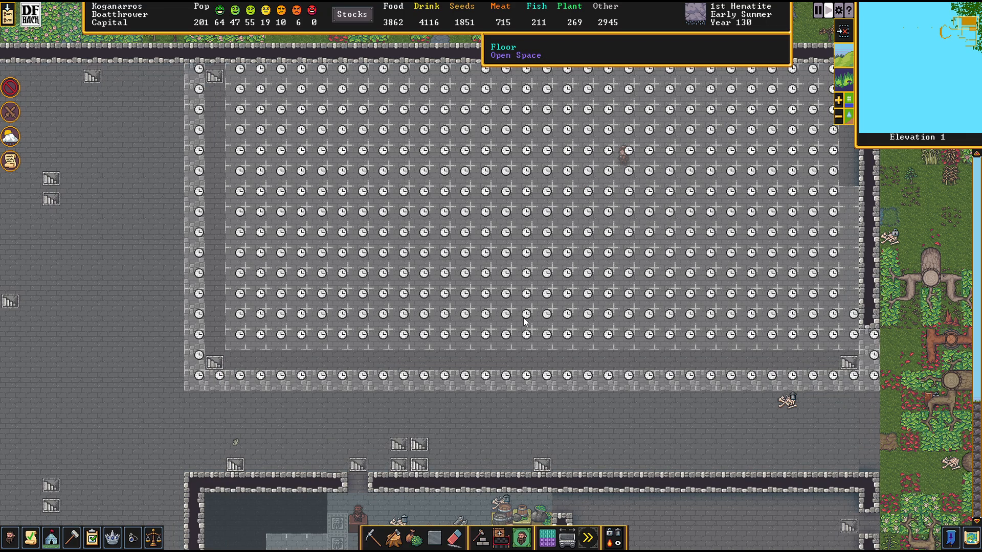
Pan the view right toward the glass bridge across the water.
{"action": "scroll", "scroll_direction": "right", "scroll_amount": 3}
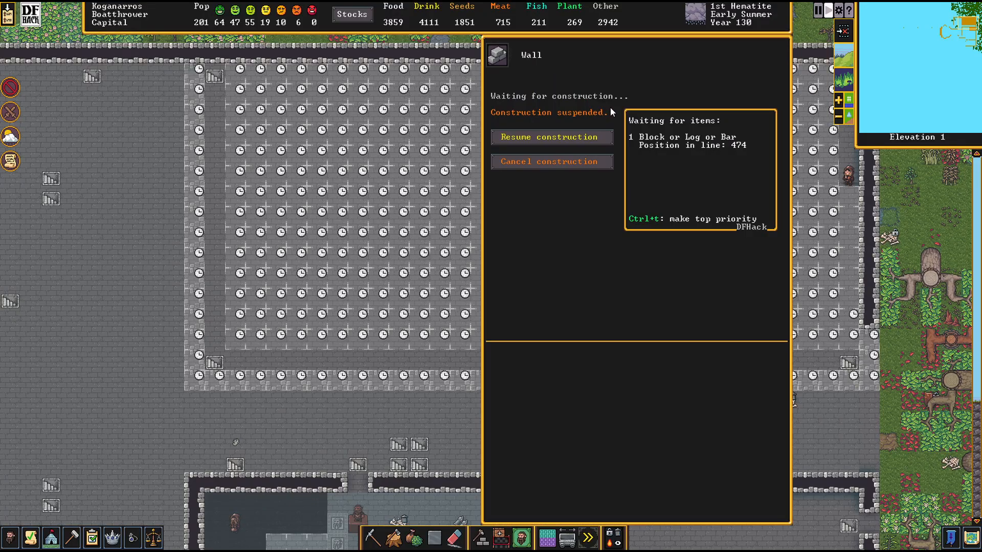
{"action": "mouse_move", "coordinate": [740, 149]}
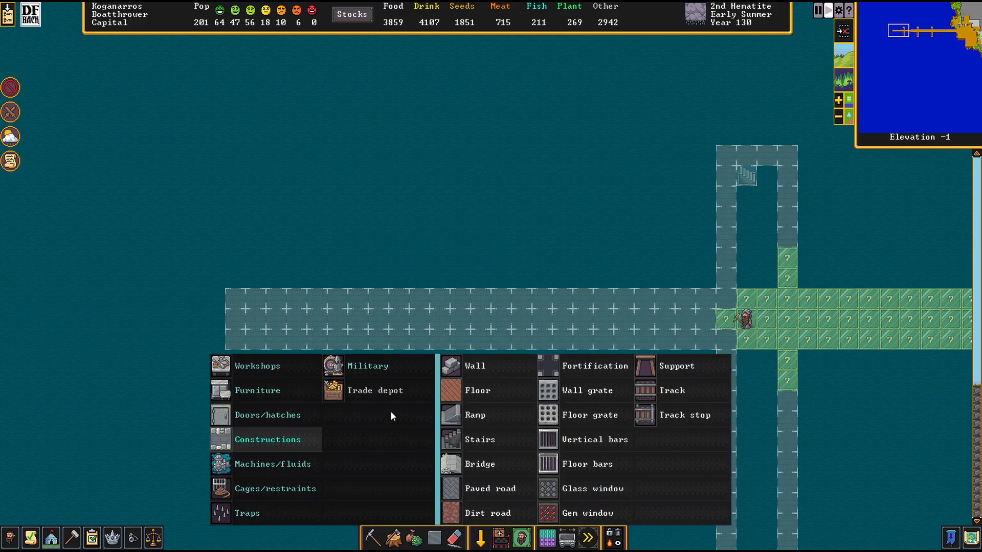
Place glass-block floors on the bridge strip and cancel pending orders along it.
{"action": "left_click", "coordinate": [477, 389]}
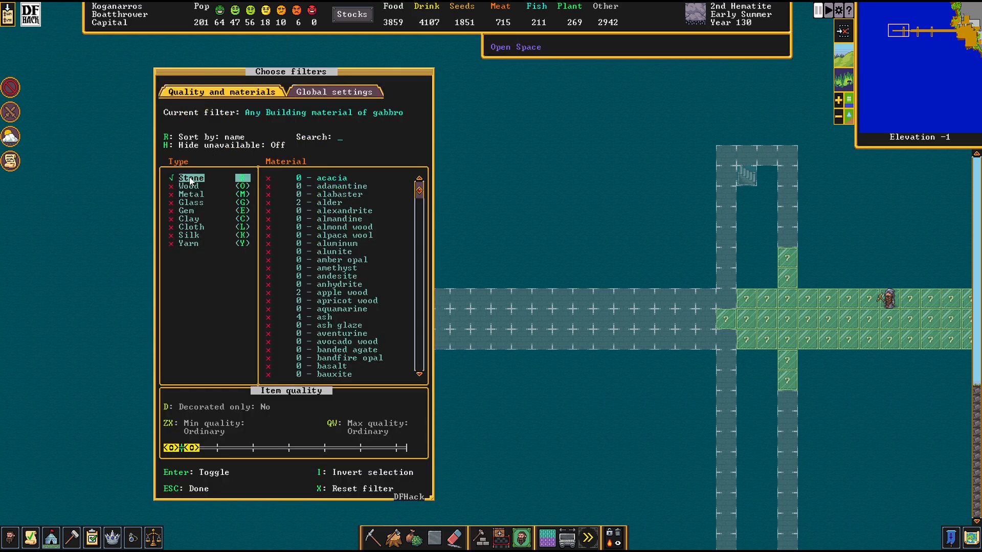
{"action": "key", "text": "Escape"}
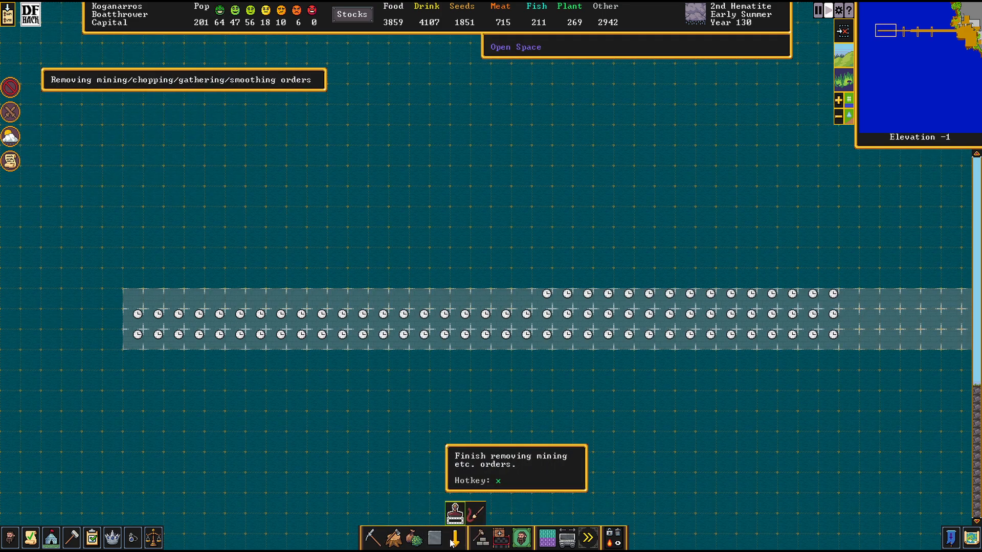
{"action": "left_click_drag", "start_coordinate": [138, 298], "coordinate": [526, 306]}
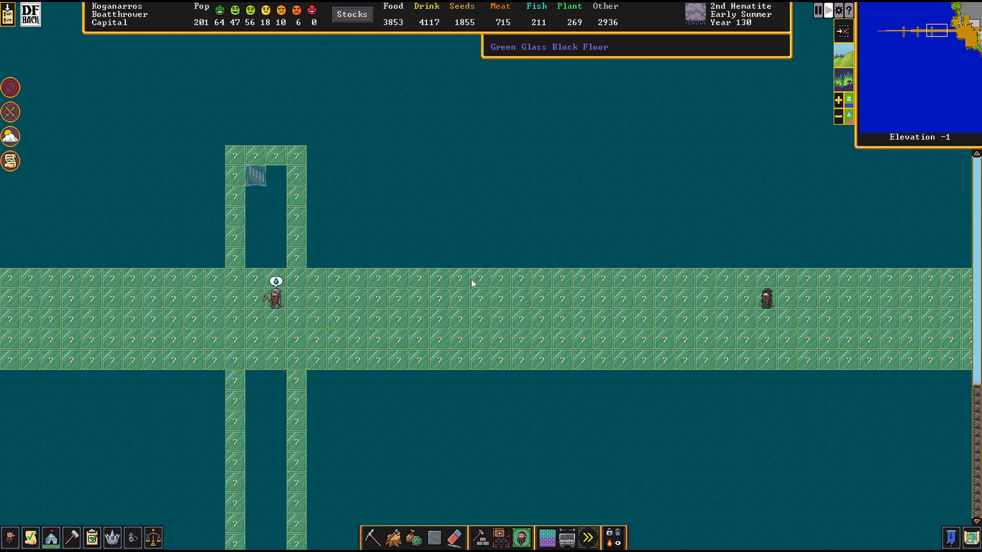
{"action": "scroll", "scroll_direction": "right", "scroll_amount": 3}
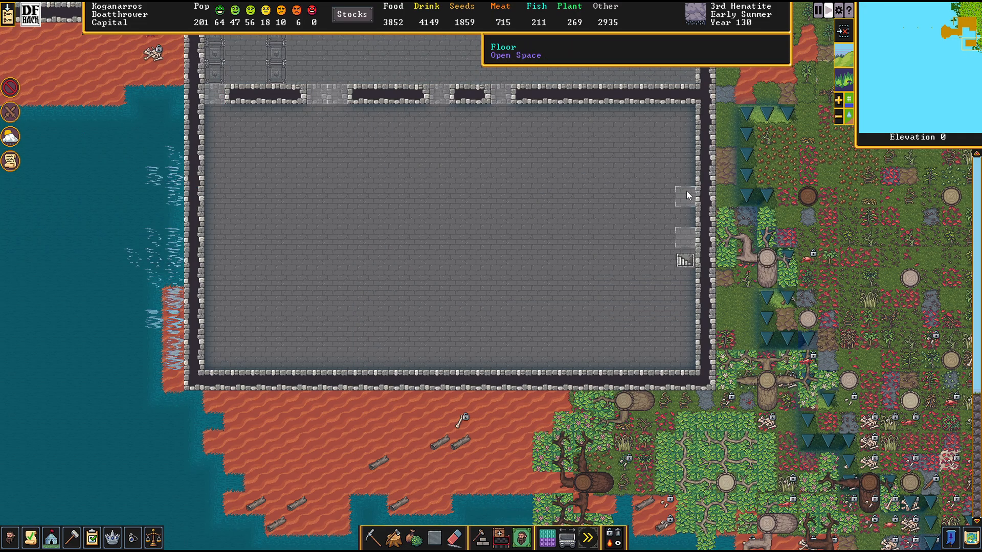
{"action": "mouse_move", "coordinate": [688, 245]}
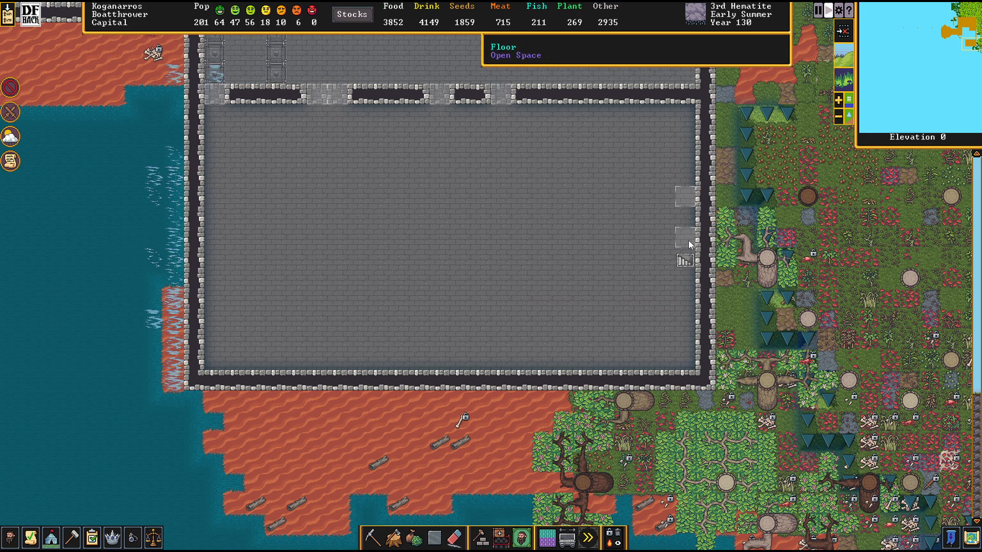
{"action": "mouse_move", "coordinate": [620, 247]}
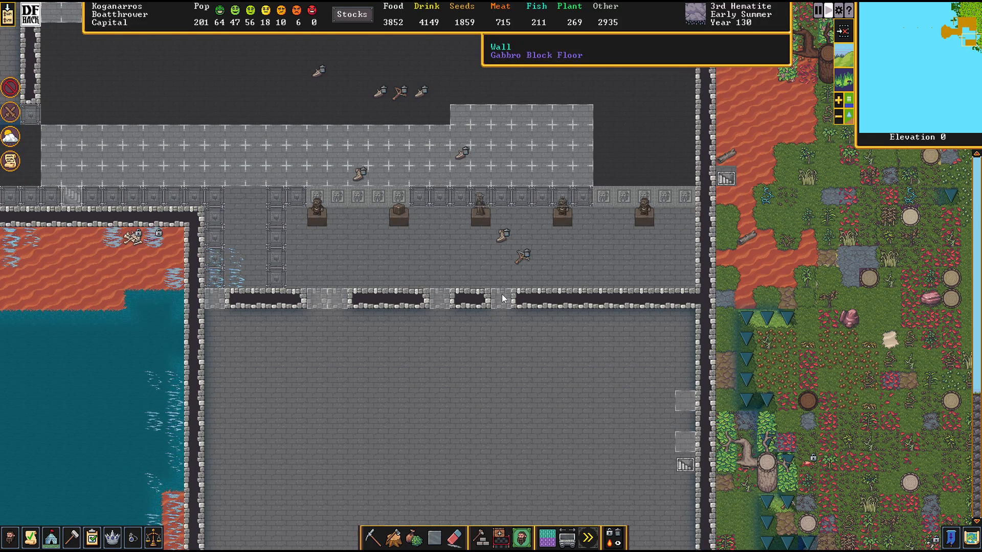
{"action": "scroll", "scroll_direction": "down", "scroll_amount": 3}
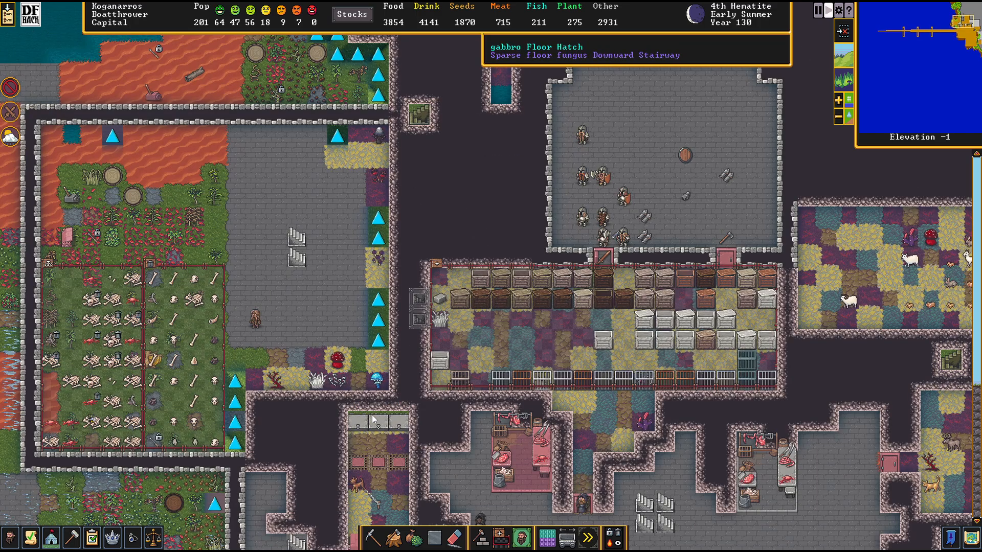
{"action": "scroll", "scroll_direction": "down", "scroll_amount": 3}
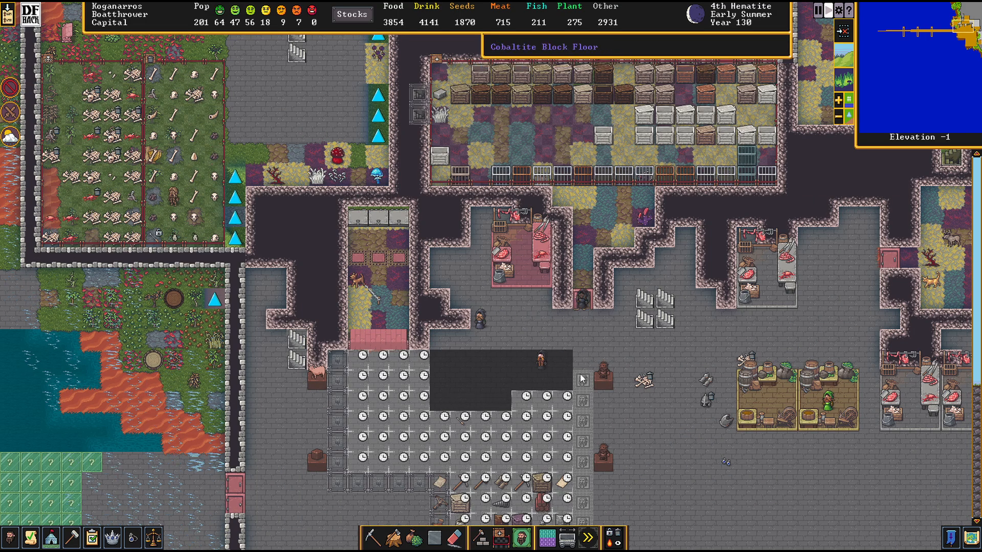
{"action": "mouse_move", "coordinate": [405, 191]}
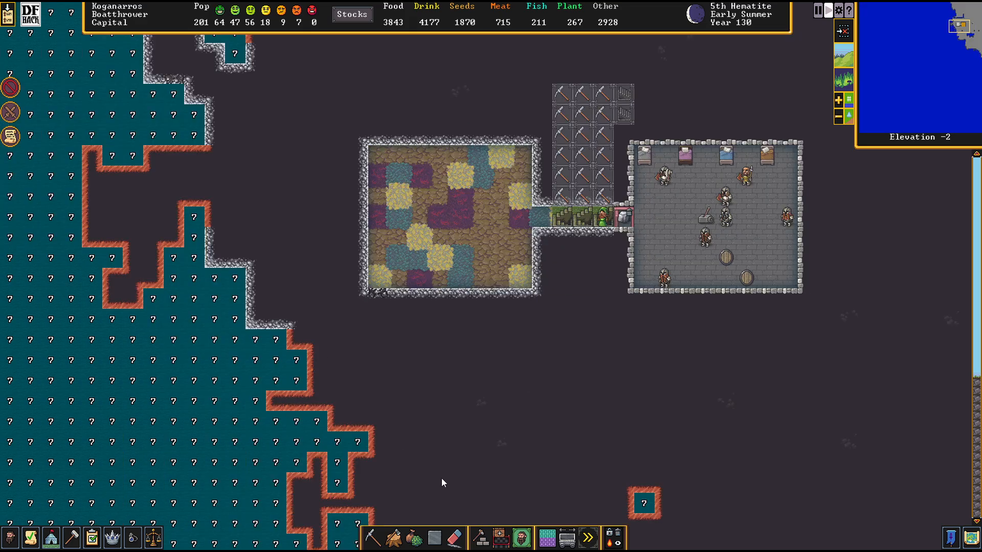
Choose a building category and scroll the buildingplan material filter list.
{"action": "left_click", "coordinate": [480, 537]}
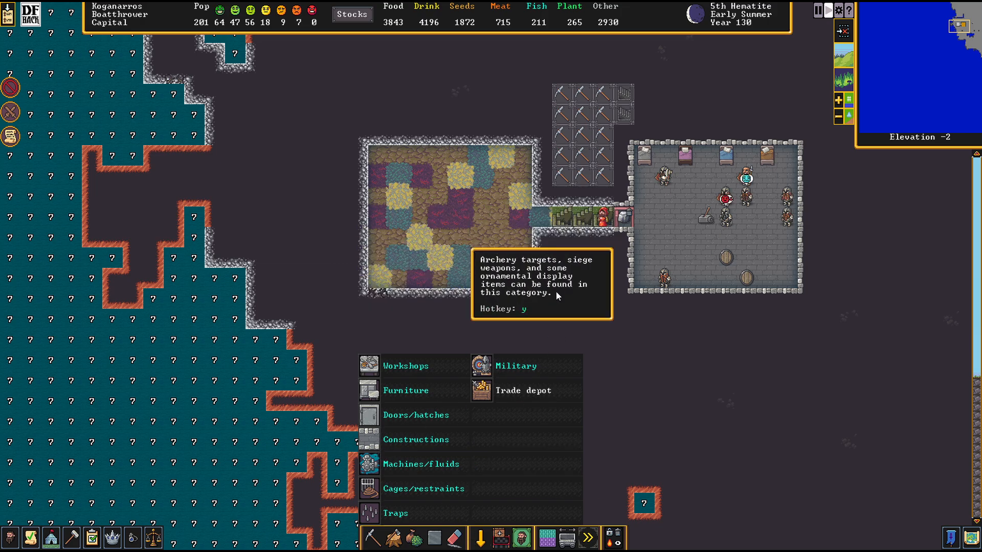
{"action": "mouse_move", "coordinate": [365, 435]}
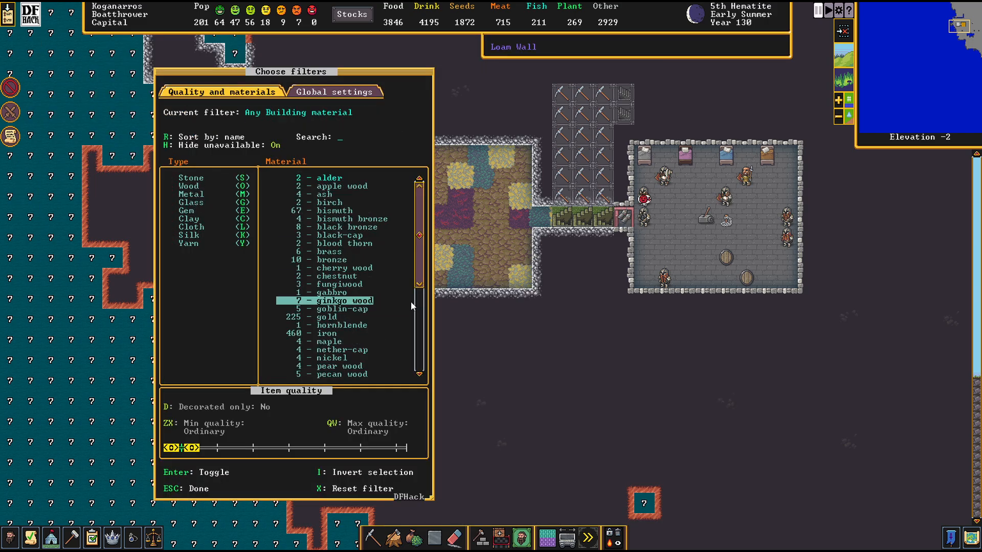
{"action": "scroll", "scroll_direction": "down", "scroll_amount": 3}
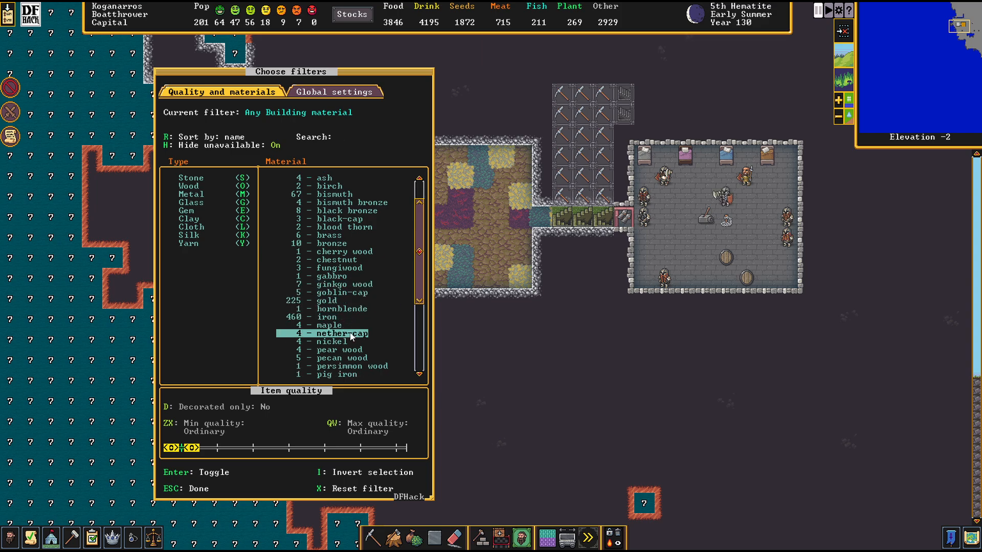
{"action": "scroll", "scroll_direction": "down", "scroll_amount": 3}
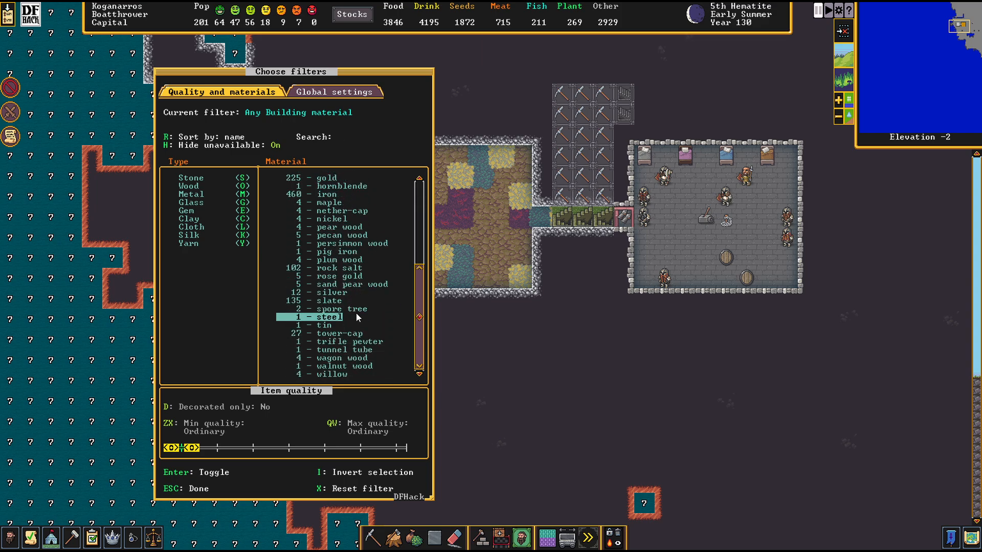
{"action": "type", "text": "a"}
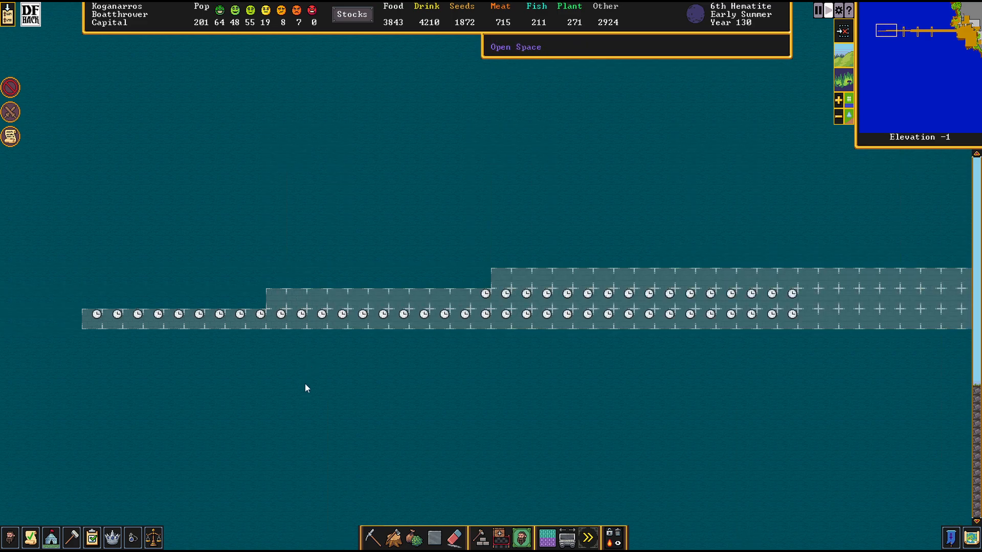
{"action": "mouse_move", "coordinate": [429, 506]}
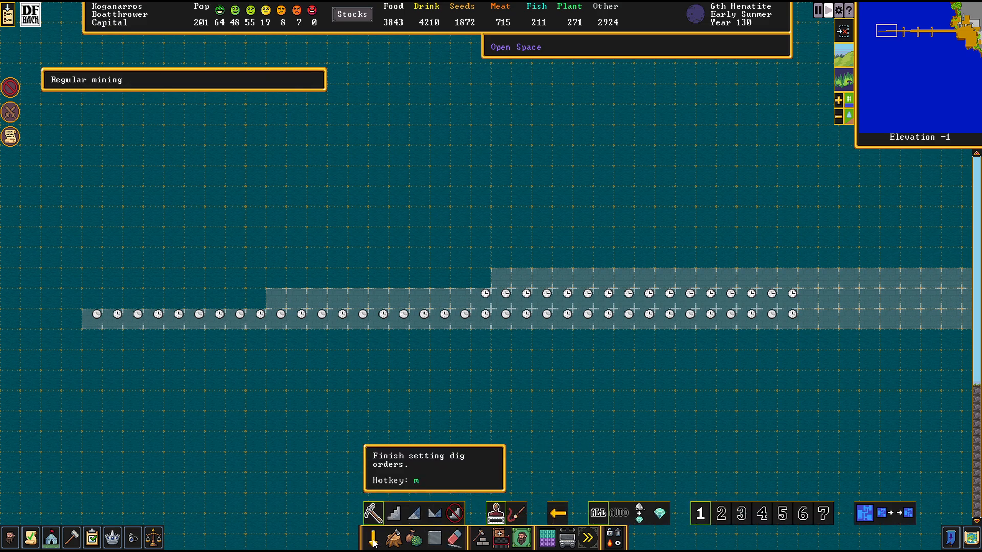
Bring up the Regular mining designation options from the dig tool.
{"action": "left_click", "coordinate": [451, 513]}
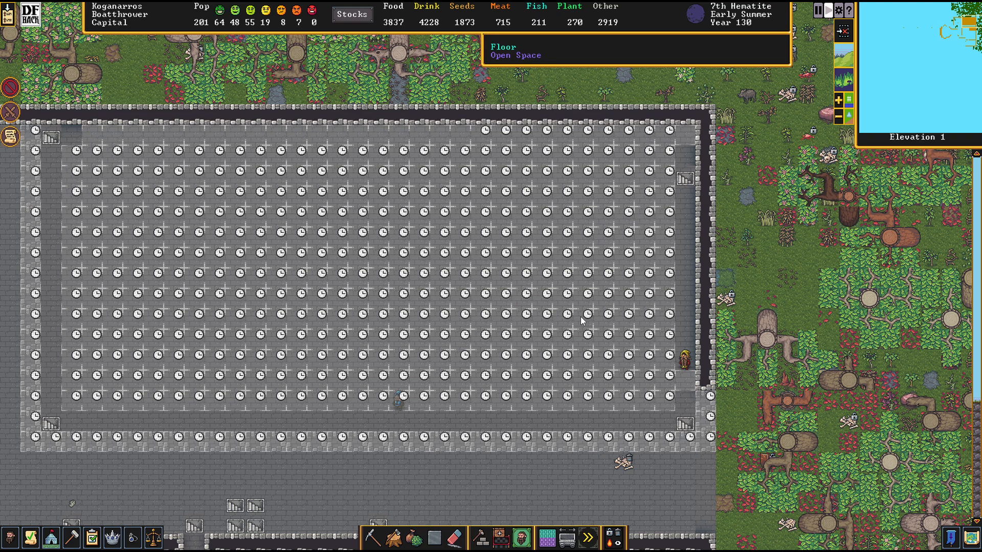
{"action": "mouse_move", "coordinate": [481, 272]}
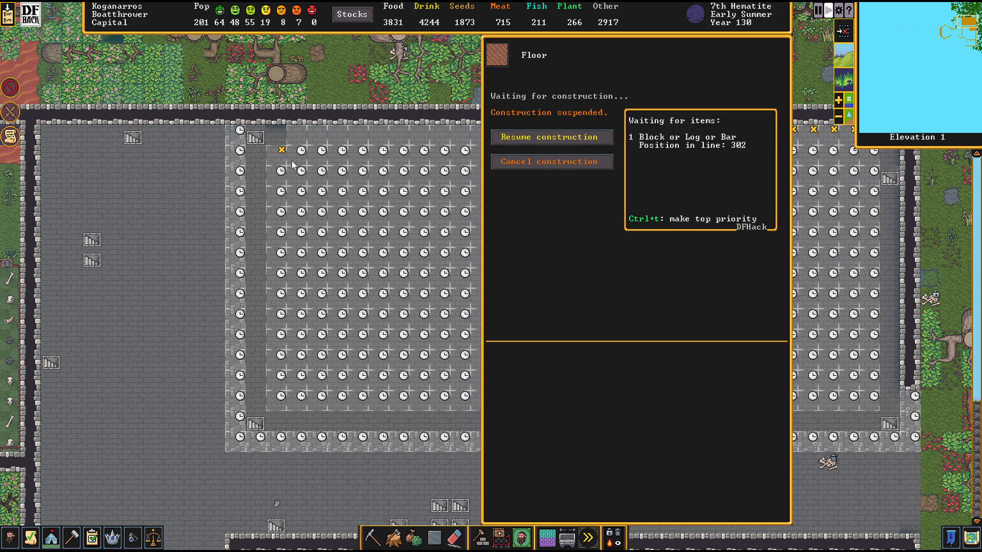
Inspect a suspended planned floor tile waiting for a block, log or bar.
{"action": "left_click", "coordinate": [551, 136]}
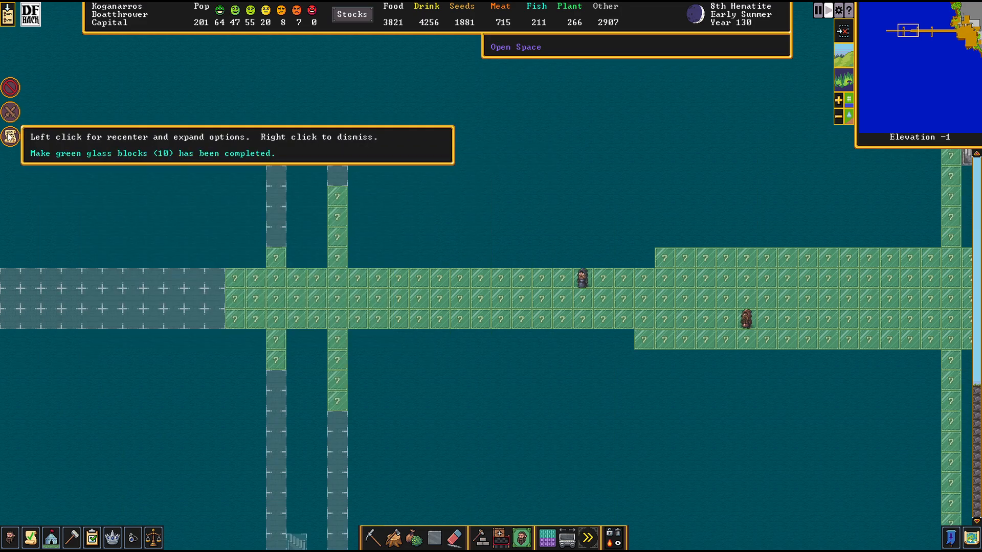
{"action": "left_click", "coordinate": [385, 51]}
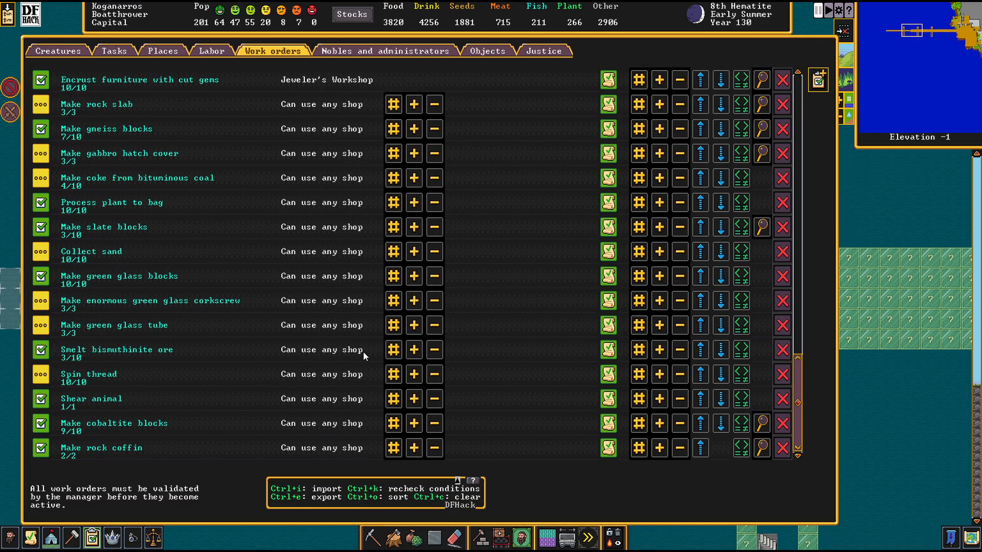
{"action": "key", "text": "Escape"}
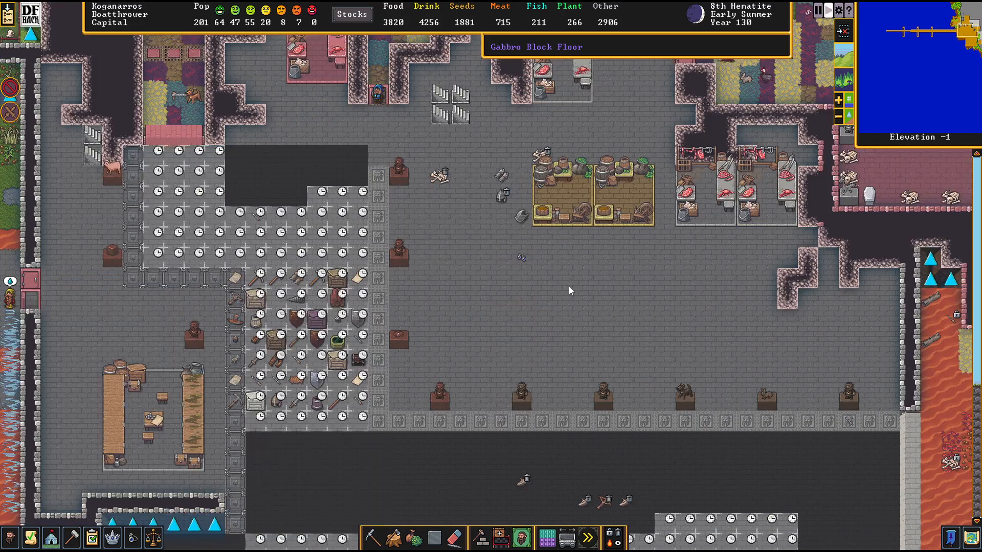
{"action": "scroll", "scroll_direction": "down", "scroll_amount": 3}
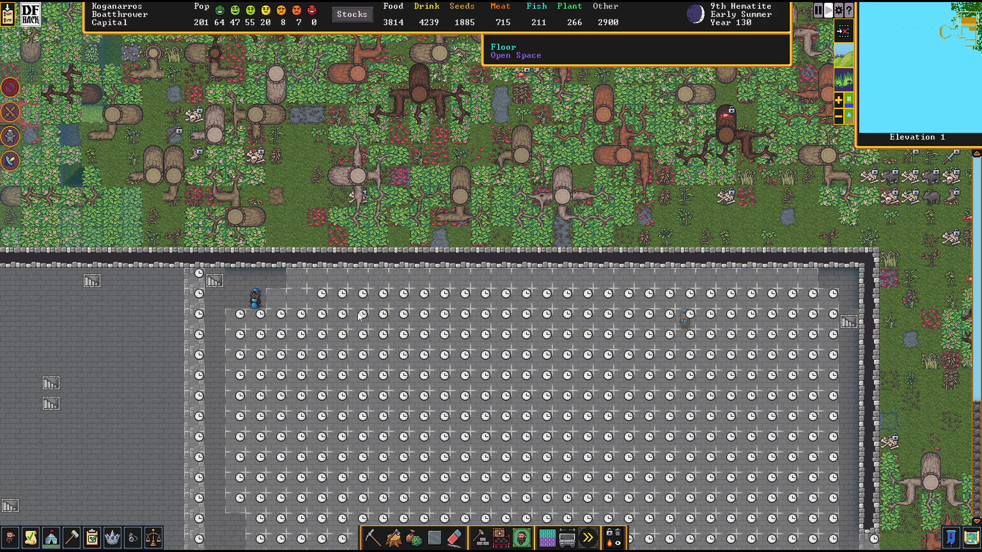
{"action": "scroll", "scroll_direction": "down", "scroll_amount": 3}
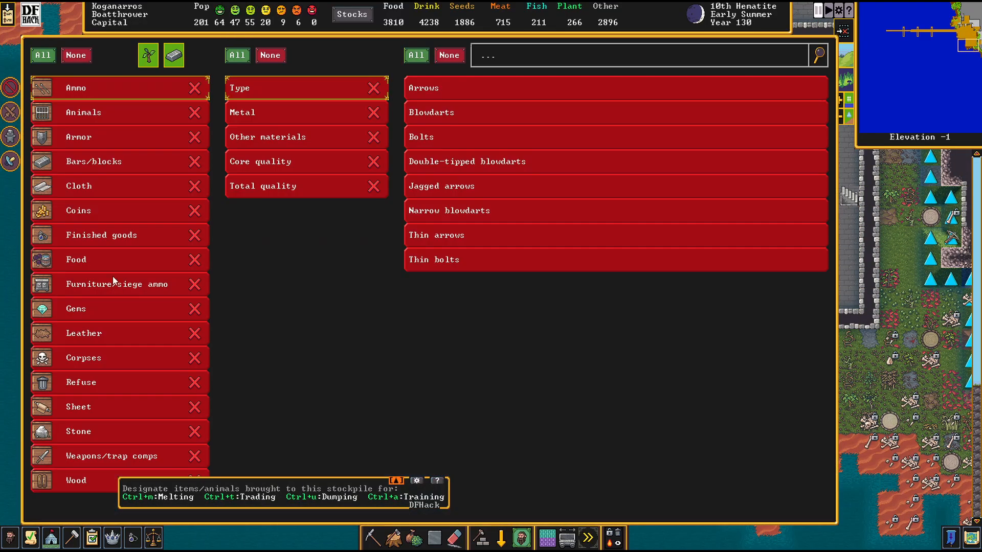
Browse Finished goods storage options and pick the item category for Stockpile #48.
{"action": "left_click", "coordinate": [101, 235]}
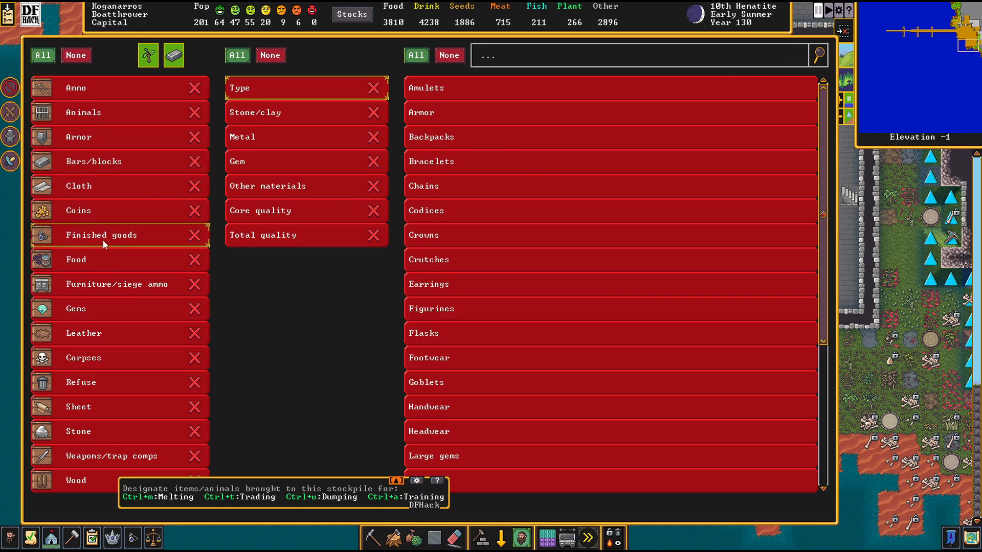
{"action": "left_click", "coordinate": [121, 283]}
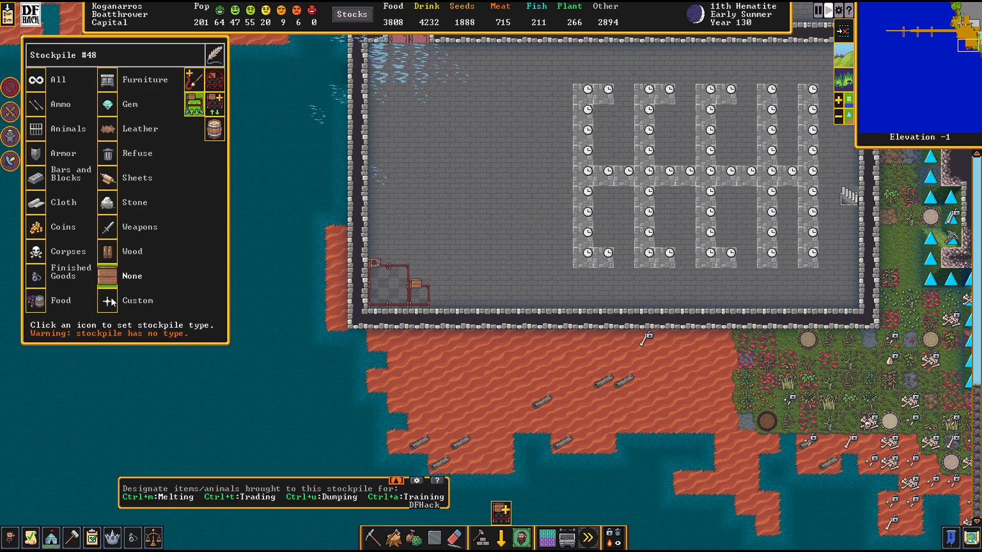
{"action": "left_click", "coordinate": [71, 272]}
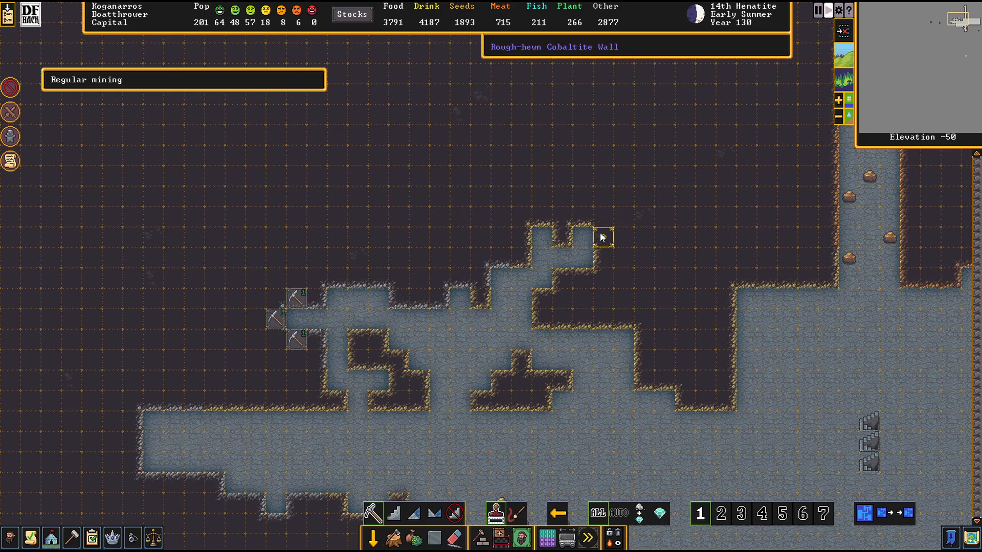
Descend toward elevation -50 to reach the cobaltite cavern.
{"action": "scroll", "scroll_direction": "down", "scroll_amount": 3}
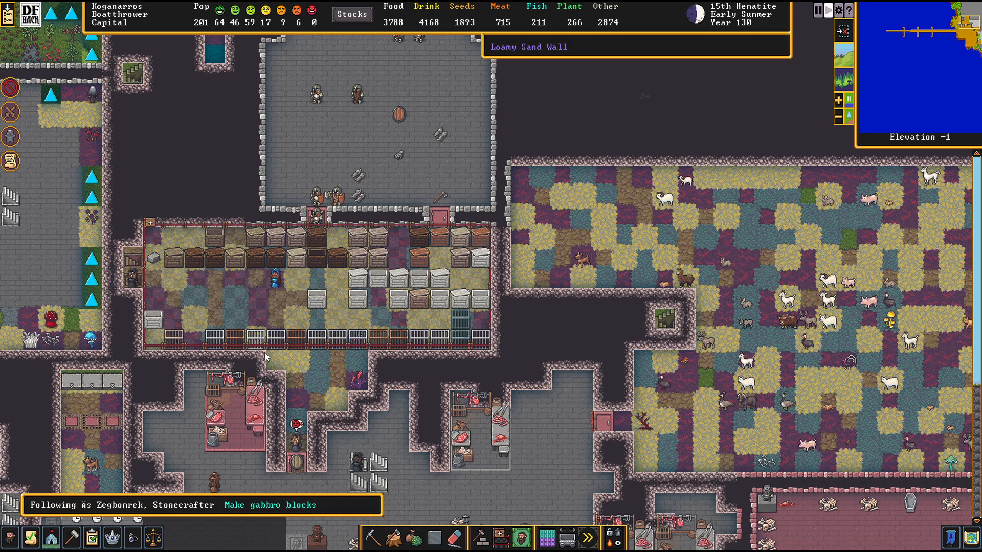
Bring up the unit sheet of trader Dôbar Nabaskulet among the crates.
{"action": "left_click", "coordinate": [335, 254]}
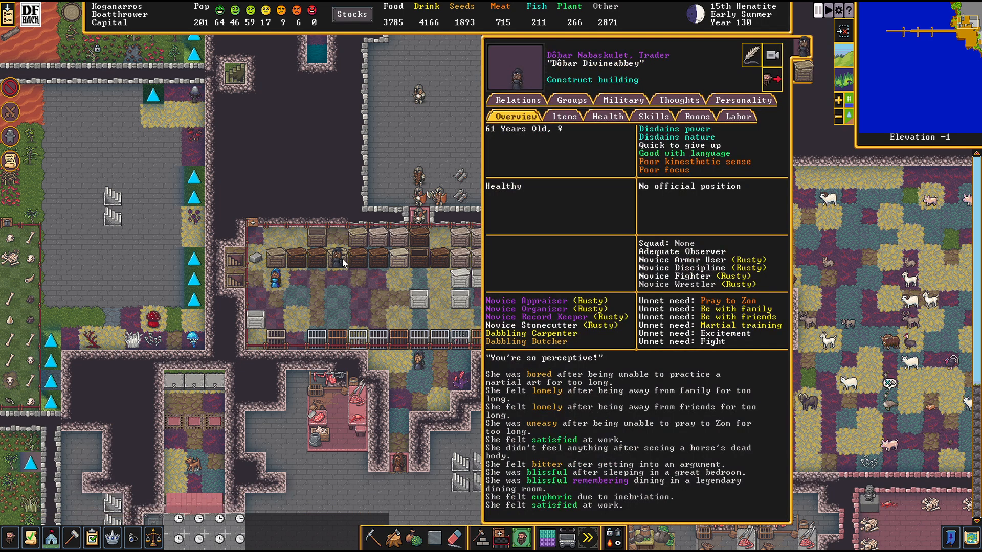
Set the camera to follow the trader dwarf as she moves down to the bedrooms.
{"action": "left_click", "coordinate": [773, 55]}
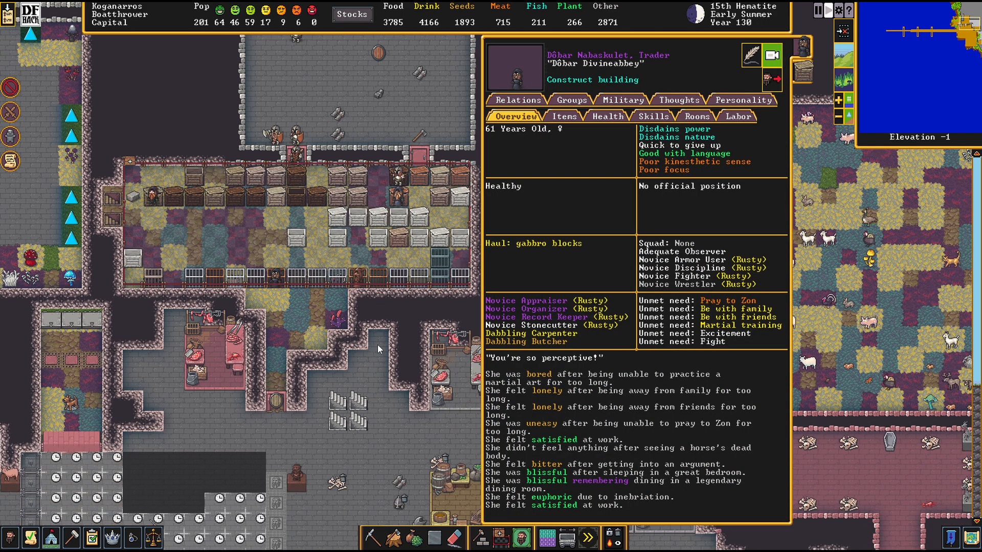
{"action": "scroll", "scroll_direction": "down", "scroll_amount": 3}
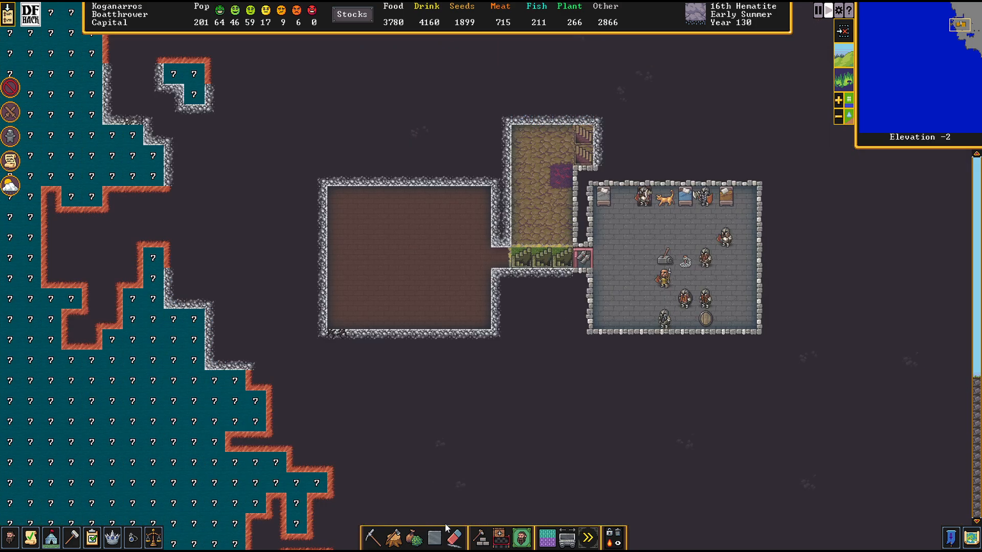
Browse the Doors/hatches category in the build list.
{"action": "left_click", "coordinate": [480, 537]}
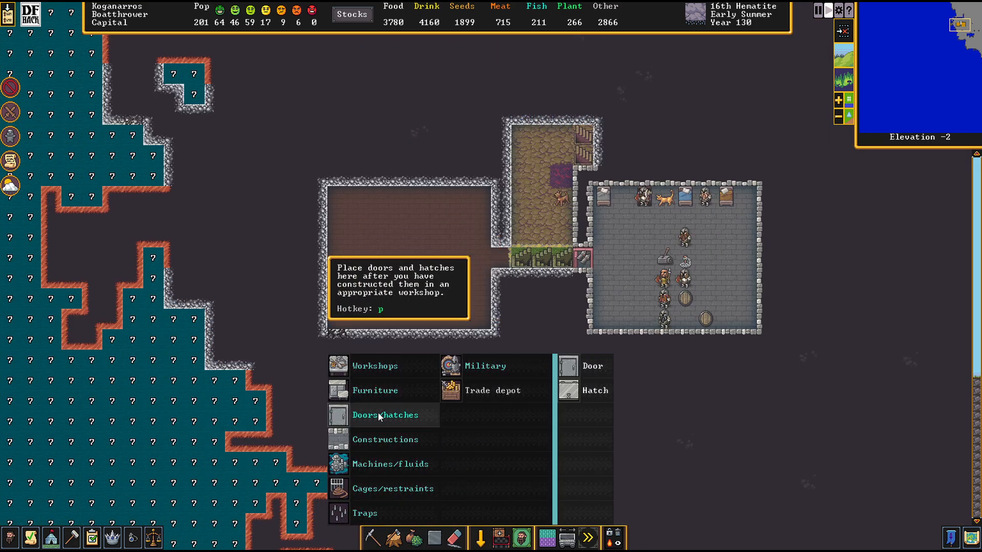
{"action": "left_click", "coordinate": [591, 366]}
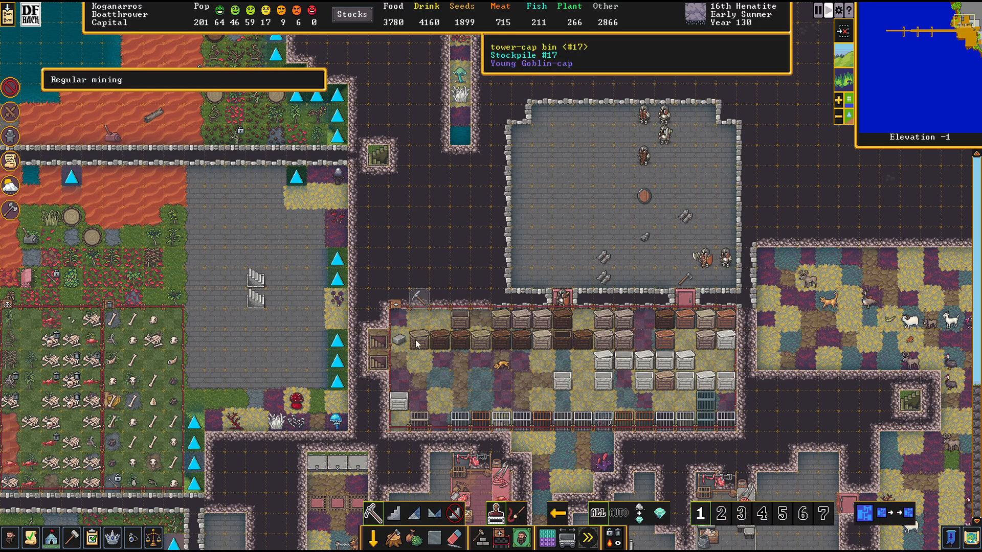
{"action": "mouse_move", "coordinate": [422, 311]}
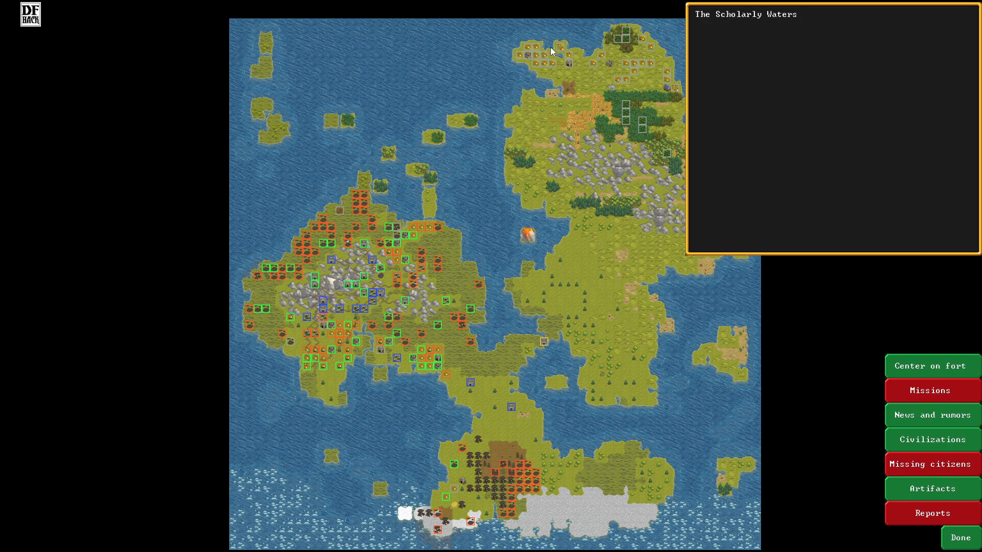
{"action": "mouse_move", "coordinate": [553, 344]}
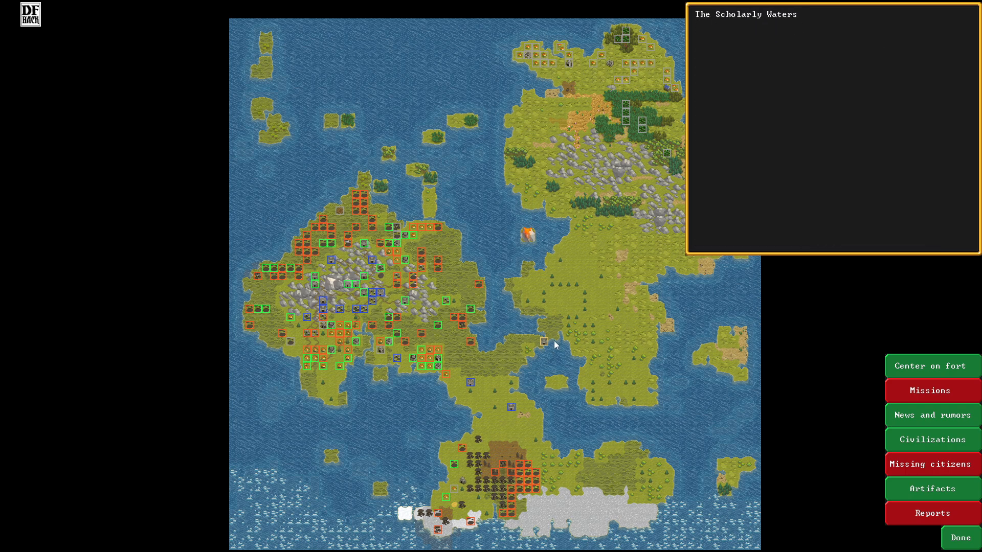
Inspect a region on the world map.
{"action": "left_click", "coordinate": [957, 537]}
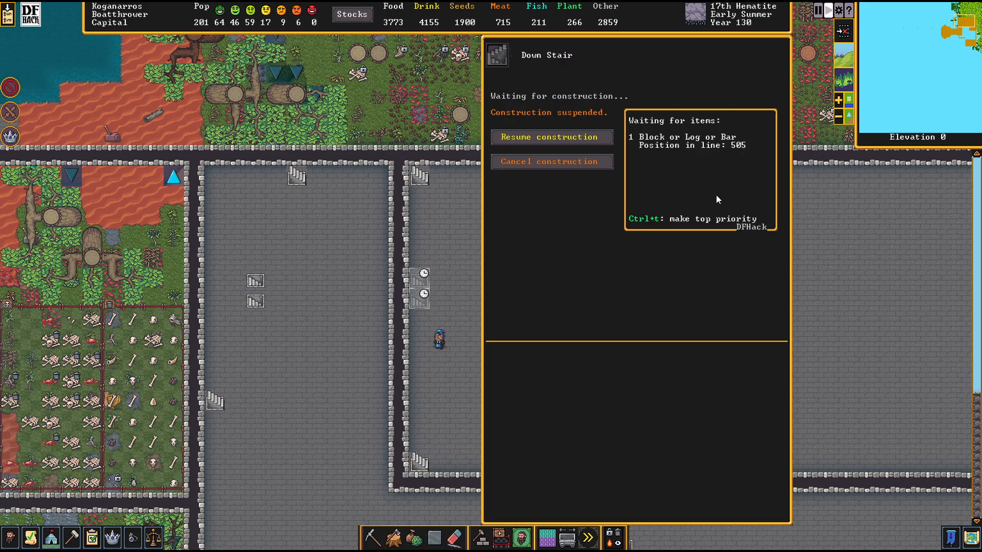
{"action": "mouse_move", "coordinate": [580, 217]}
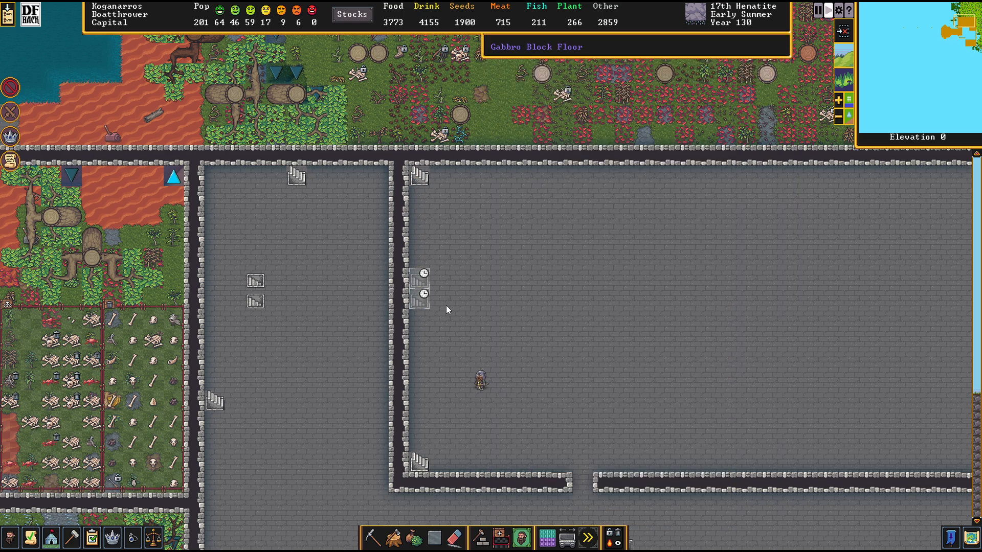
{"action": "scroll", "scroll_direction": "down", "scroll_amount": 3}
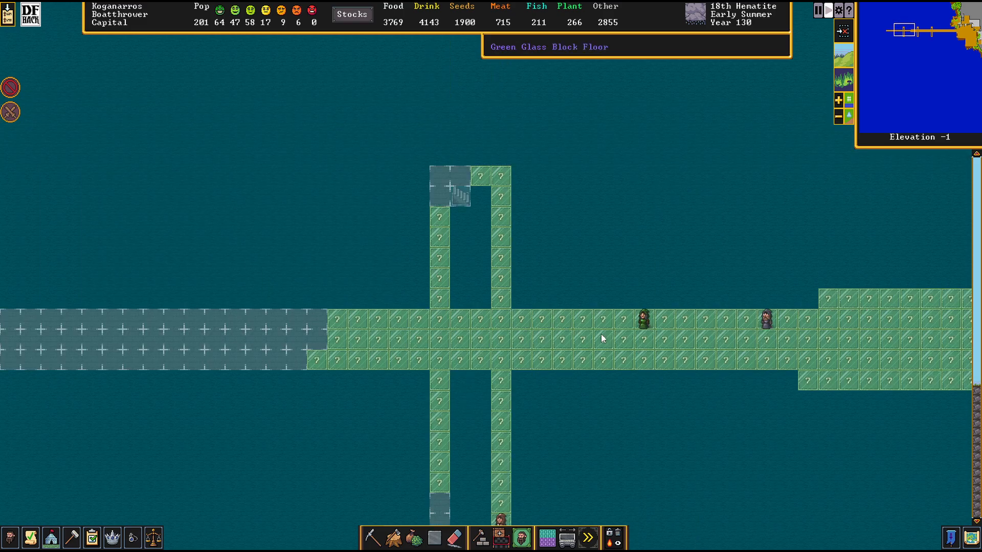
Plan a 2x2 floor square and a six-tile floor strip over the glass bridge gaps.
{"action": "left_click", "coordinate": [479, 537]}
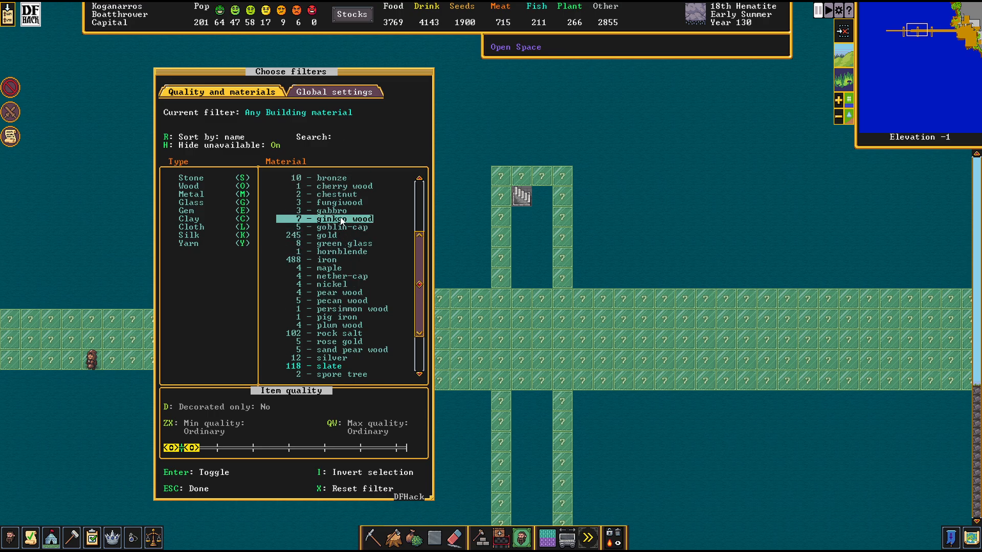
{"action": "key", "text": "Escape"}
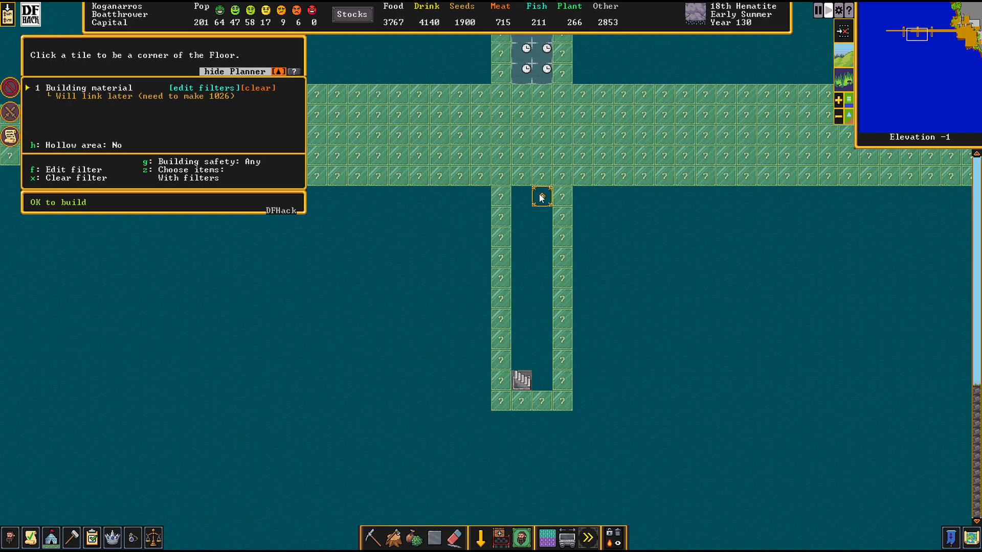
{"action": "left_click", "coordinate": [540, 197]}
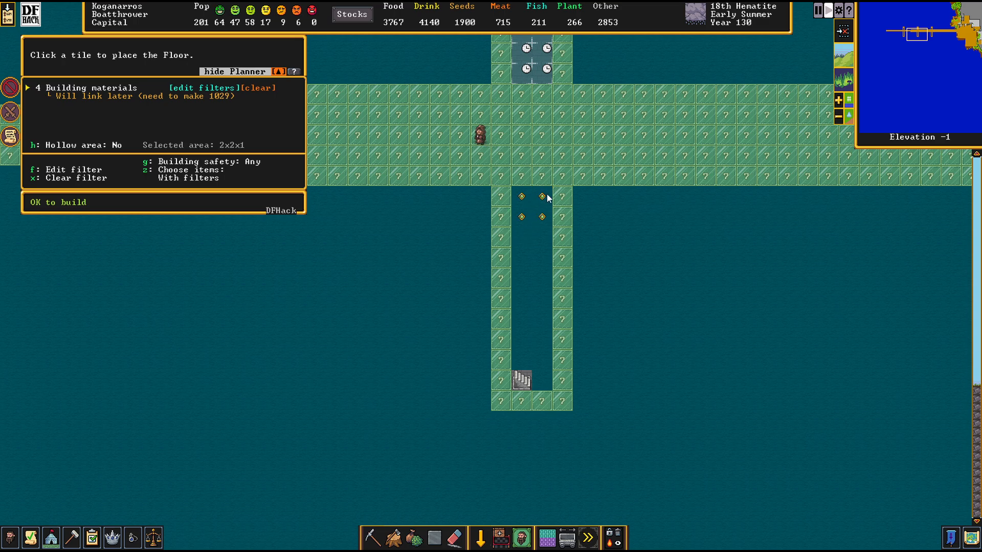
{"action": "left_click", "coordinate": [539, 372]}
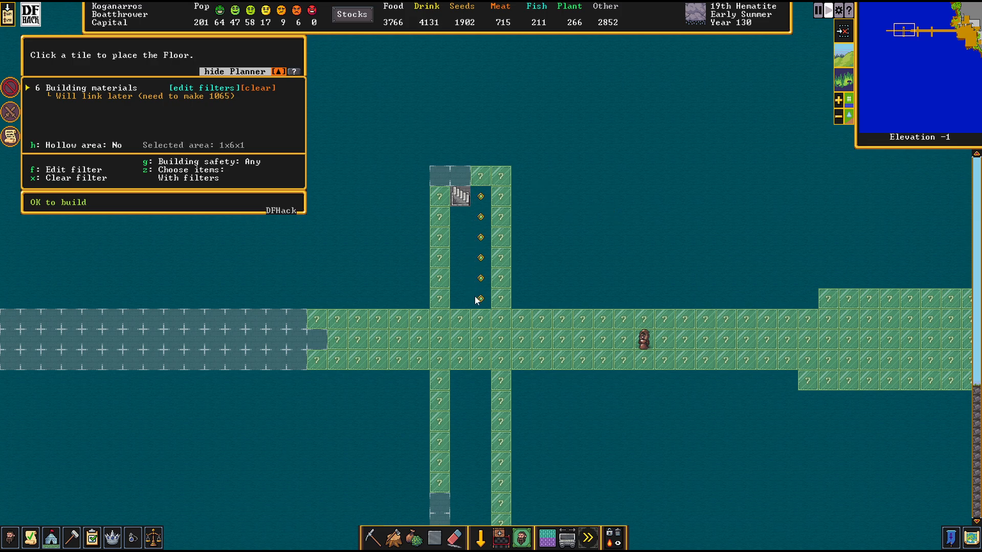
{"action": "left_click", "coordinate": [478, 300]}
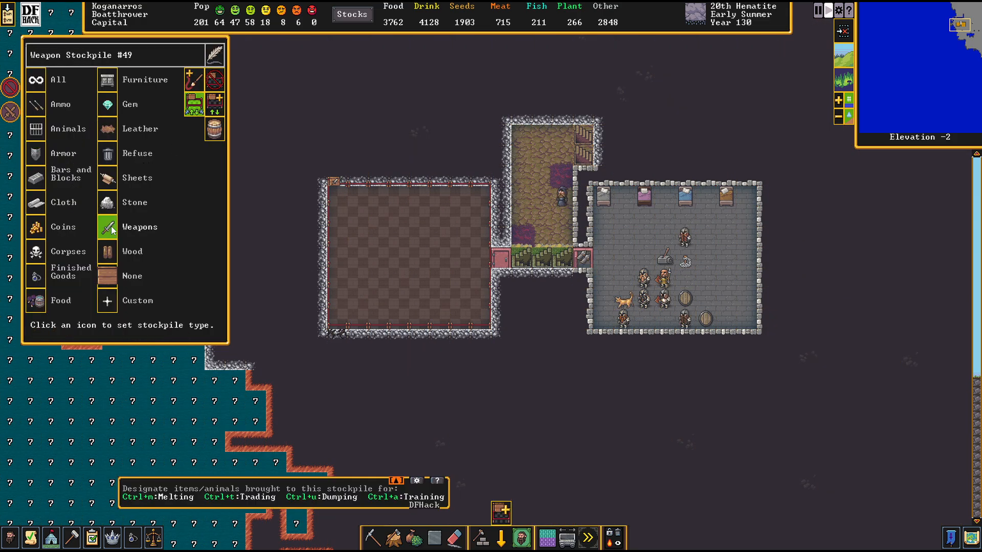
Allow armor into Weapon Stockpile #49 via its custom settings.
{"action": "left_click", "coordinate": [62, 152]}
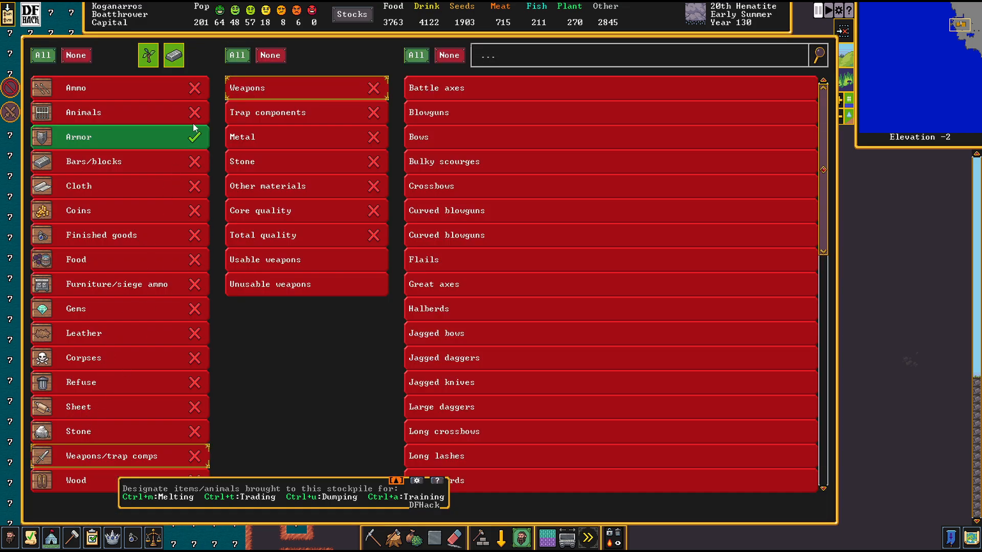
{"action": "left_click", "coordinate": [40, 56]}
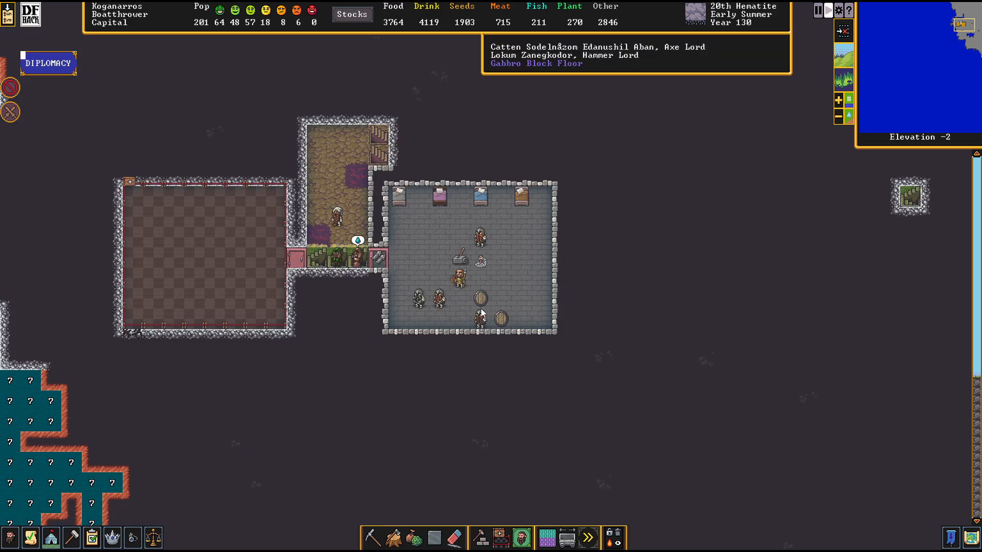
{"action": "left_click", "coordinate": [48, 62]}
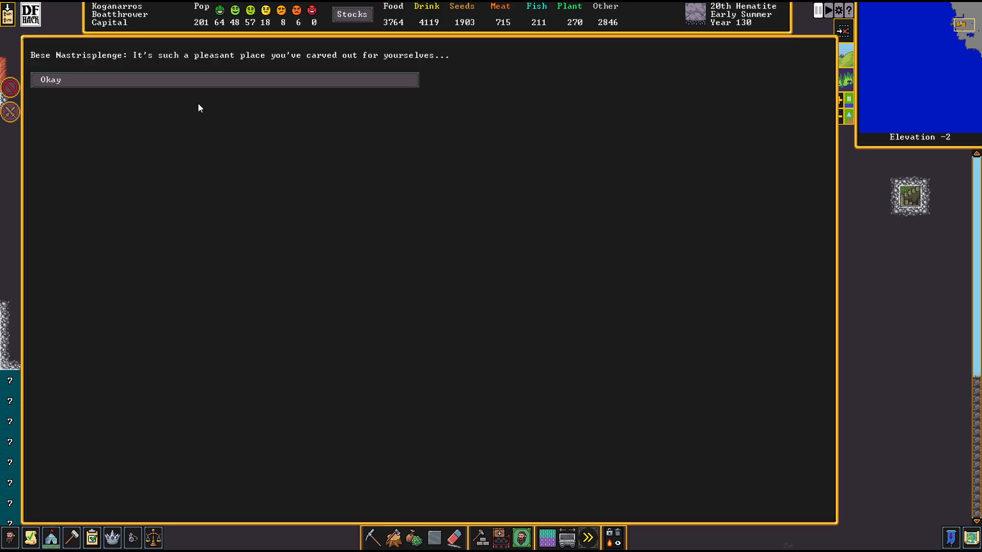
{"action": "left_click", "coordinate": [50, 80]}
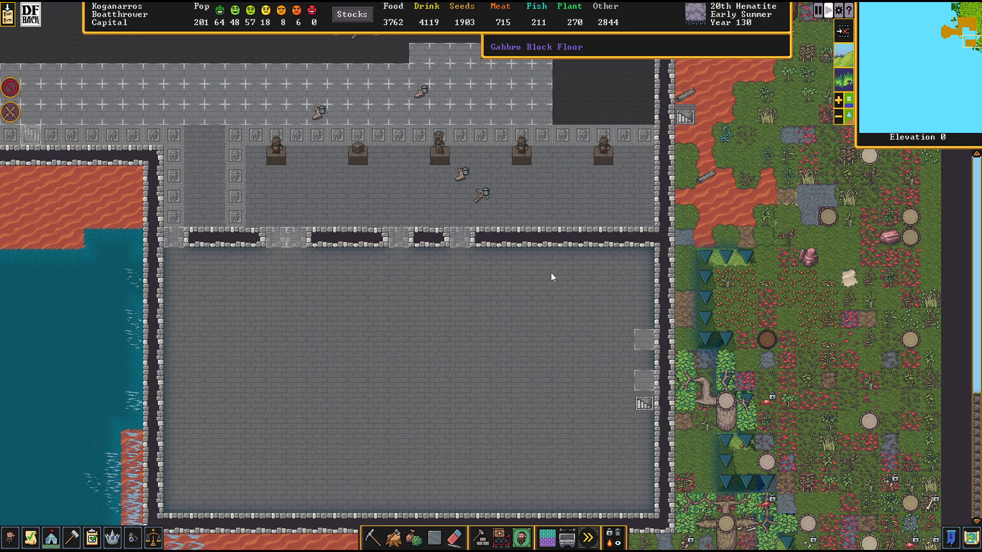
Choose Wall from constructions and mark the first corner at the dividing-wall gap.
{"action": "left_click", "coordinate": [551, 277]}
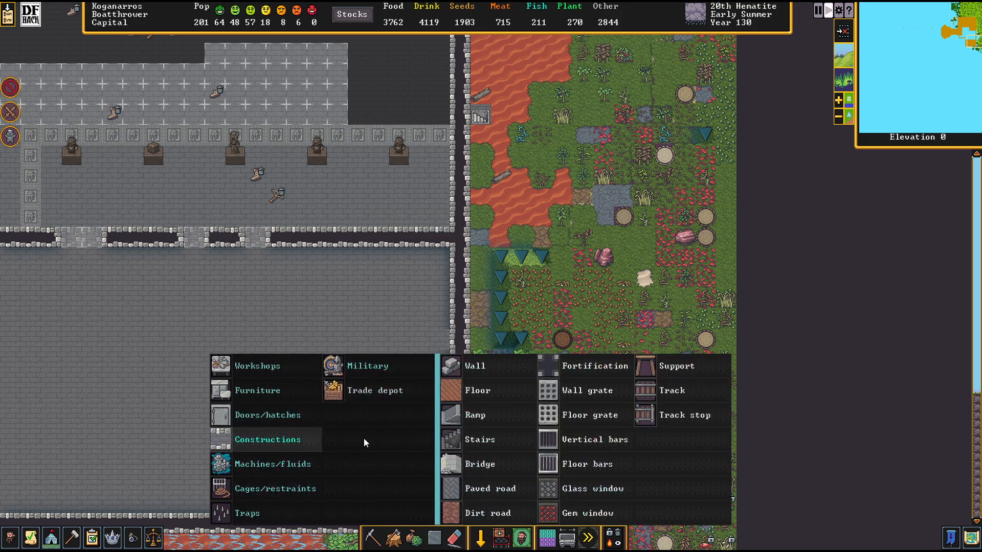
{"action": "left_click", "coordinate": [477, 389]}
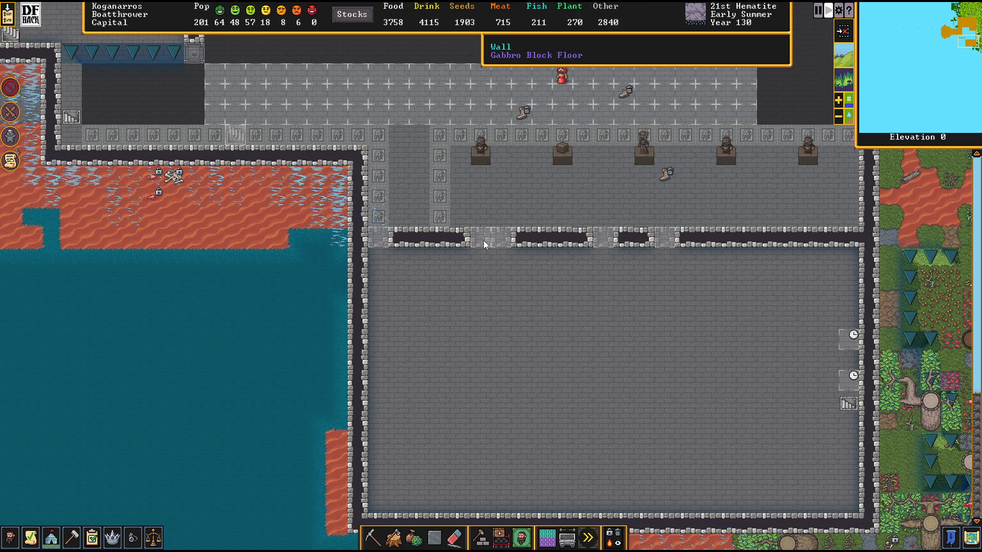
{"action": "mouse_move", "coordinate": [509, 194]}
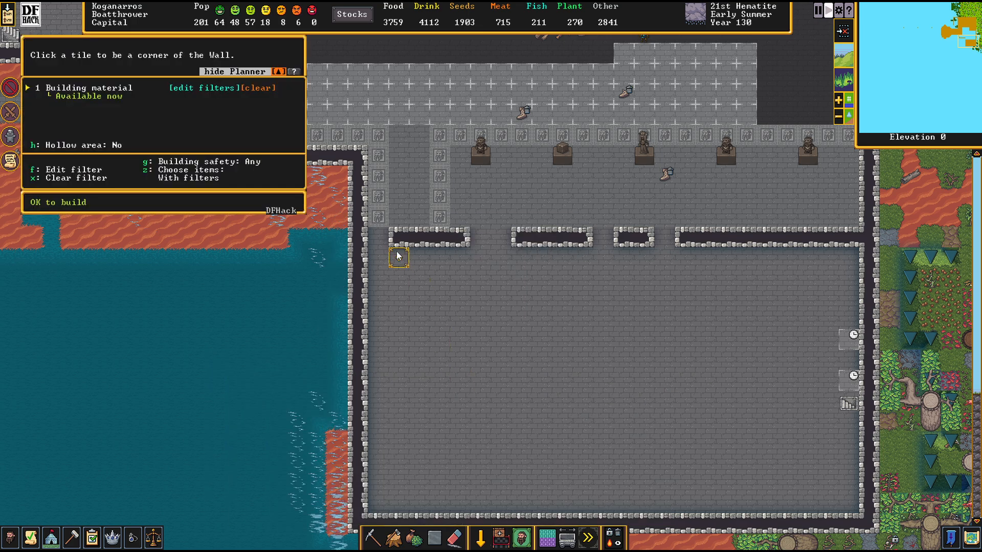
{"action": "left_click", "coordinate": [397, 256]}
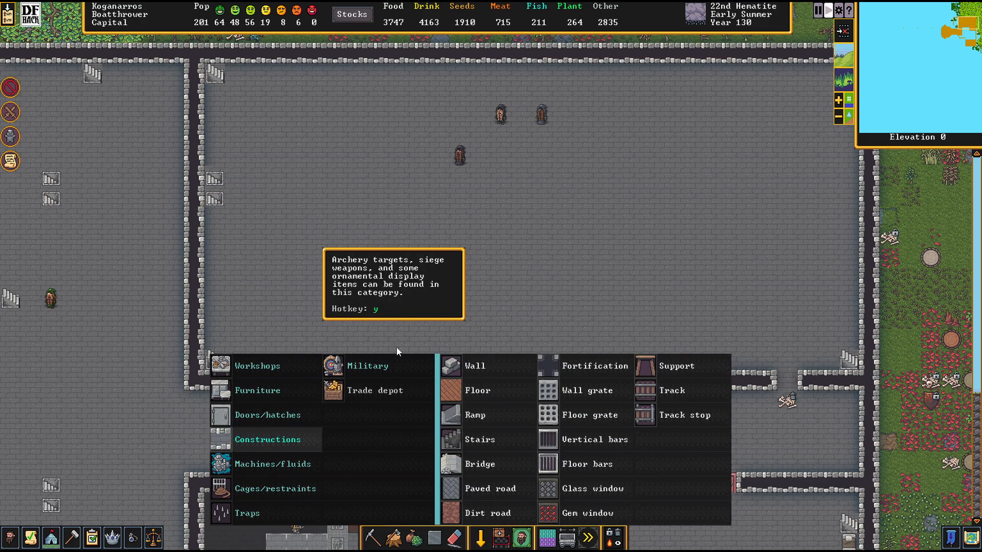
Finish placing the planned wall line across the hall.
{"action": "left_click", "coordinate": [476, 366]}
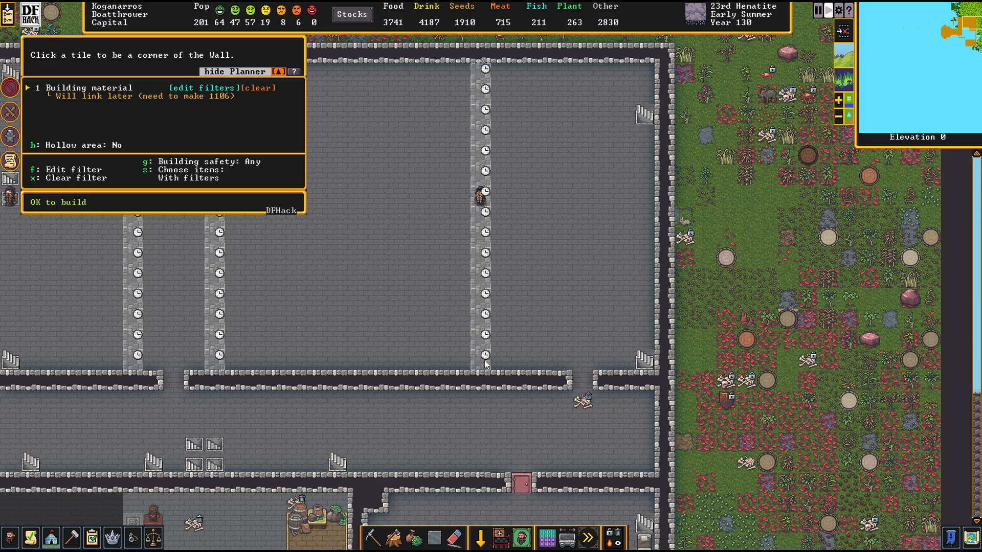
{"action": "left_click", "coordinate": [485, 364]}
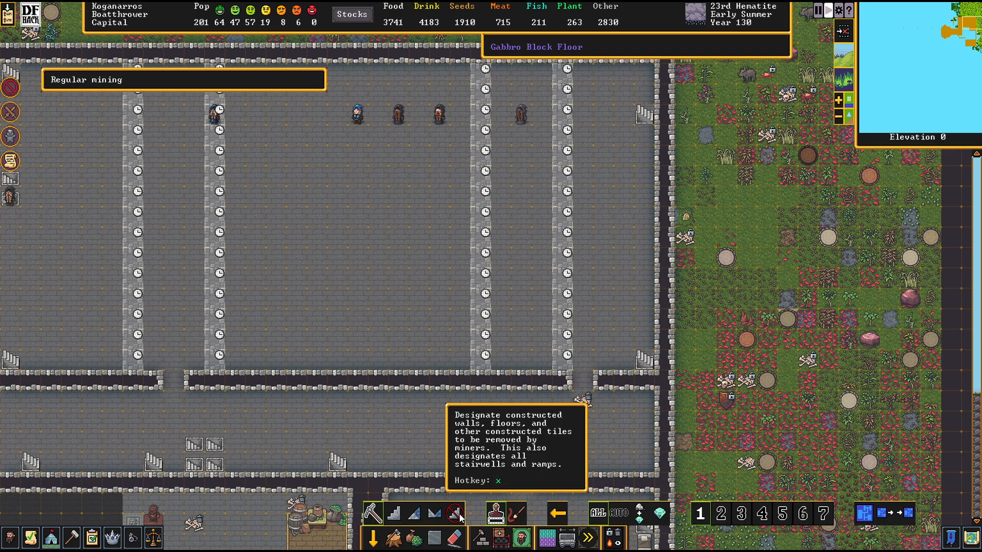
Remove one block of the bottom wall and plan a floor tile in its place.
{"action": "left_click", "coordinate": [456, 513]}
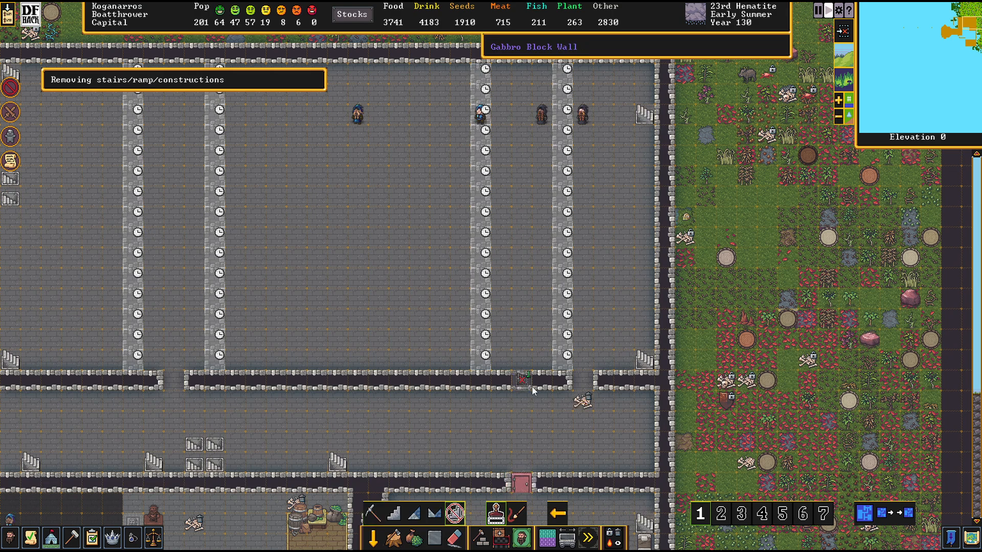
{"action": "left_click", "coordinate": [480, 537]}
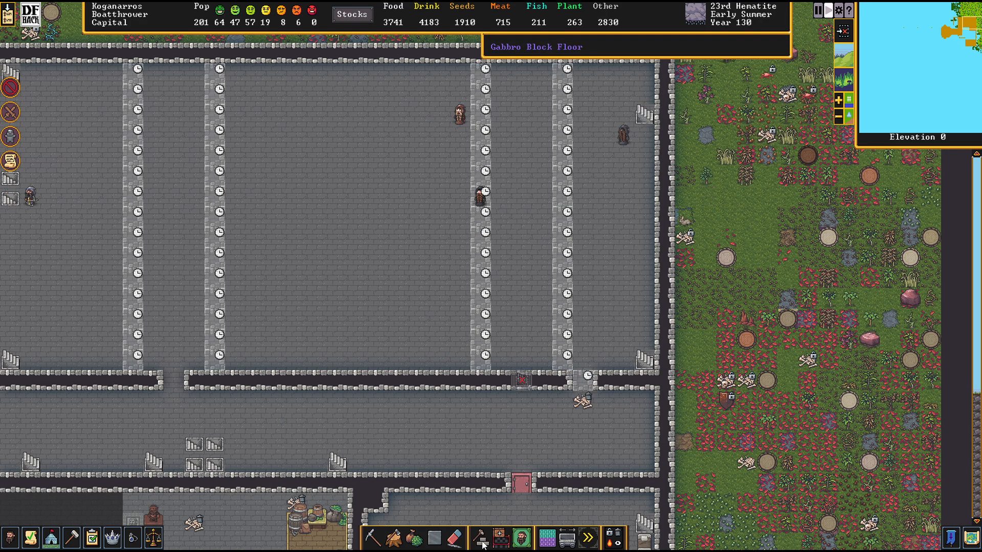
{"action": "mouse_move", "coordinate": [482, 537]}
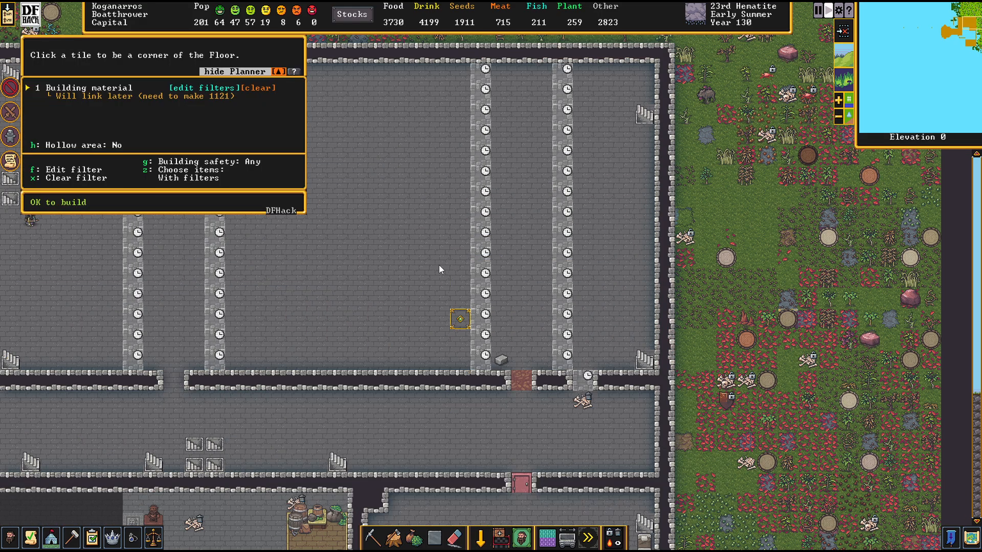
{"action": "left_click", "coordinate": [522, 381]}
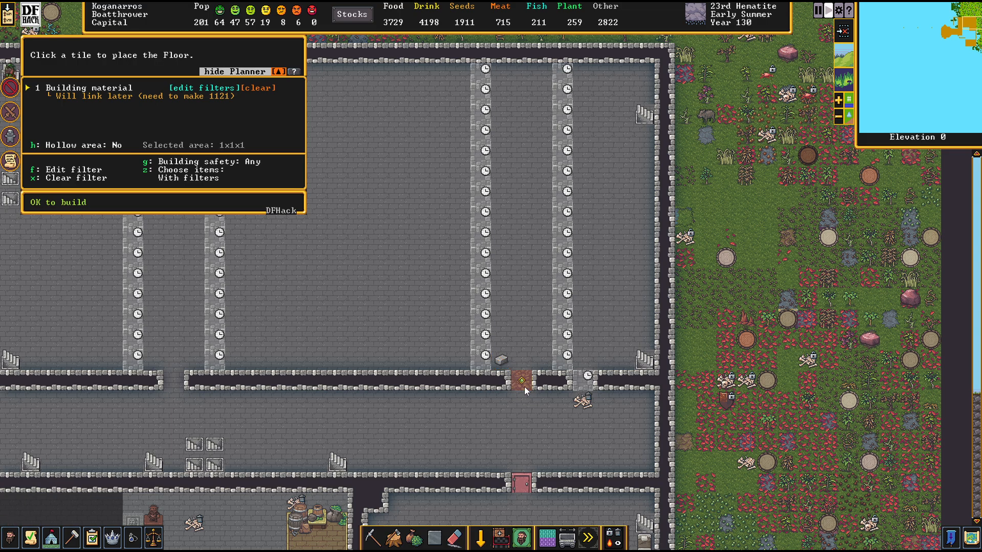
{"action": "left_click", "coordinate": [524, 375]}
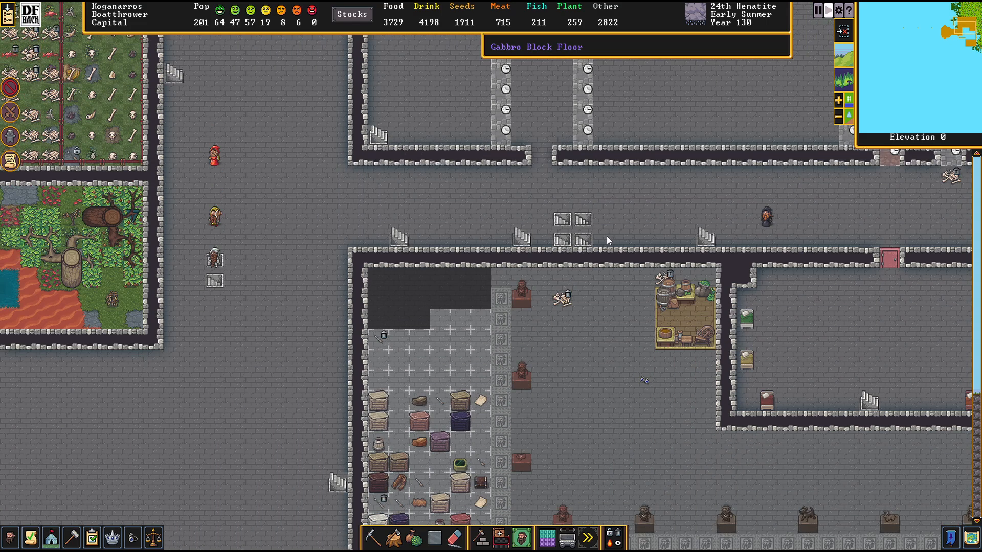
Scroll the view toward the pillared hall with the still on elevation -1.
{"action": "scroll", "scroll_direction": "down", "scroll_amount": 3}
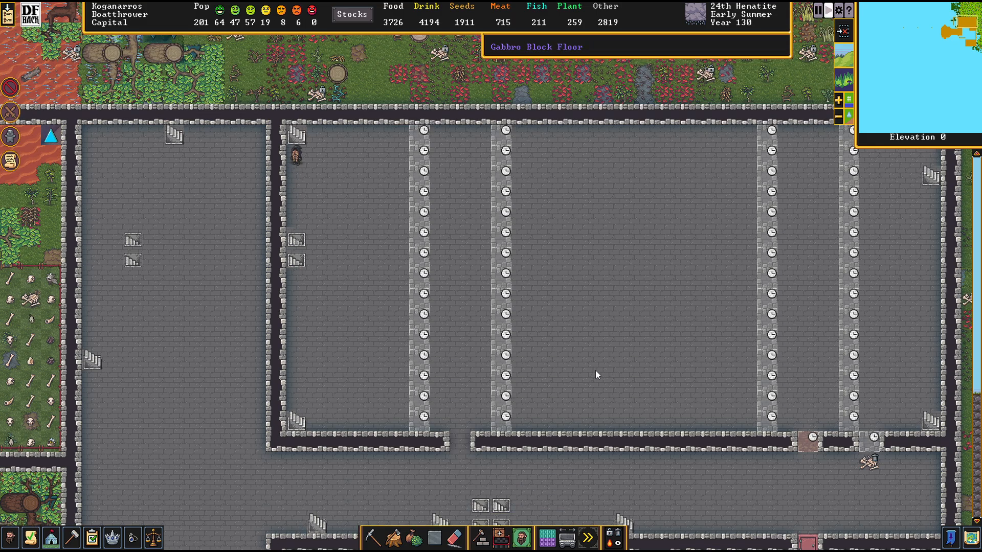
{"action": "scroll", "scroll_direction": "down", "scroll_amount": 3}
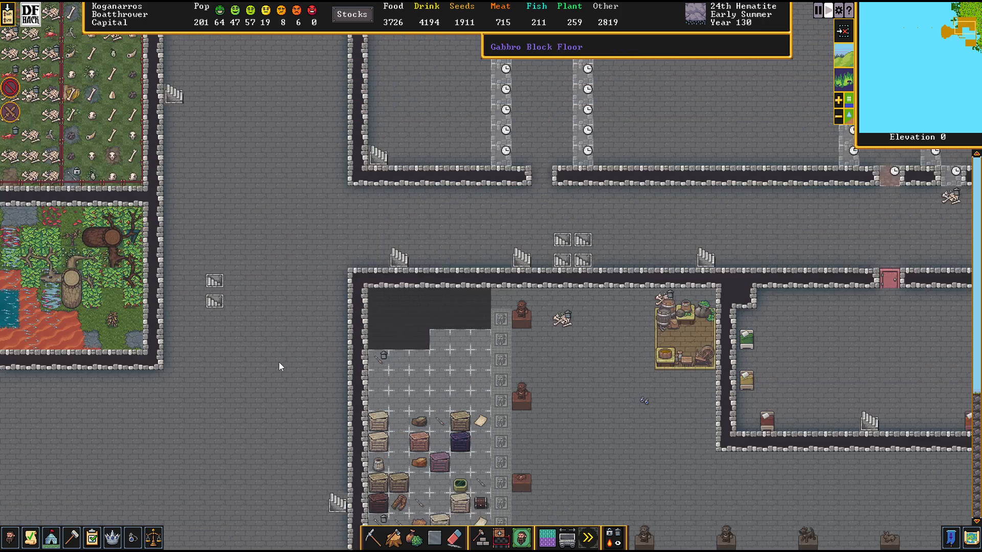
{"action": "scroll", "scroll_direction": "down", "scroll_amount": 3}
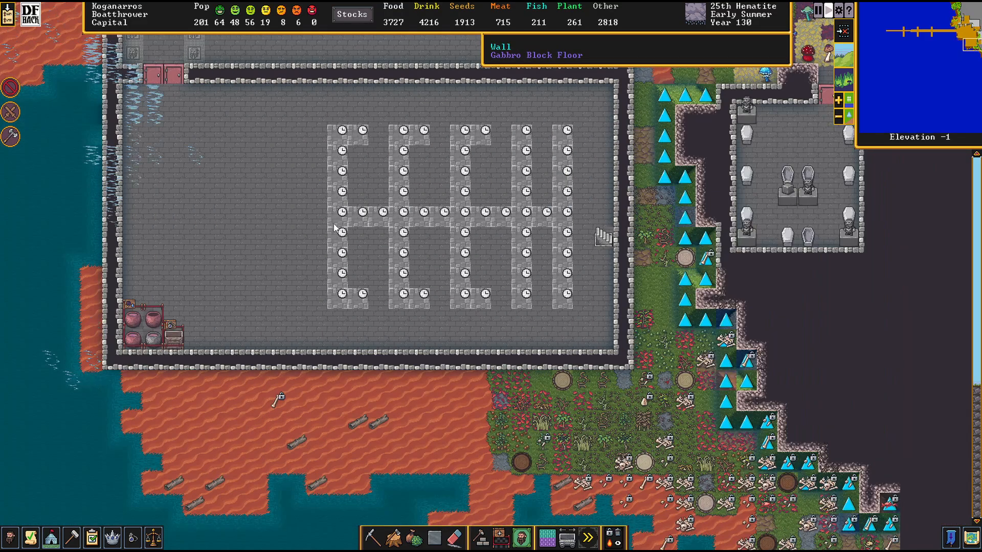
Paint a meeting area zone across the whole pillared hall.
{"action": "left_click", "coordinate": [519, 537]}
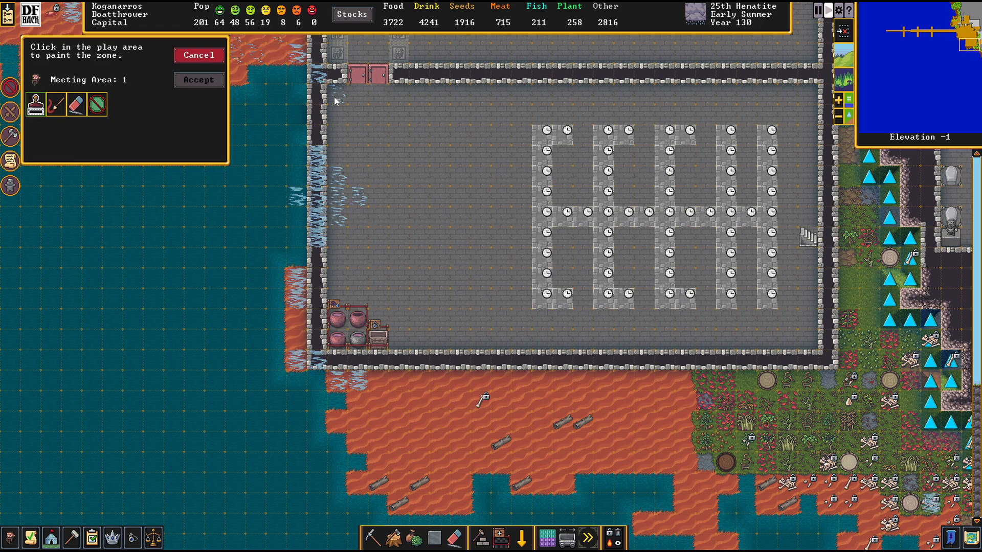
{"action": "left_click_drag", "start_coordinate": [316, 68], "coordinate": [529, 366]}
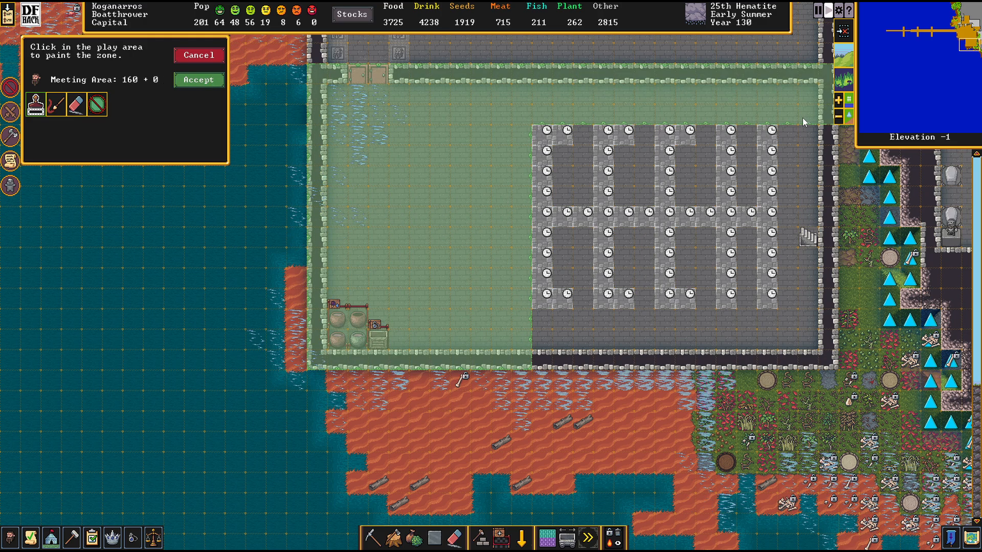
{"action": "left_click_drag", "start_coordinate": [803, 122], "coordinate": [804, 325]}
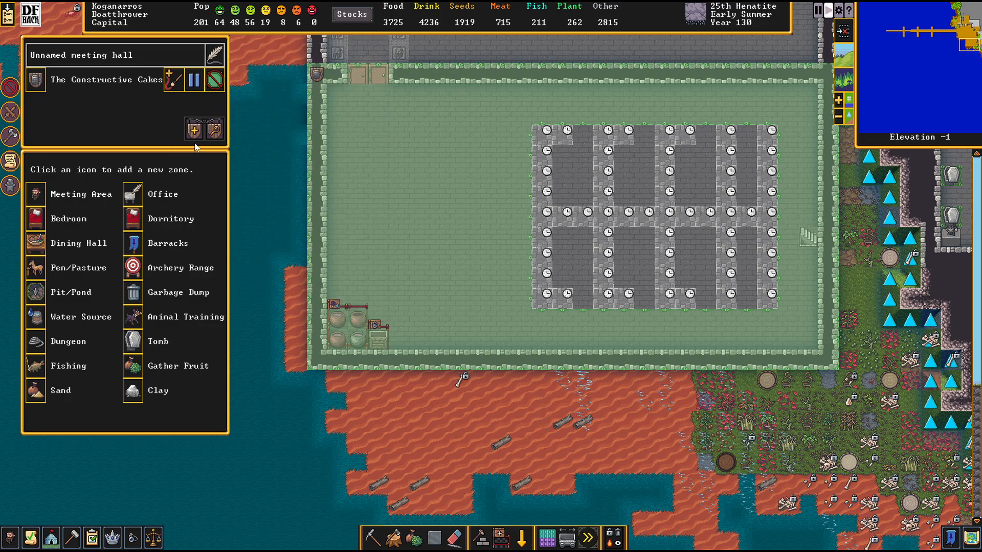
{"action": "mouse_move", "coordinate": [174, 85]}
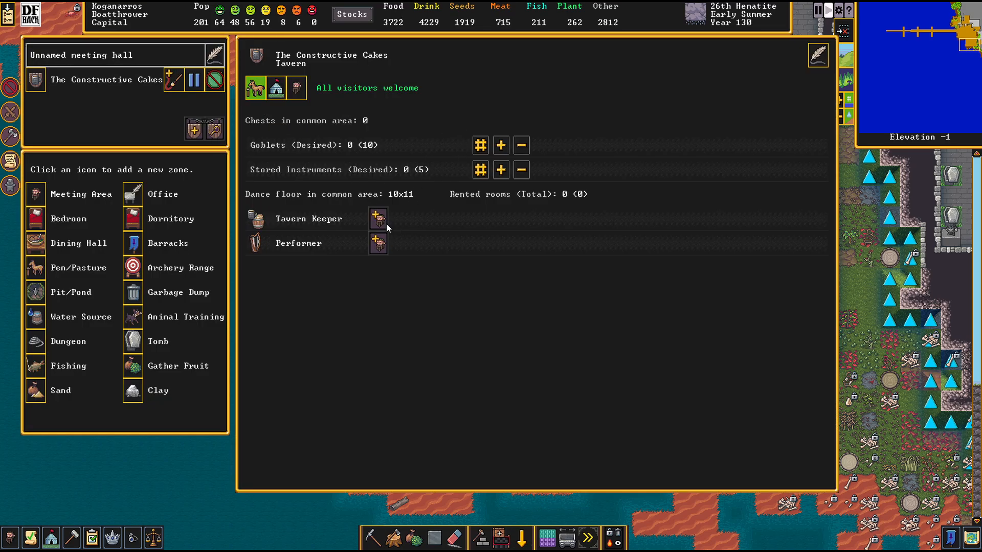
Assign a dwarf as tavern keeper for The Constructive Cakes.
{"action": "left_click", "coordinate": [378, 218]}
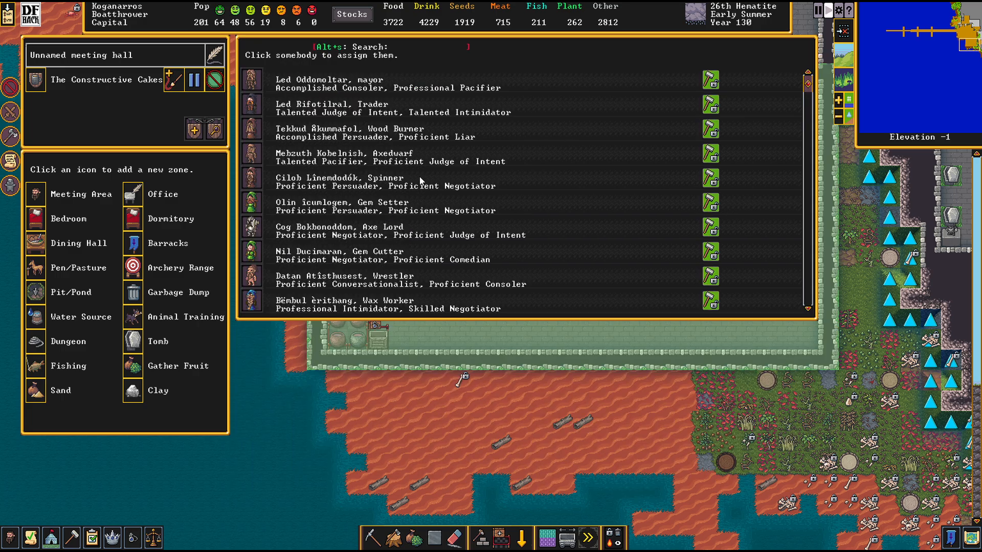
{"action": "mouse_move", "coordinate": [382, 228]}
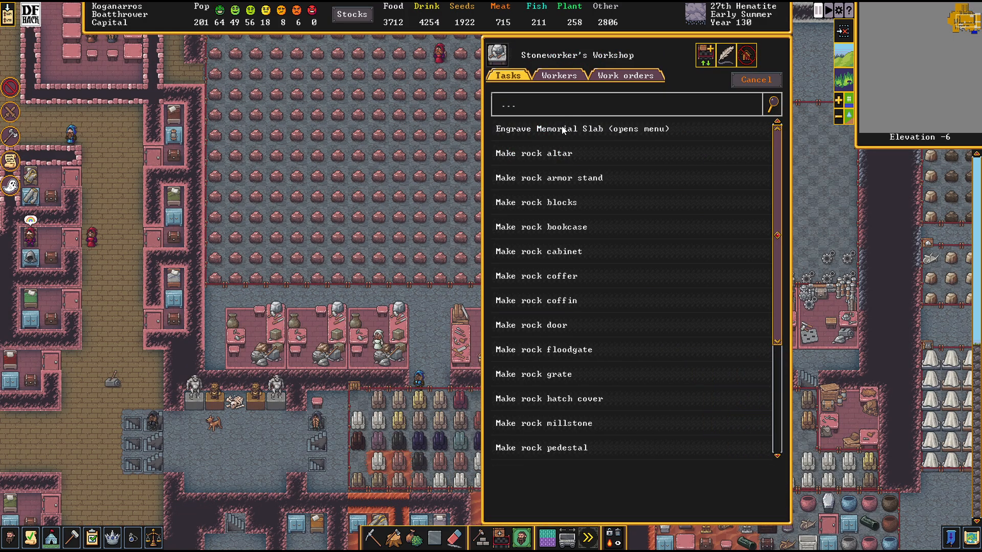
Filter the Engrave Memorial Slab list to citizens who still need a slab.
{"action": "left_click", "coordinate": [581, 129]}
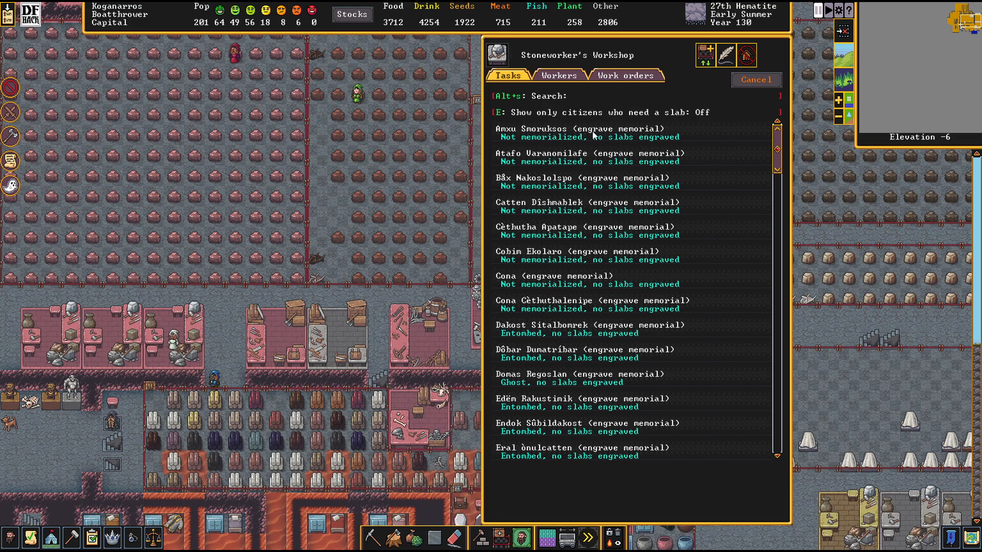
{"action": "left_click", "coordinate": [499, 112]}
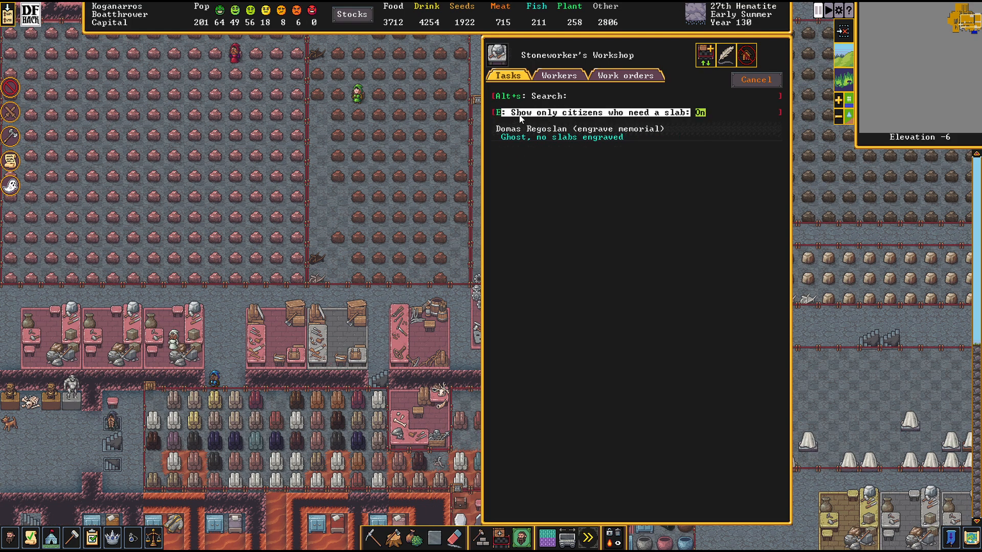
{"action": "mouse_move", "coordinate": [540, 116]}
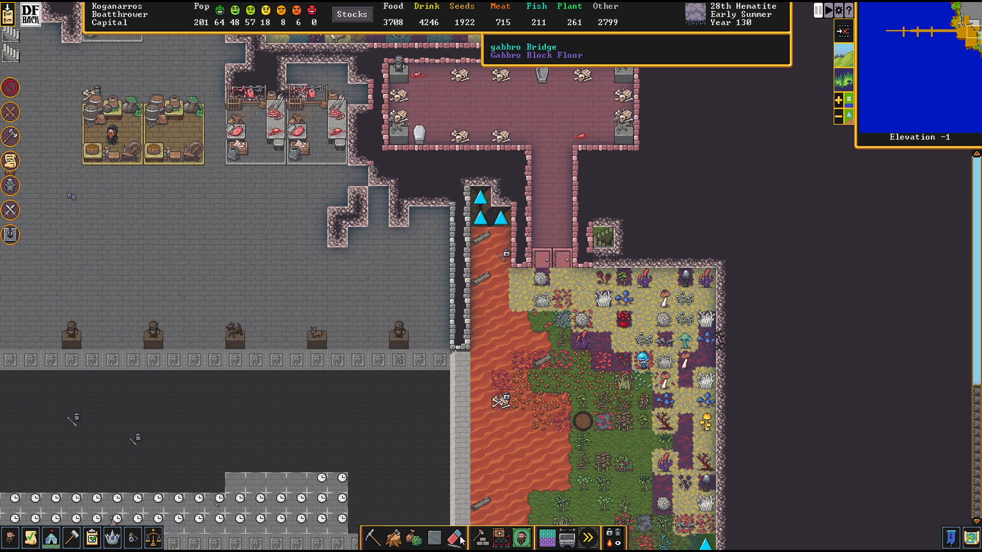
Place a slab from Build > Furniture on a floor tile of the large stone hall.
{"action": "left_click", "coordinate": [478, 537]}
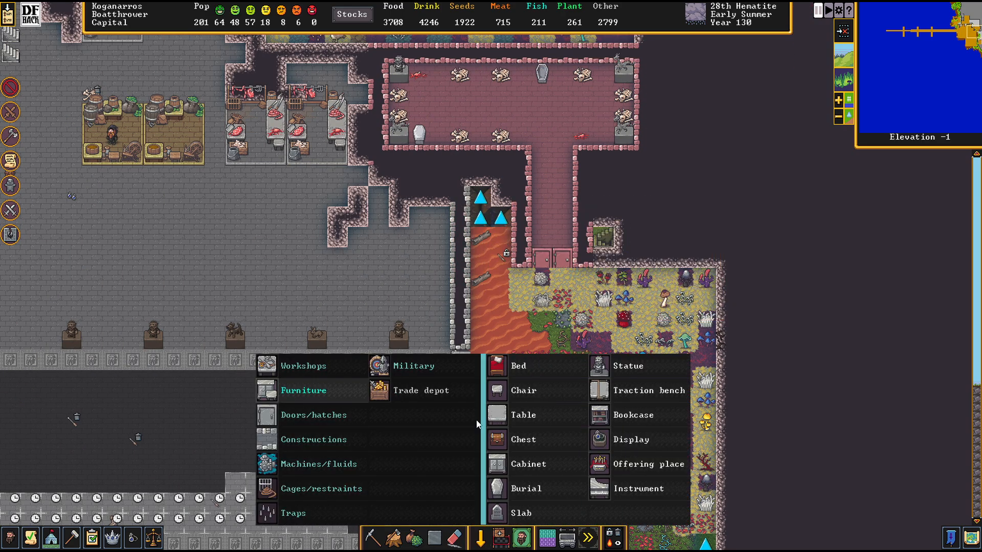
{"action": "left_click", "coordinate": [521, 512]}
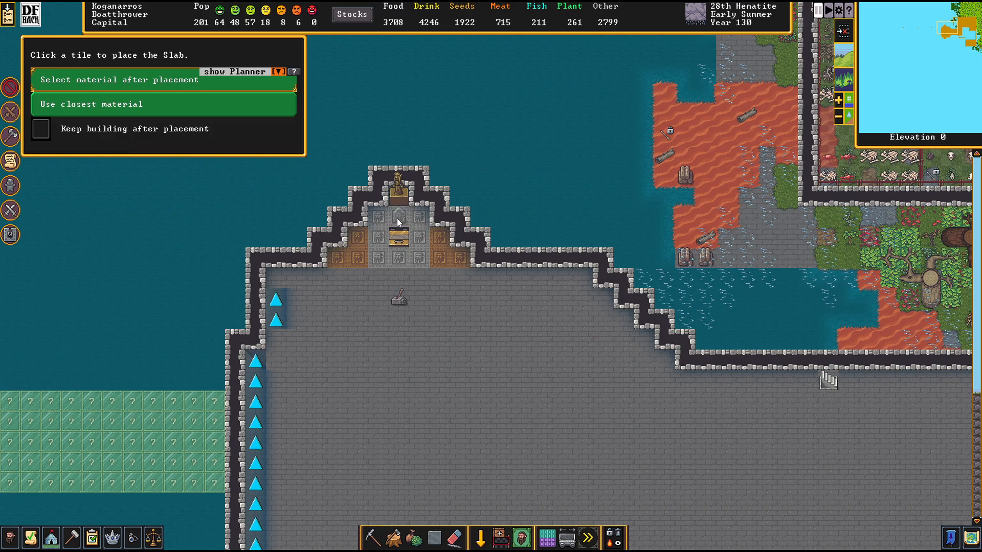
{"action": "mouse_move", "coordinate": [335, 262]}
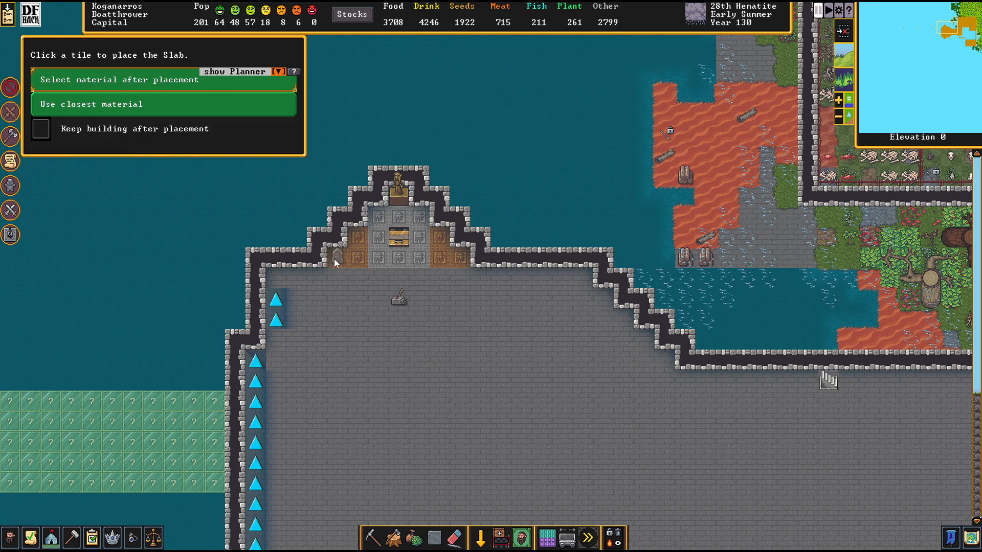
{"action": "scroll", "scroll_direction": "down", "scroll_amount": 3}
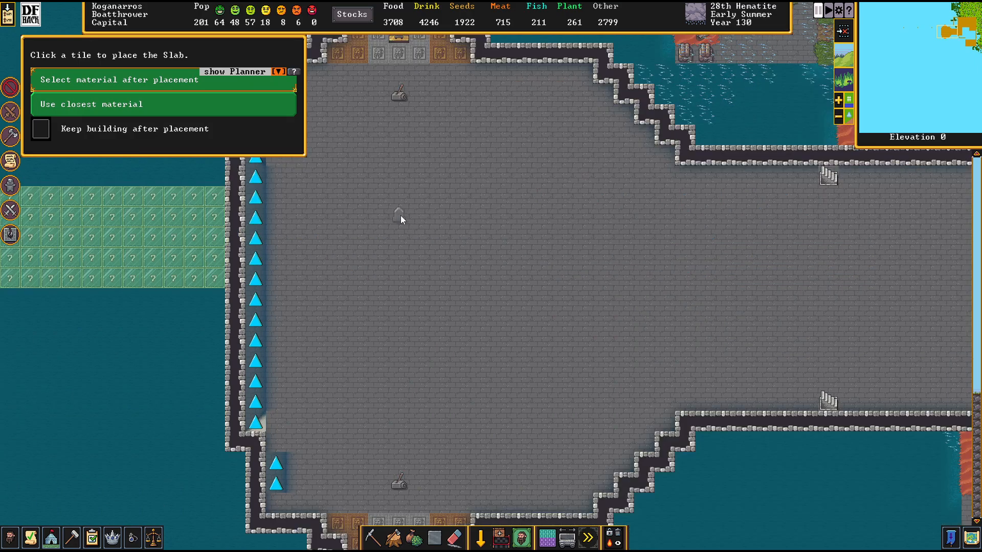
{"action": "left_click", "coordinate": [401, 219]}
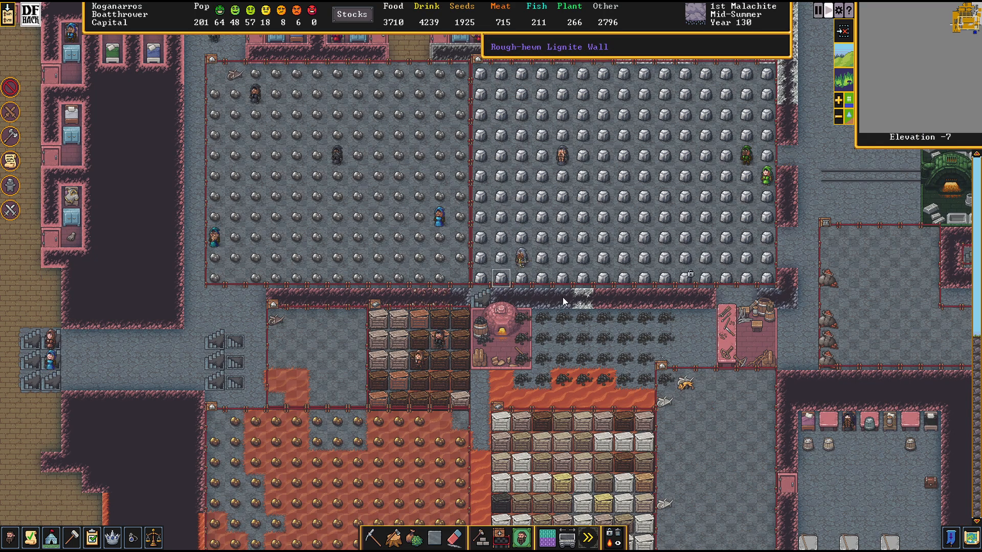
View the sheet of the legendary miner Erib Zuglarrifot.
{"action": "left_click", "coordinate": [517, 254]}
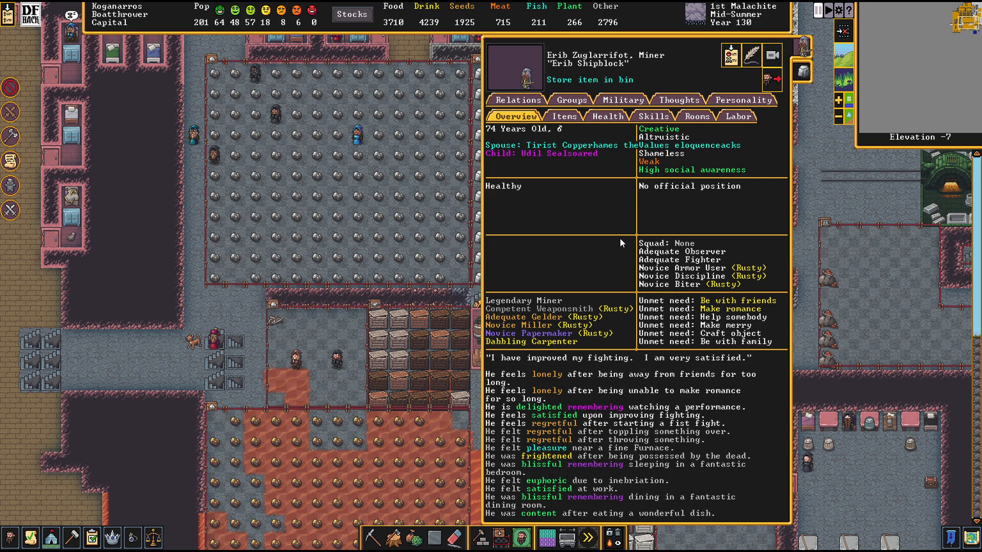
{"action": "mouse_move", "coordinate": [155, 96]}
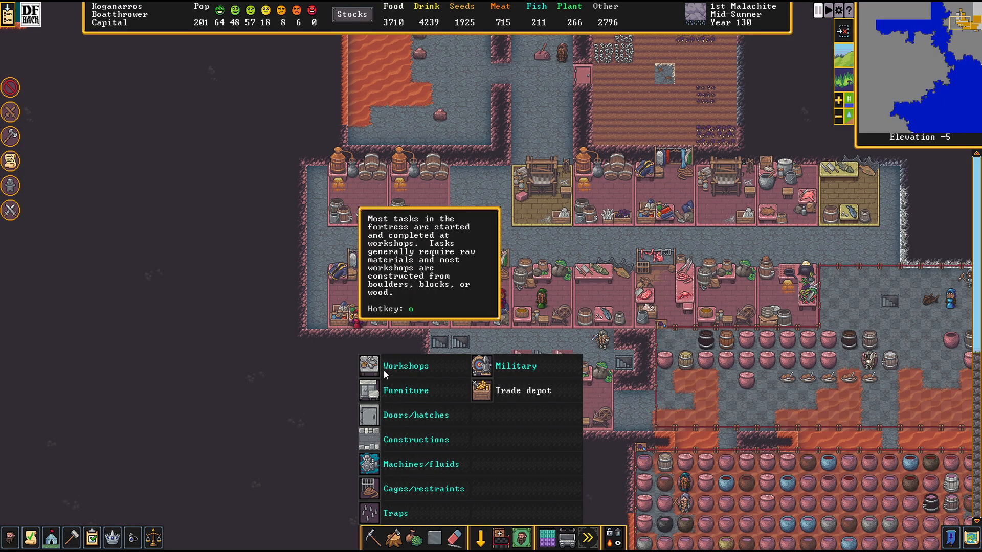
Bring up the Workshops building choices in the Build menu.
{"action": "left_click", "coordinate": [405, 366]}
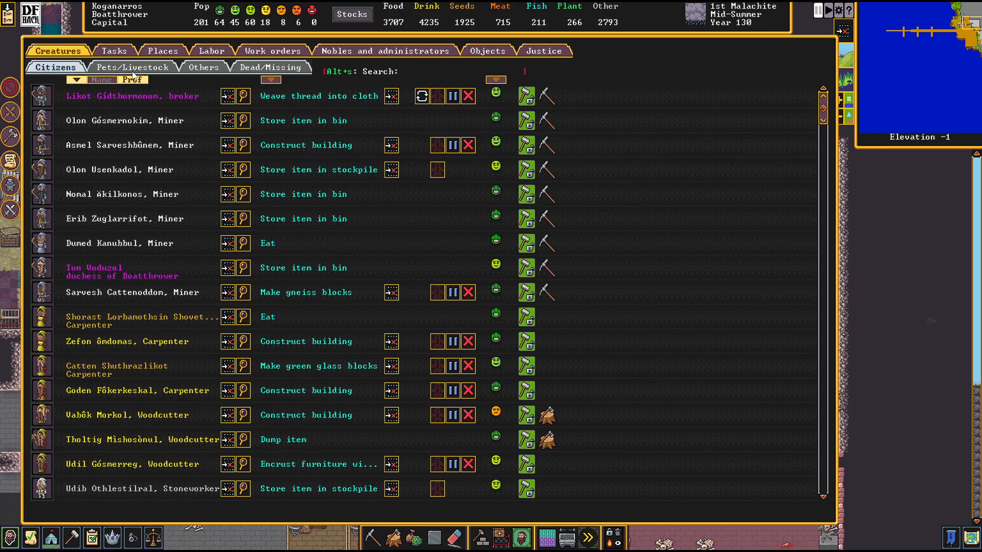
Close the Creatures window to return to the elevation -1 waterside hall.
{"action": "left_click", "coordinate": [131, 67]}
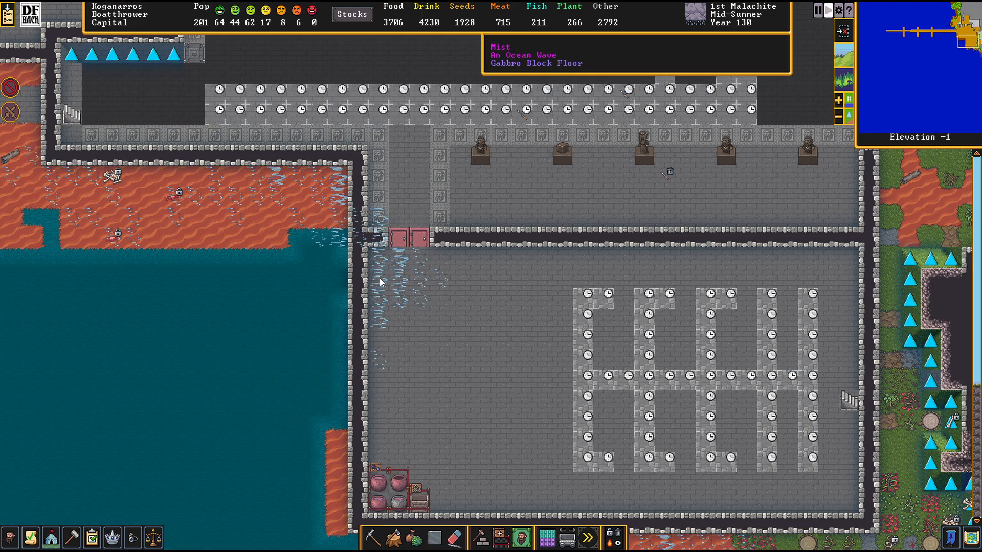
{"action": "mouse_move", "coordinate": [351, 344]}
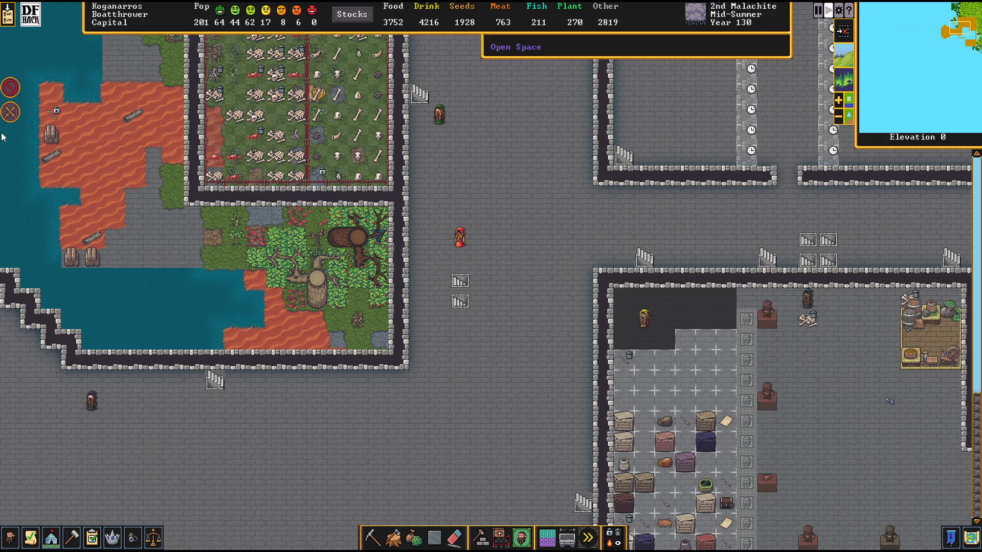
Descend through the z-levels toward the cavern at elevation -50.
{"action": "key", "text": "<"}
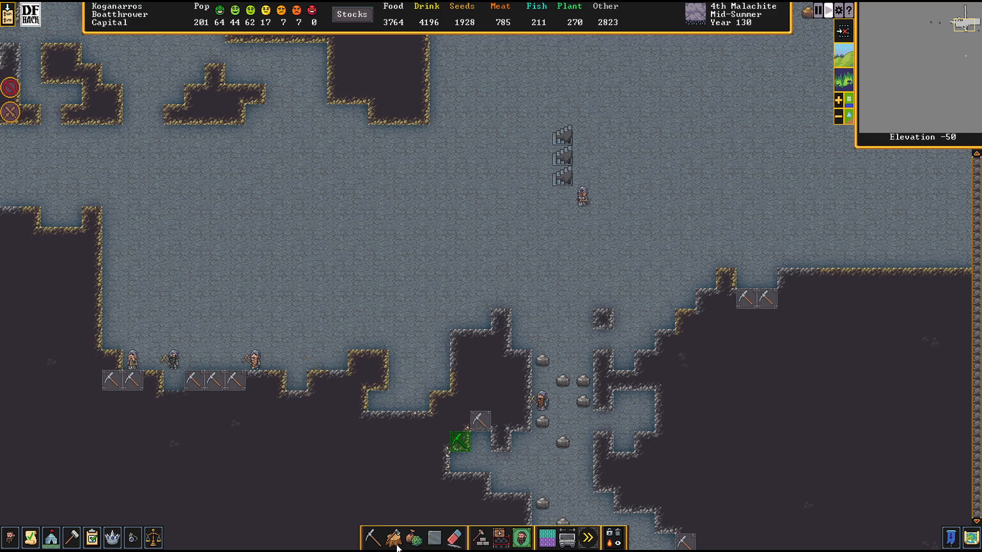
Designate more cobaltite cavern walls for Regular mining with the Dig tool.
{"action": "left_click", "coordinate": [375, 538]}
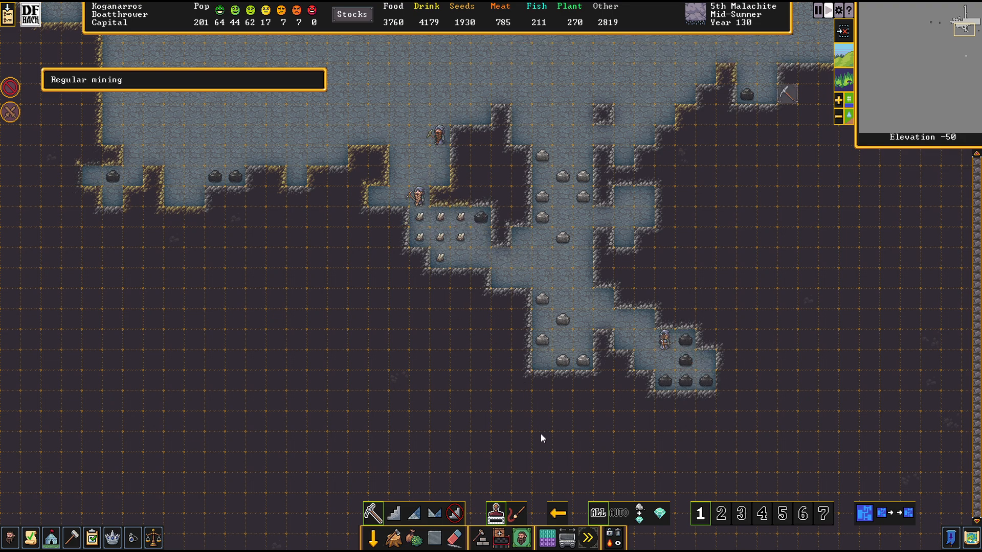
{"action": "left_click", "coordinate": [616, 513]}
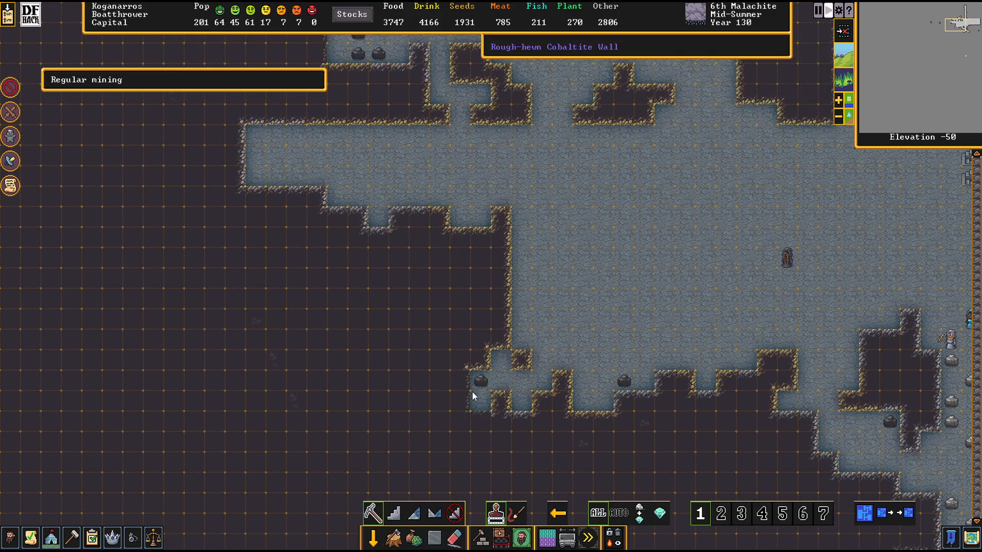
{"action": "left_click_drag", "start_coordinate": [457, 379], "coordinate": [482, 422]}
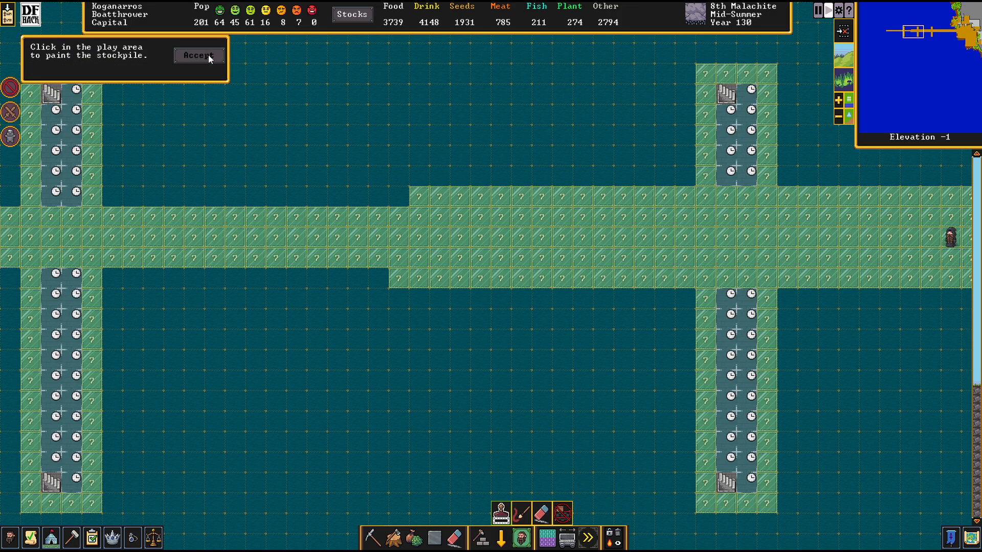
Paint a stockpile across the bridge's middle and restrict it to Bars/blocks only.
{"action": "left_click_drag", "start_coordinate": [410, 188], "coordinate": [620, 282]}
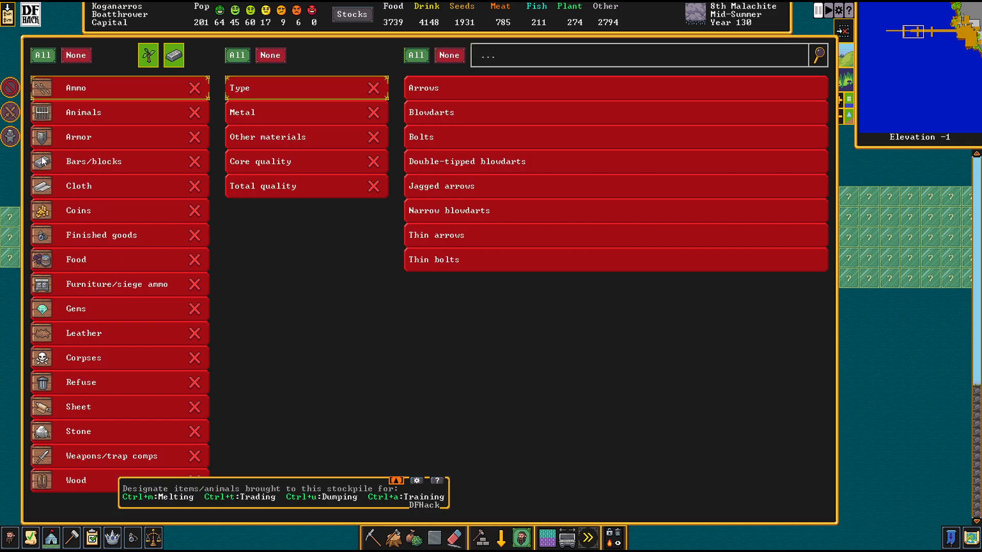
{"action": "left_click", "coordinate": [93, 160]}
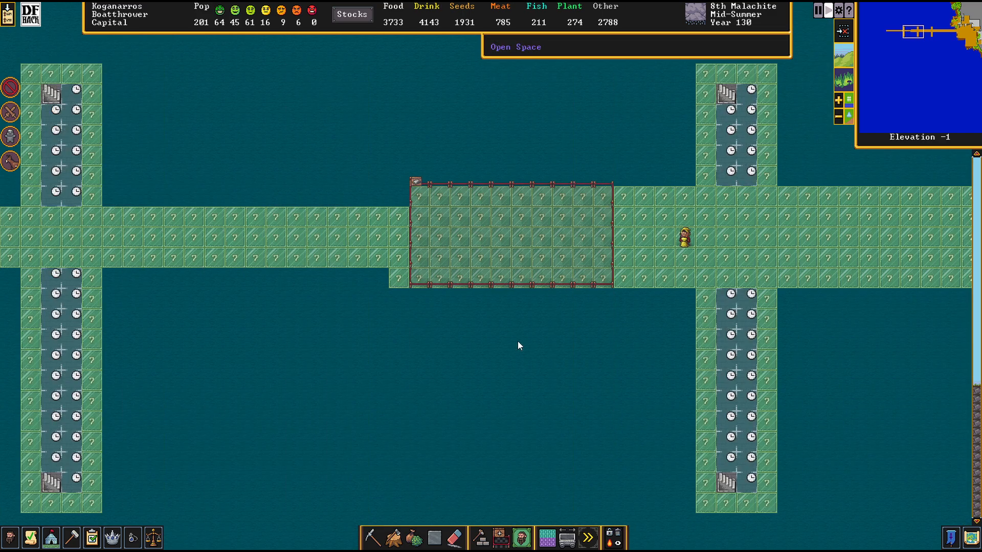
{"action": "mouse_move", "coordinate": [170, 68]}
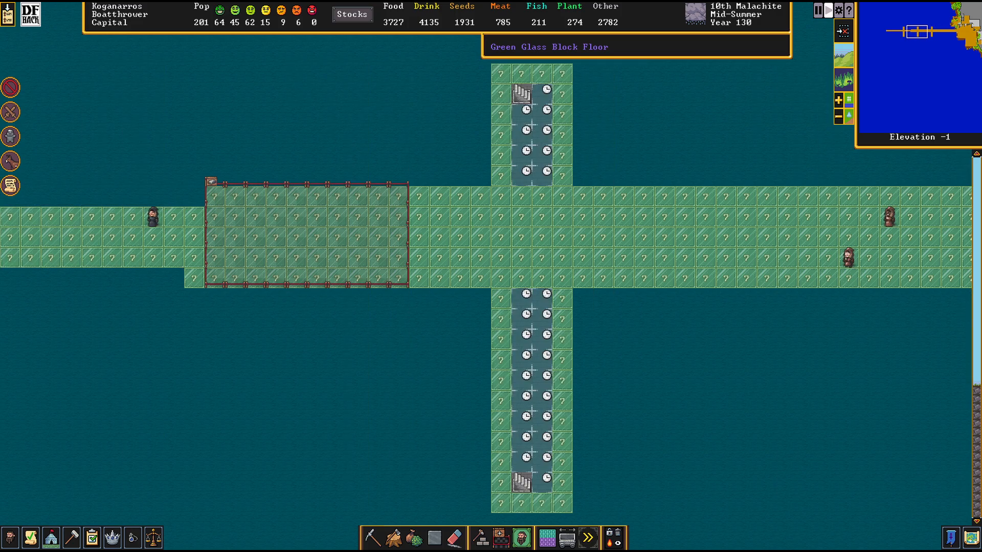
{"action": "mouse_move", "coordinate": [830, 241]}
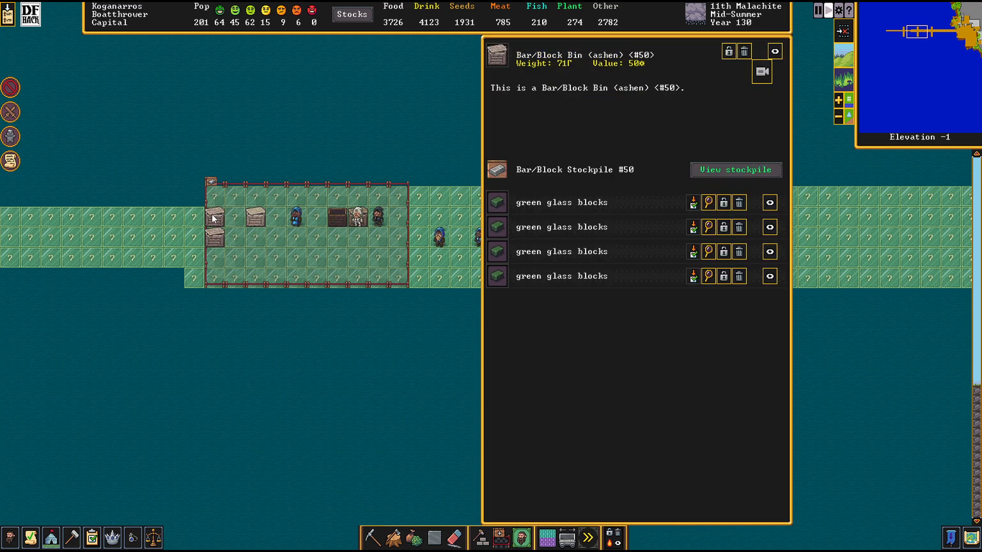
{"action": "left_click", "coordinate": [736, 170]}
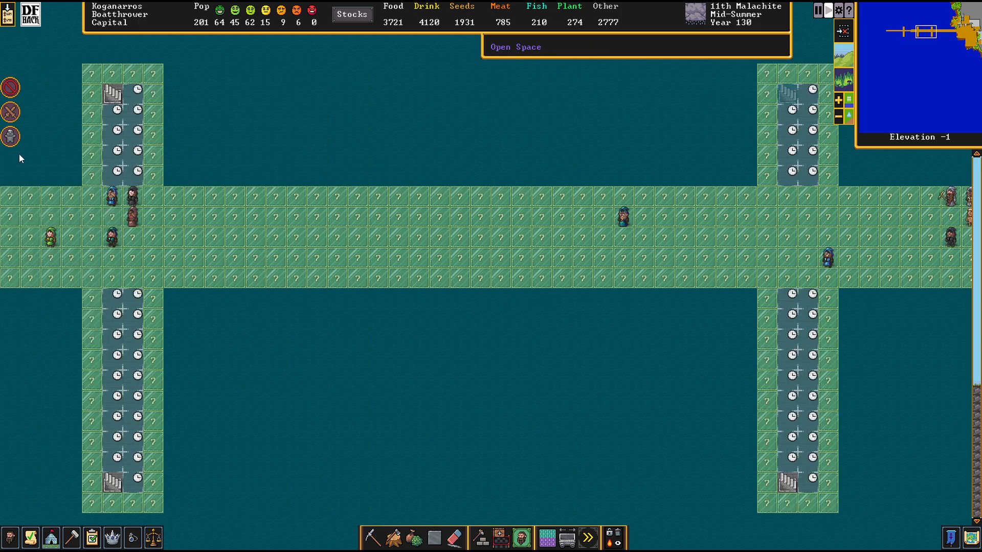
{"action": "scroll", "scroll_direction": "right", "scroll_amount": 3}
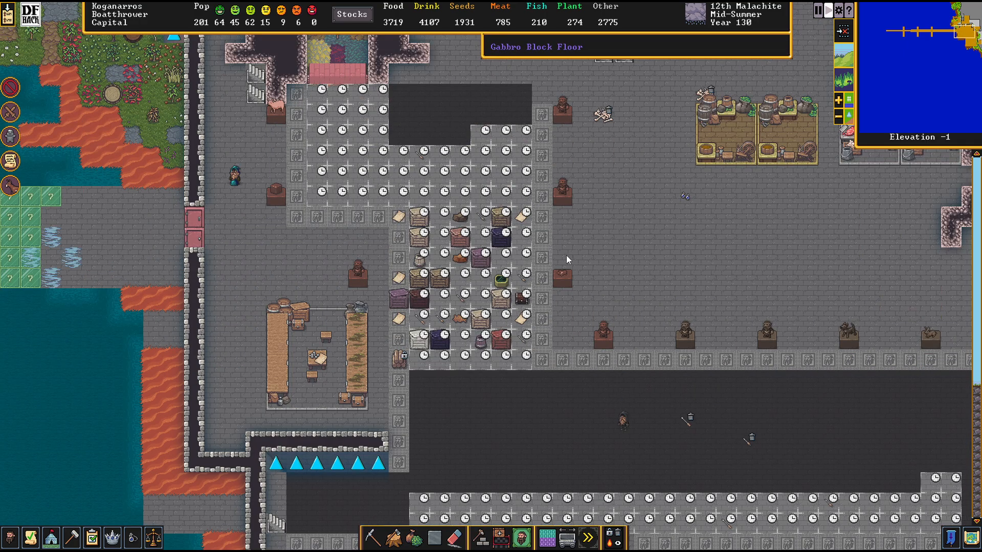
{"action": "mouse_move", "coordinate": [665, 398]}
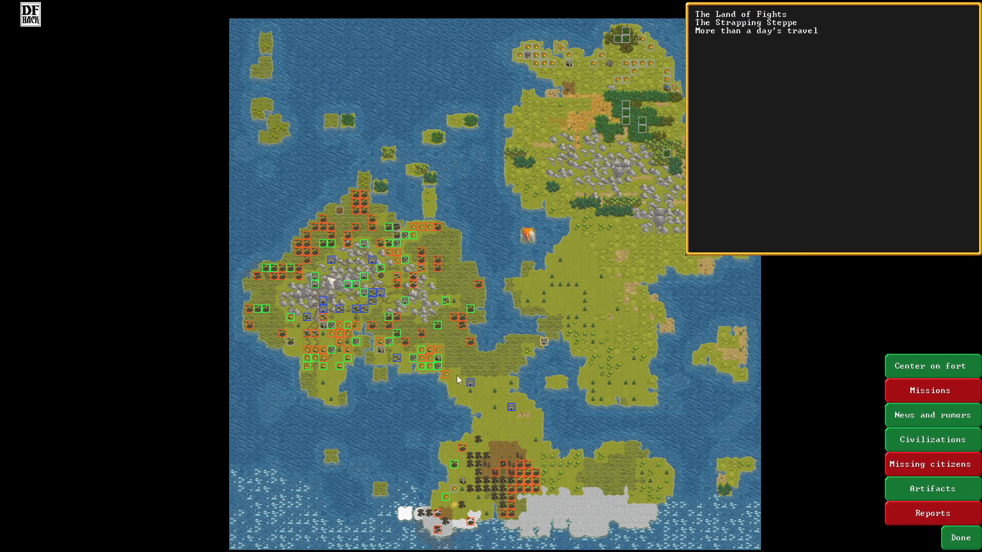
{"action": "mouse_move", "coordinate": [381, 267]}
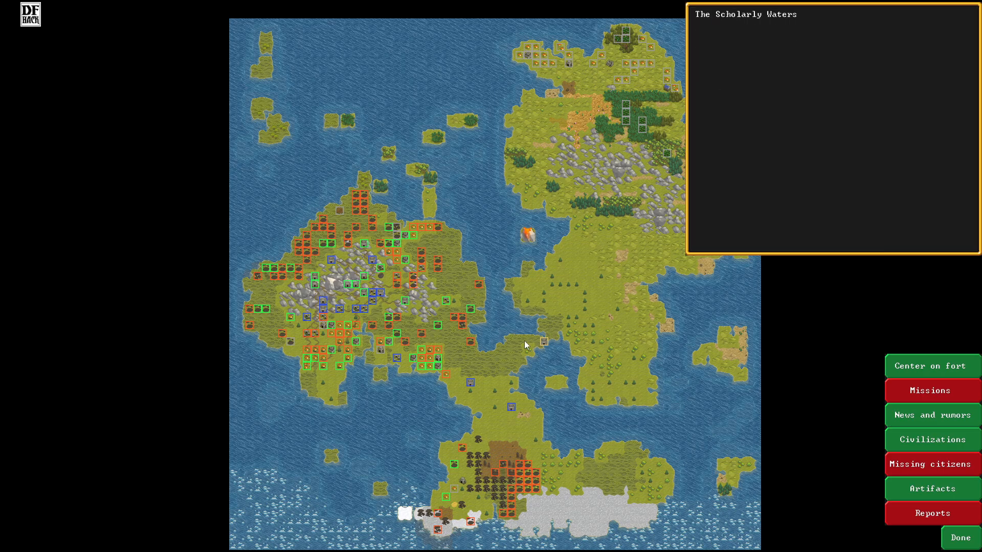
{"action": "left_click", "coordinate": [960, 538]}
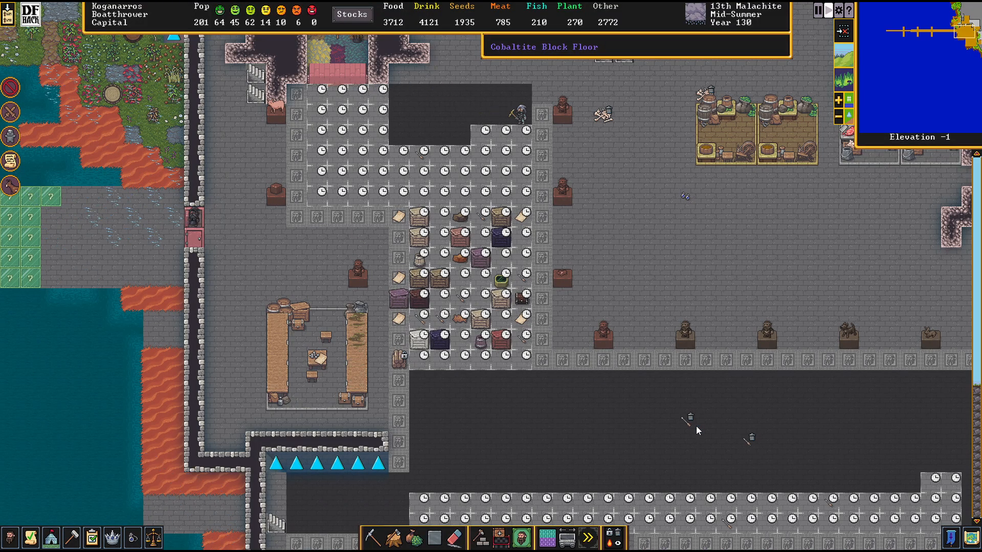